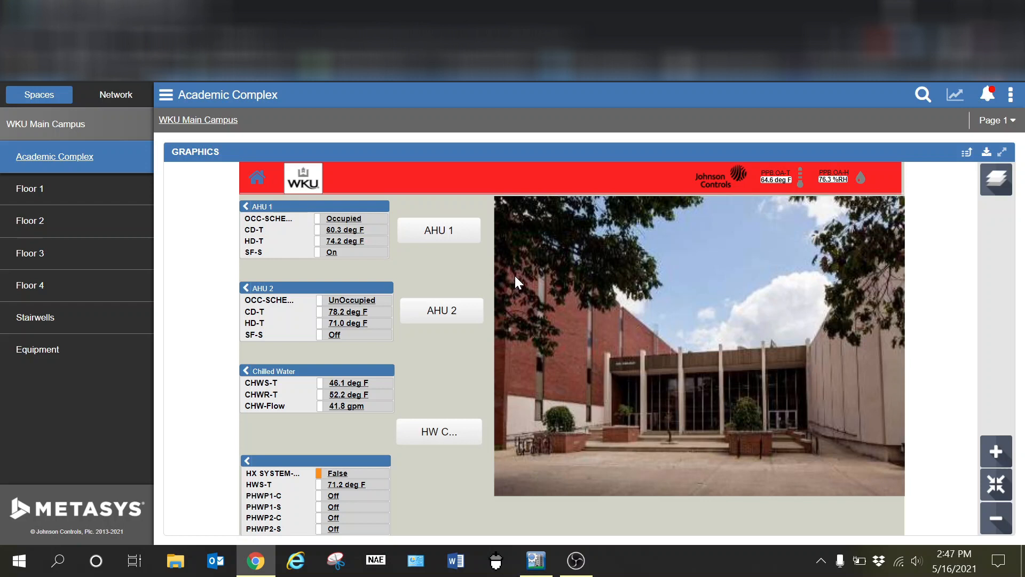
{"action": "mouse_move", "coordinate": [753, 547]}
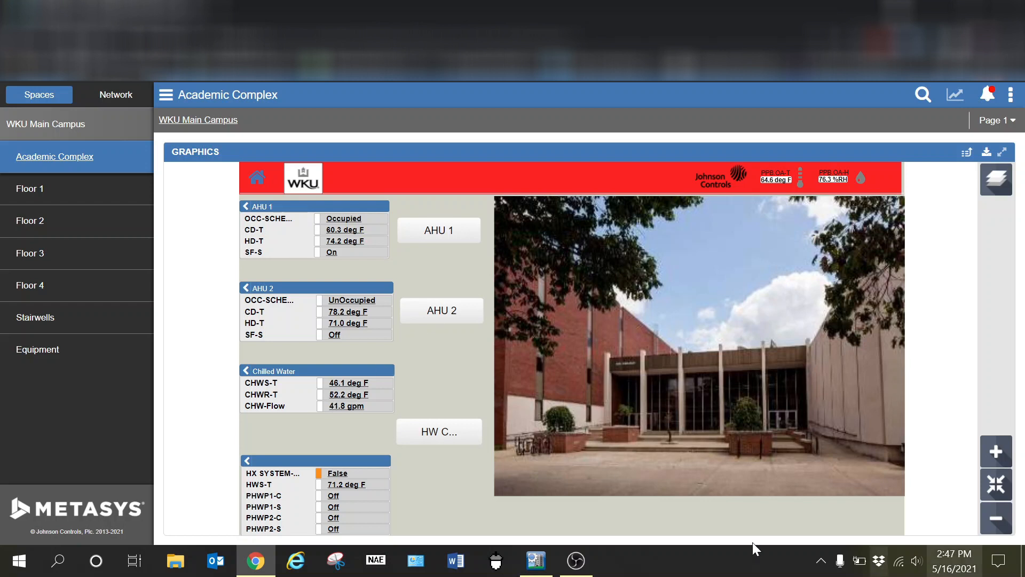
{"action": "mouse_move", "coordinate": [776, 242]}
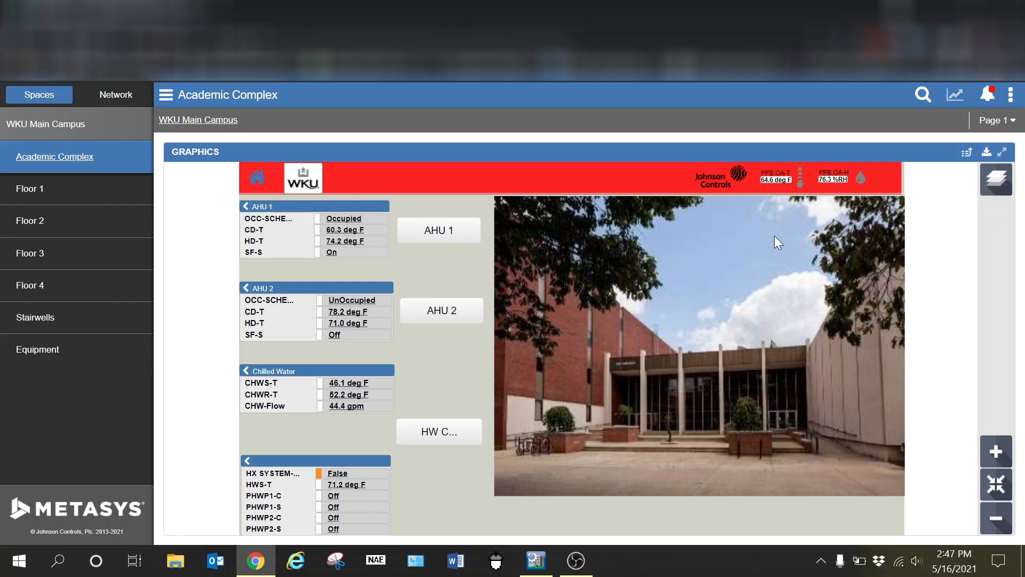
{"action": "mouse_move", "coordinate": [879, 178]}
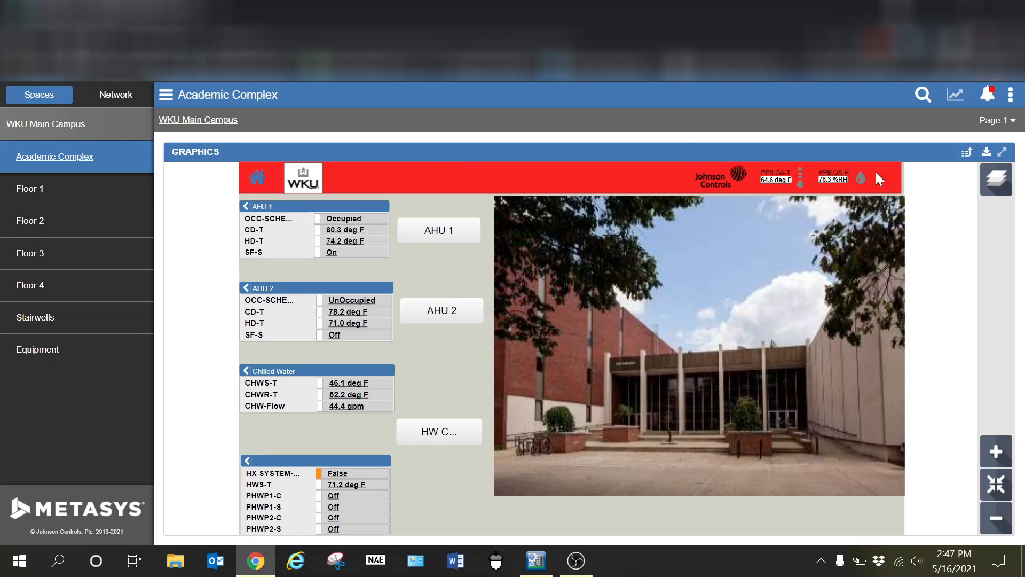
{"action": "mouse_move", "coordinate": [227, 157]}
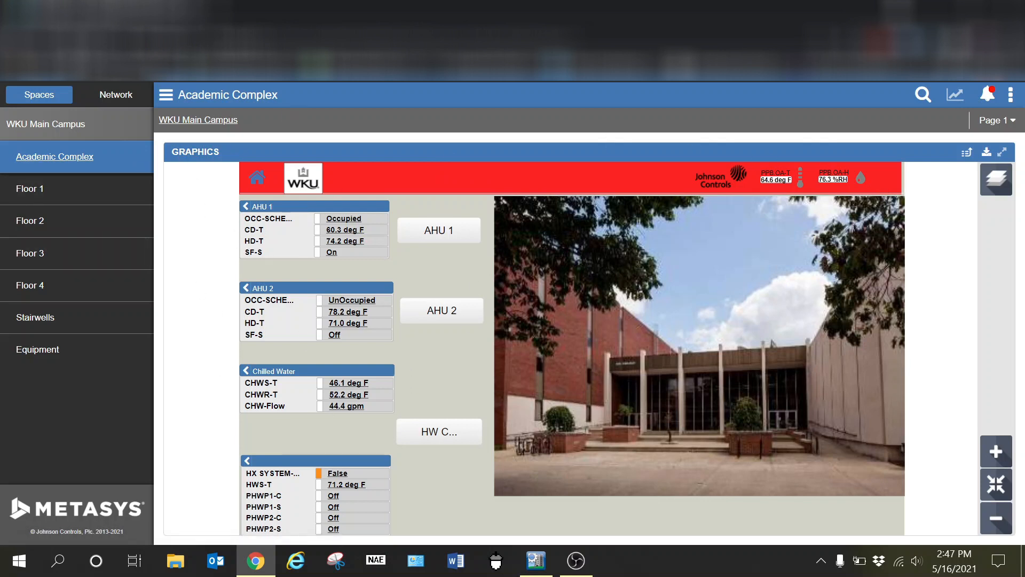
{"action": "mouse_move", "coordinate": [938, 246]}
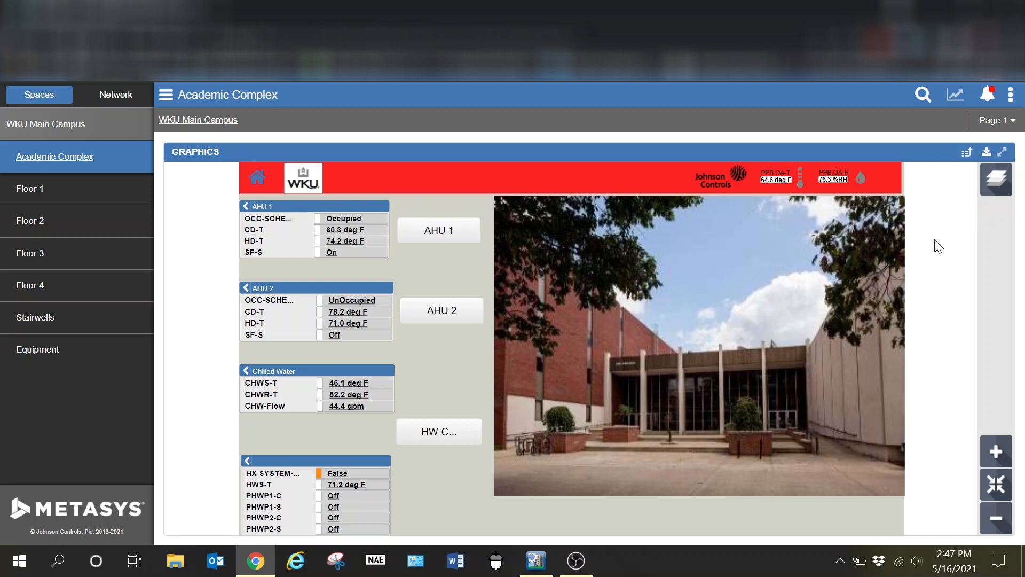
{"action": "mouse_move", "coordinate": [778, 345]}
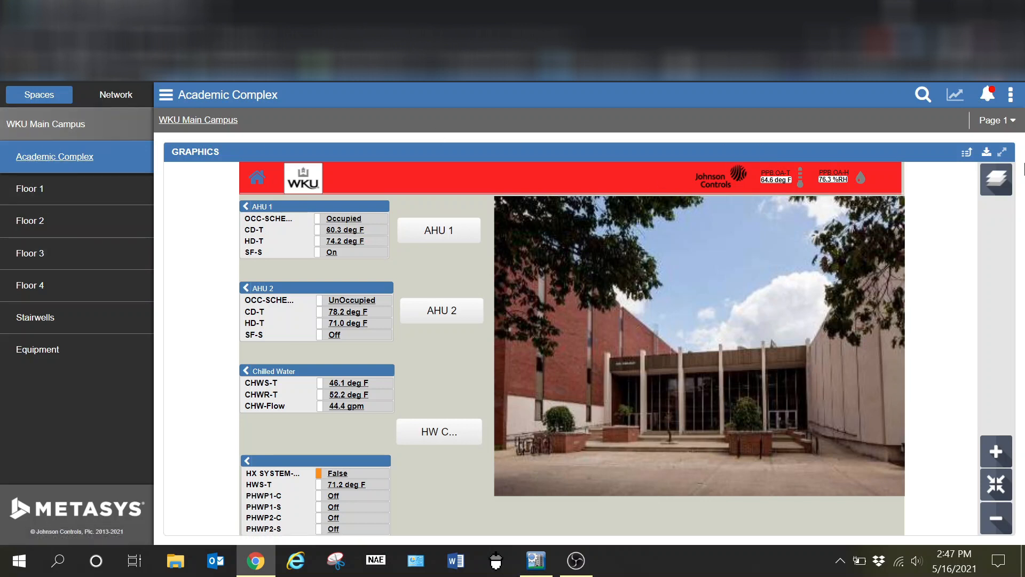
{"action": "mouse_move", "coordinate": [207, 363]}
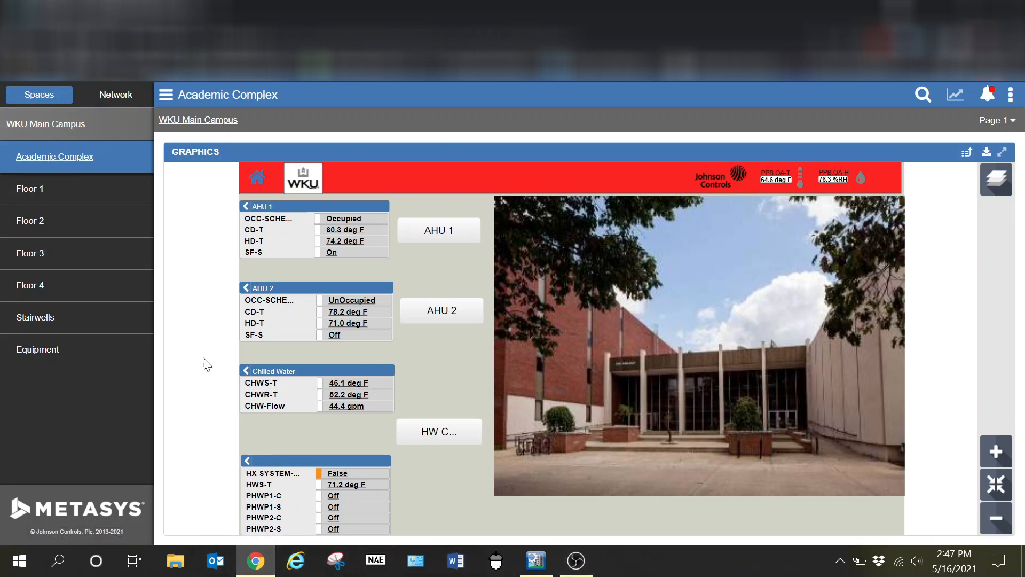
{"action": "mouse_move", "coordinate": [157, 438]}
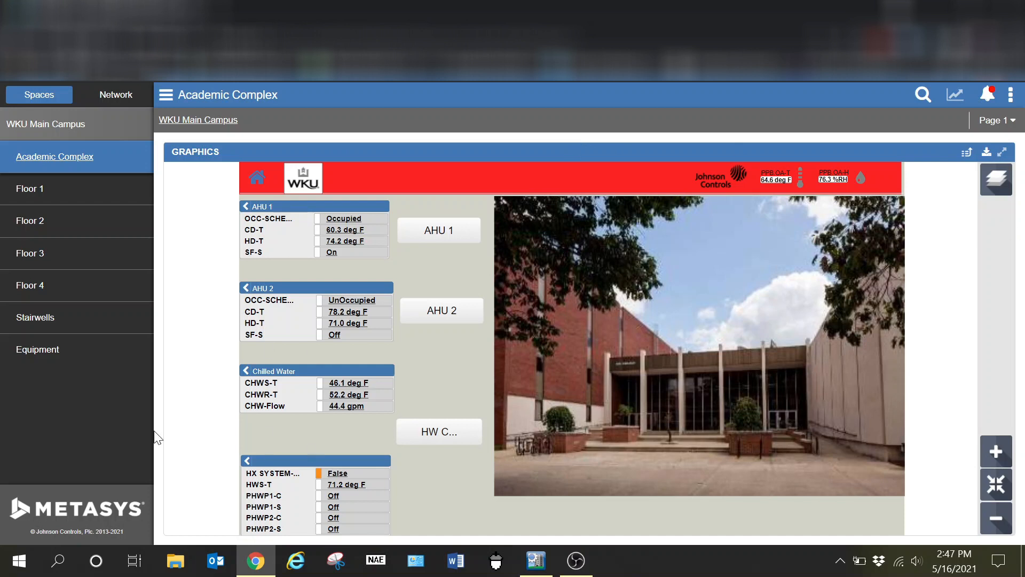
{"action": "mouse_move", "coordinate": [358, 401]}
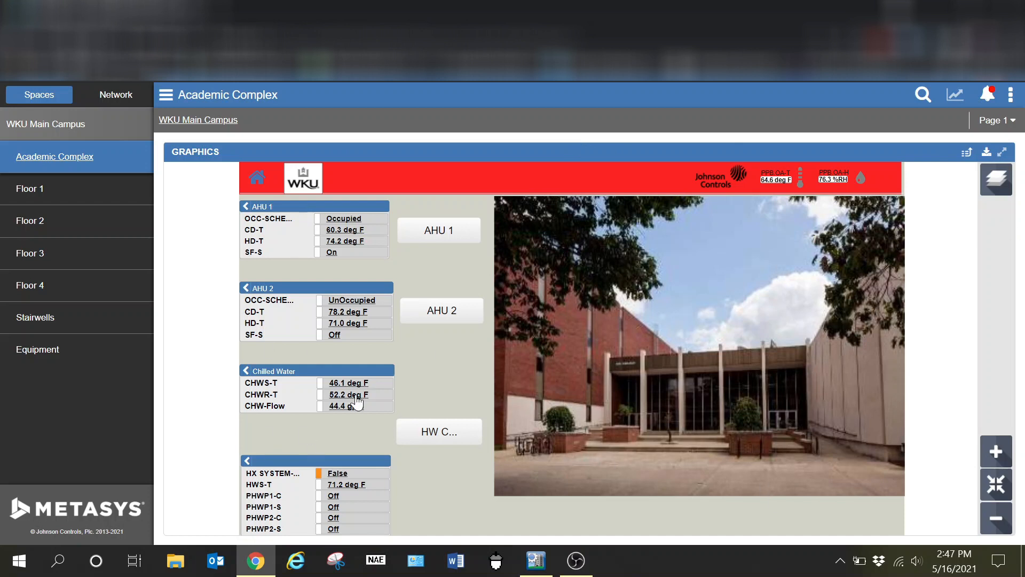
{"action": "mouse_move", "coordinate": [288, 199]}
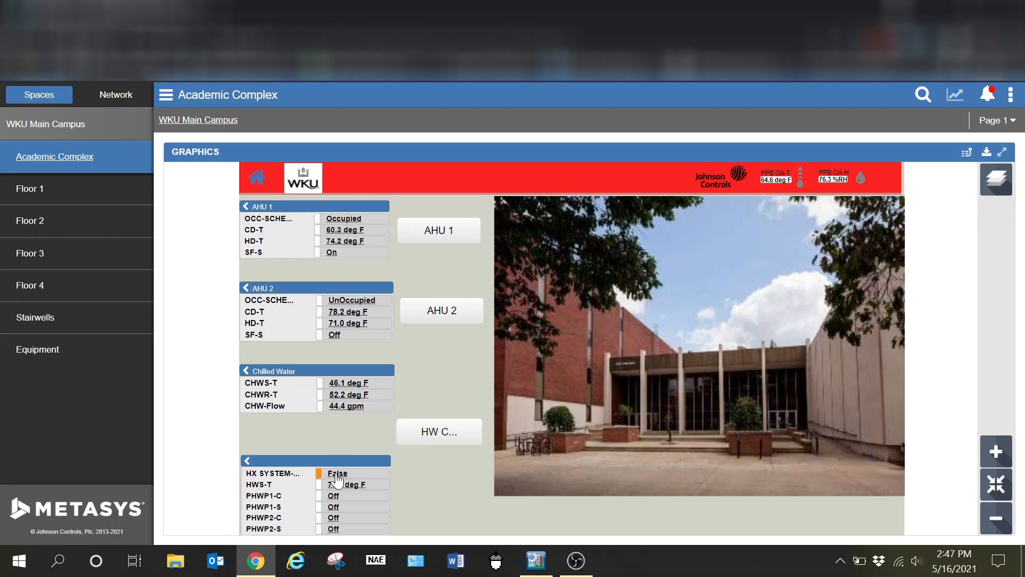
{"action": "mouse_move", "coordinate": [224, 269]}
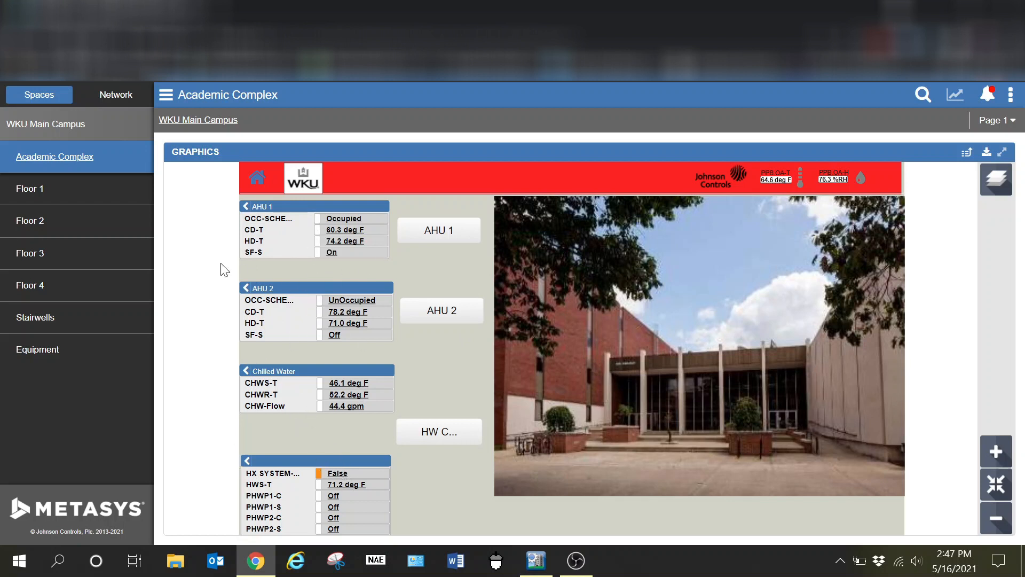
{"action": "mouse_move", "coordinate": [56, 190]}
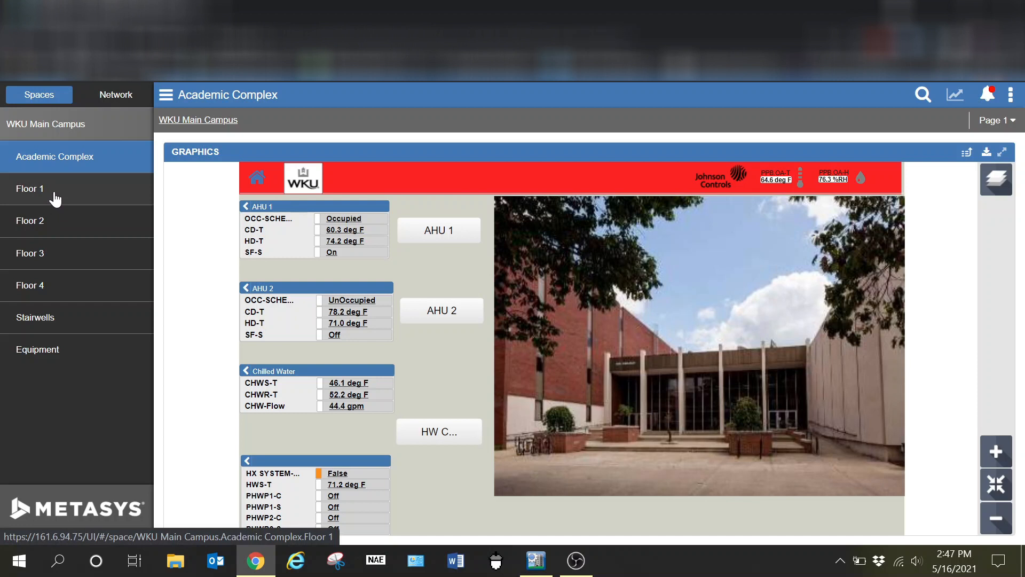
Step: Visit the Floor 1 dashboard and its page list, then return to the Academic Complex dashboard
{"action": "left_click", "coordinate": [30, 188]}
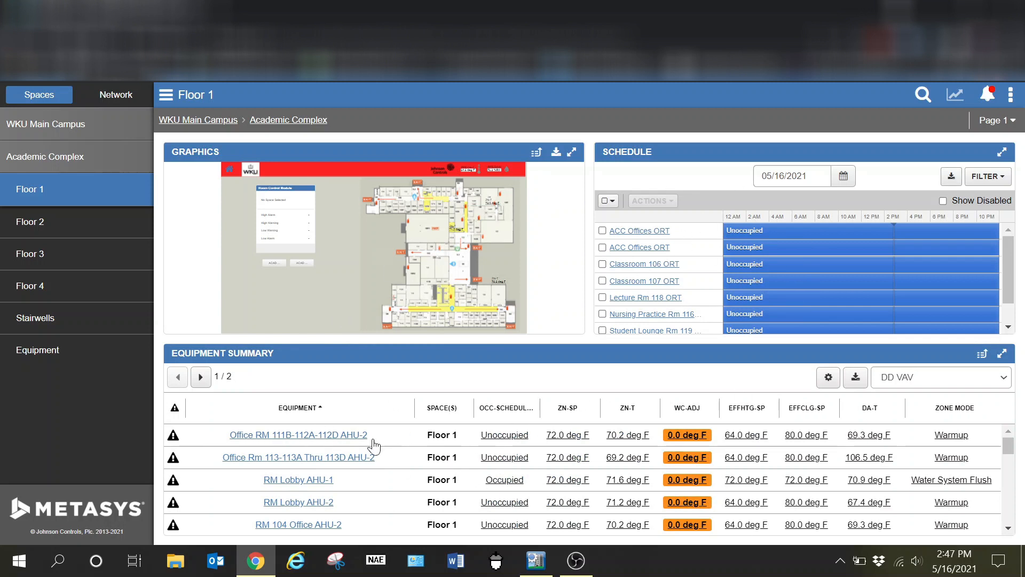
{"action": "mouse_move", "coordinate": [680, 193]}
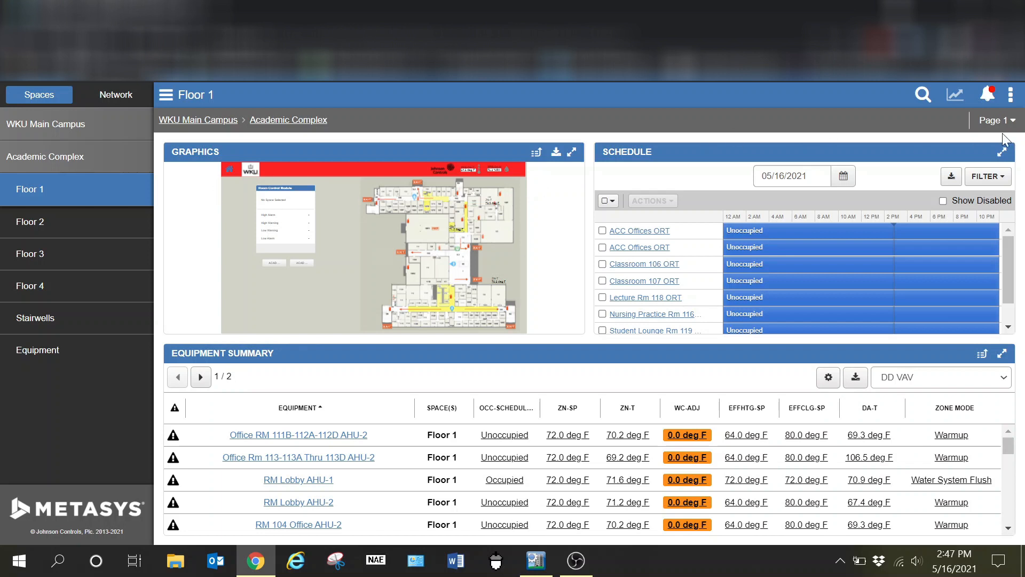
{"action": "left_click", "coordinate": [996, 120]}
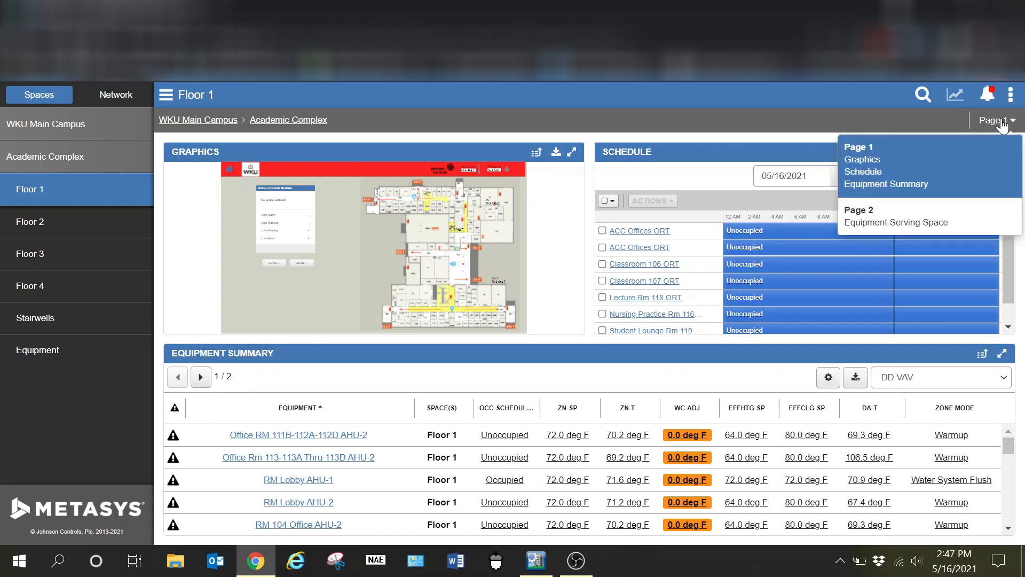
{"action": "mouse_move", "coordinate": [954, 225]}
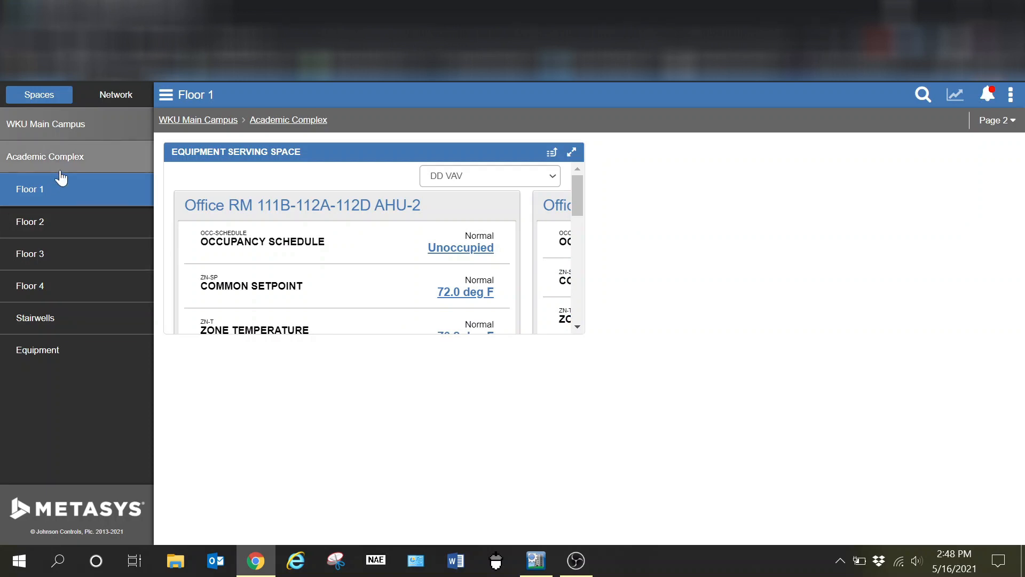
{"action": "left_click", "coordinate": [55, 156]}
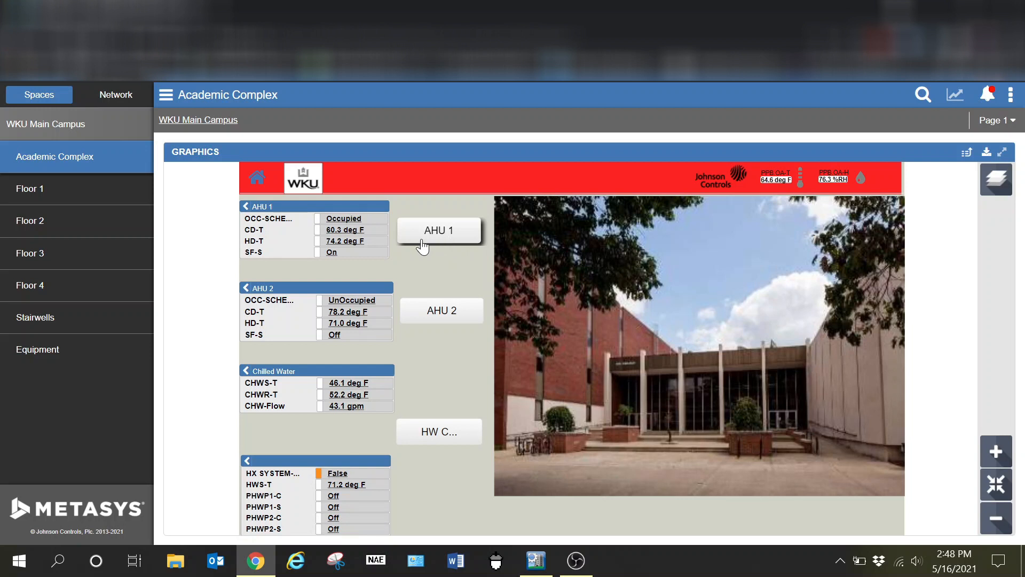
{"action": "mouse_move", "coordinate": [114, 188]}
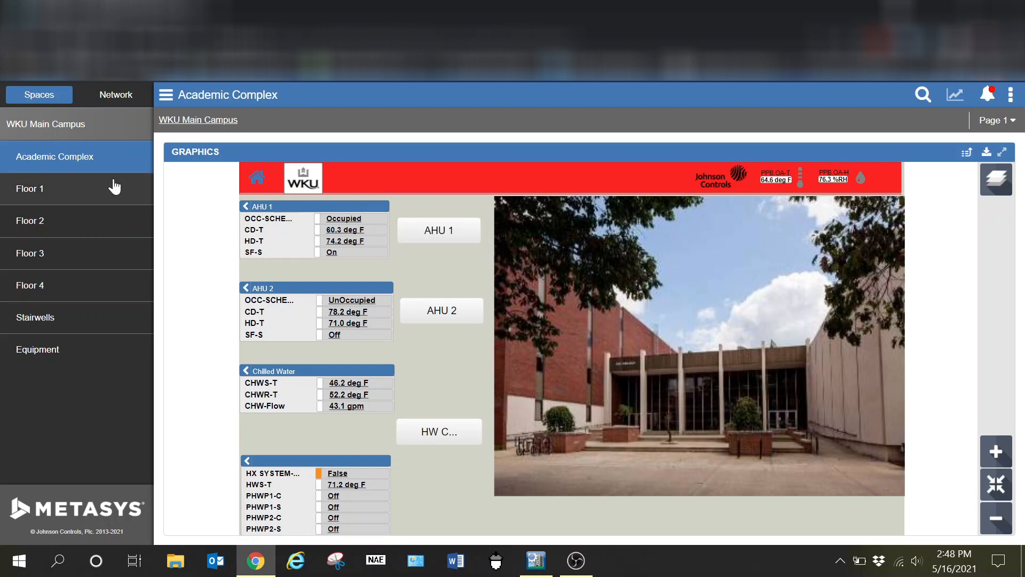
{"action": "mouse_move", "coordinate": [235, 162]}
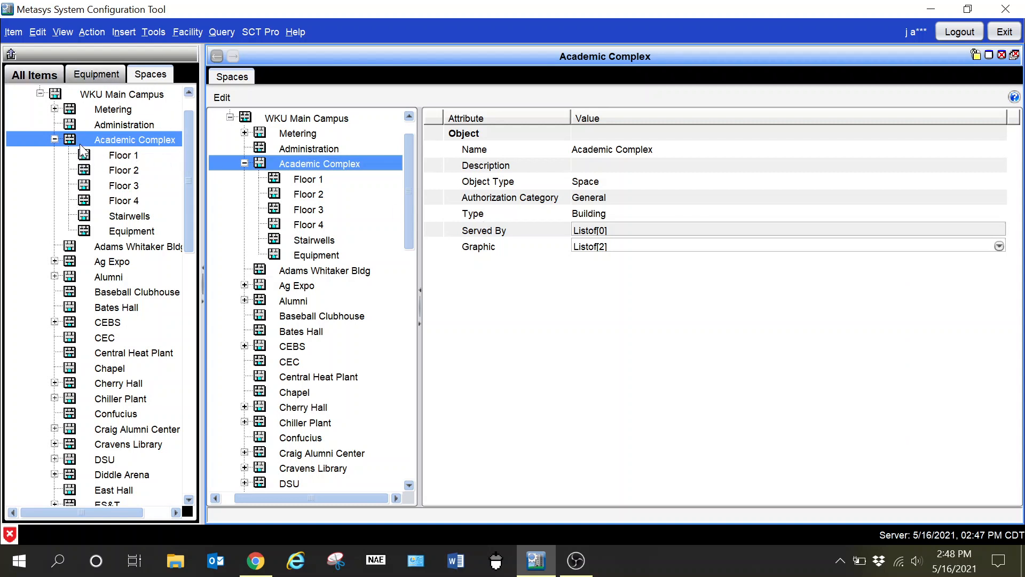
{"action": "mouse_move", "coordinate": [52, 159]}
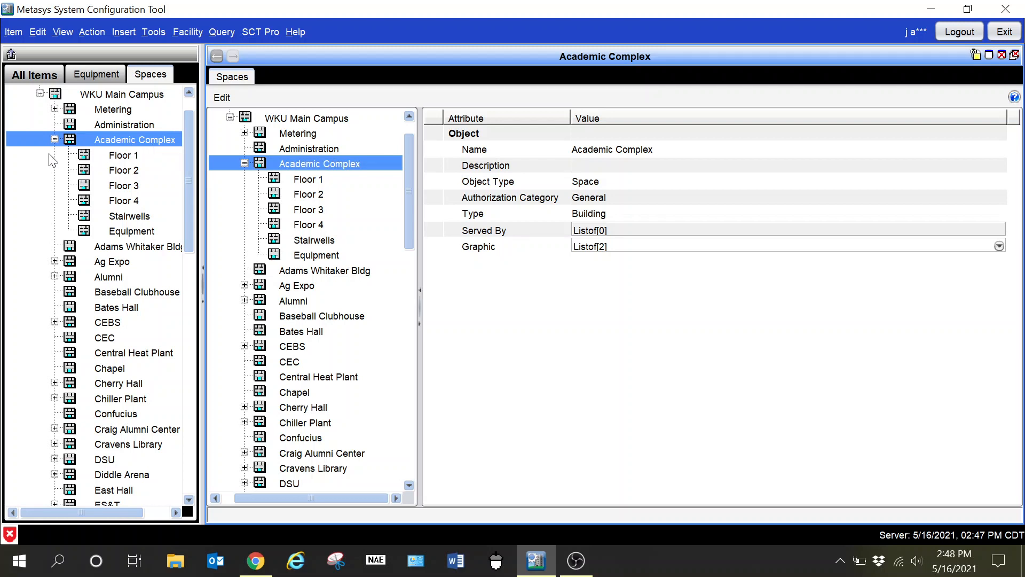
{"action": "mouse_move", "coordinate": [526, 169]}
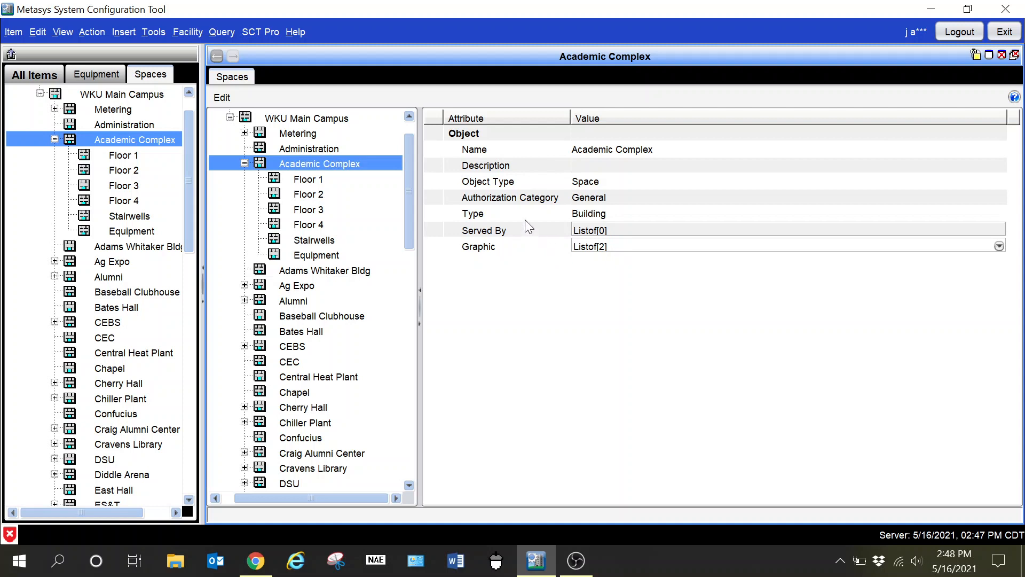
{"action": "mouse_move", "coordinate": [419, 177]}
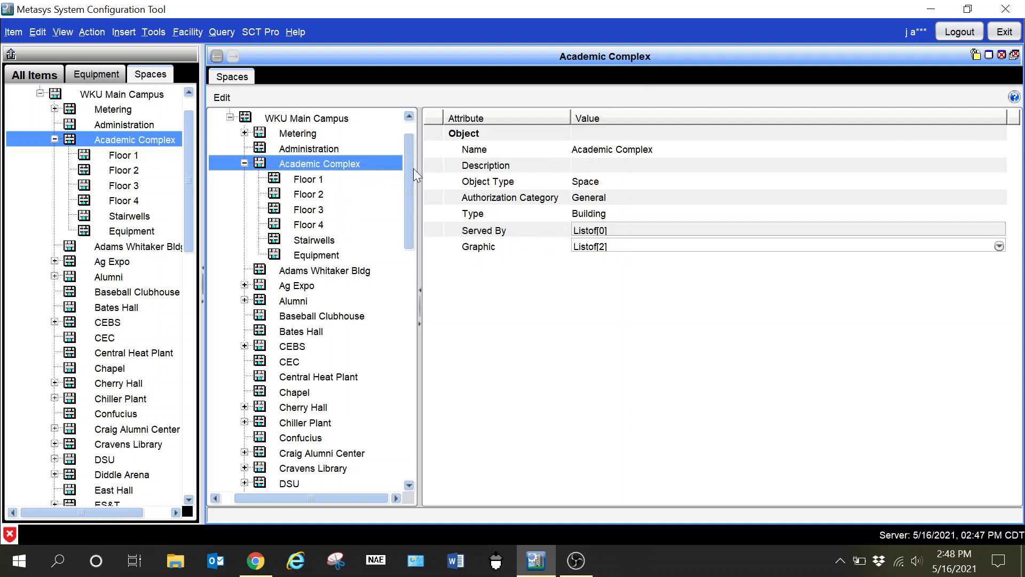
{"action": "mouse_move", "coordinate": [333, 167]}
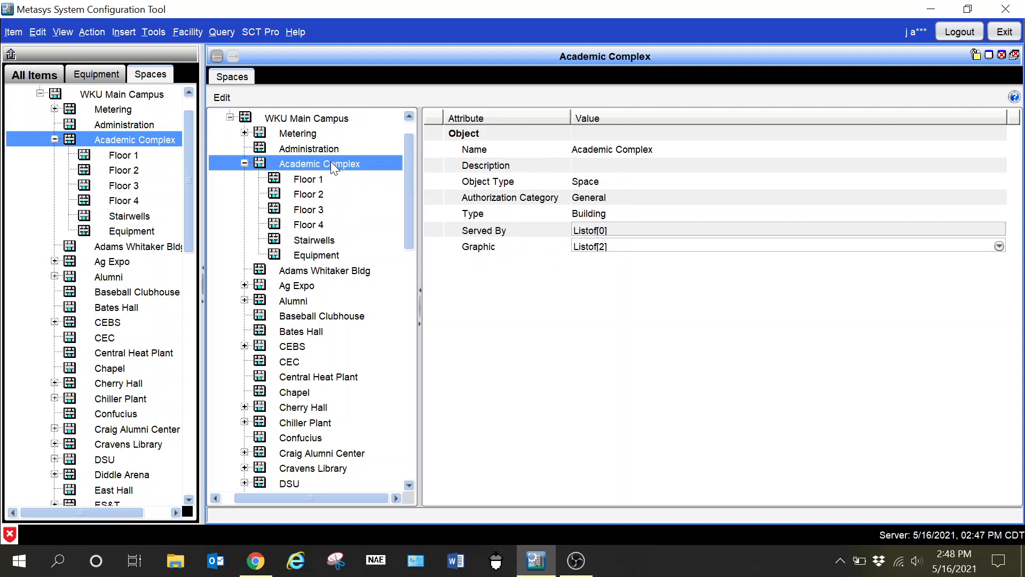
{"action": "mouse_move", "coordinate": [552, 214]}
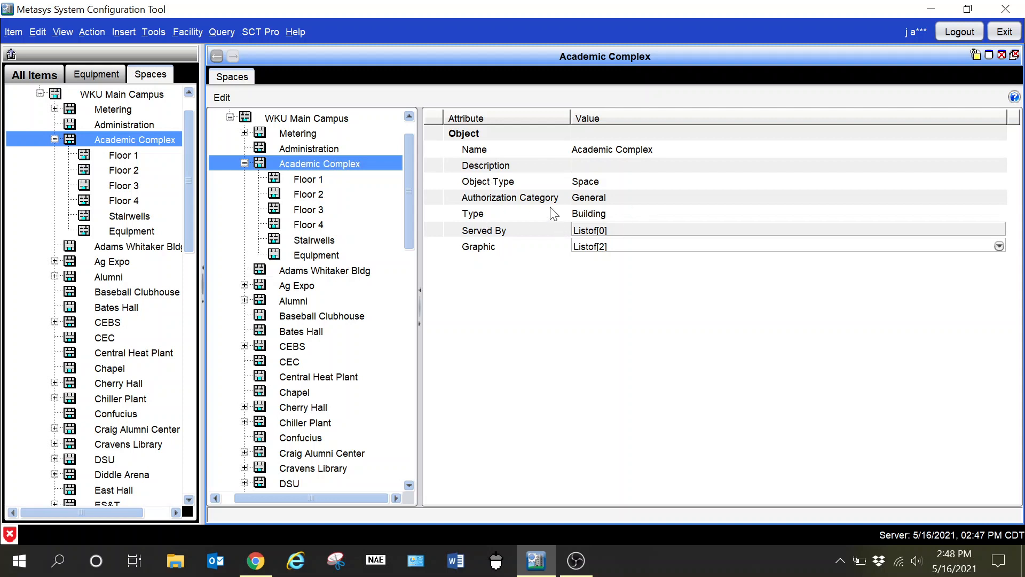
{"action": "mouse_move", "coordinate": [601, 220]}
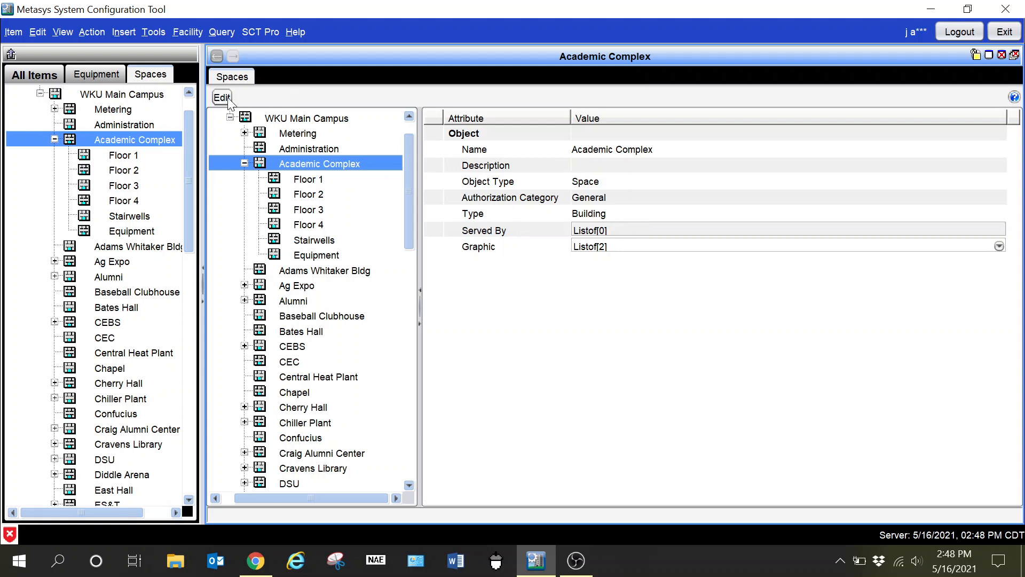
Step: Make Academic Complex editable, view its space-type choices, then inspect the Equipment space's properties
{"action": "left_click", "coordinate": [222, 97]}
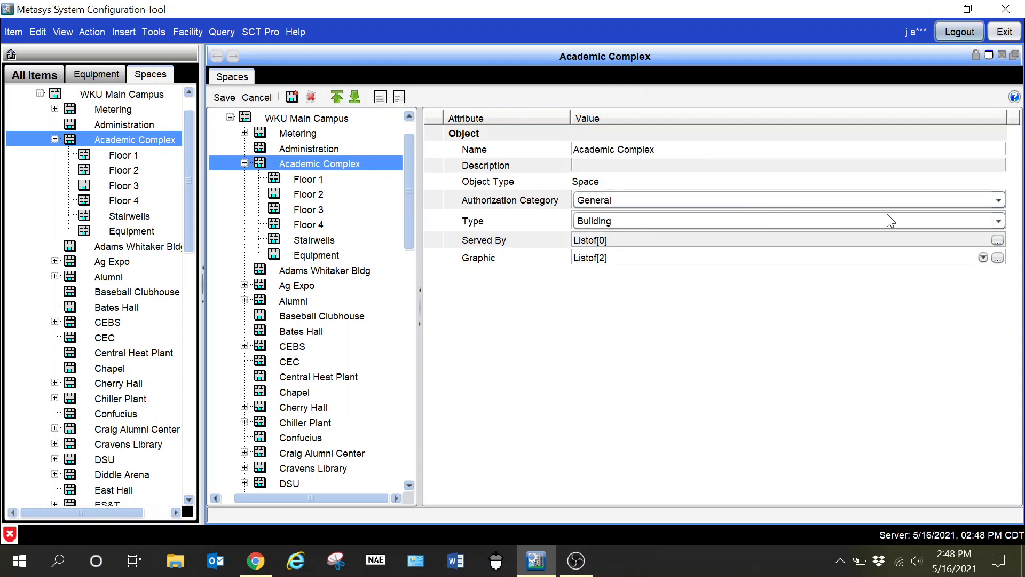
{"action": "left_click", "coordinate": [998, 220]}
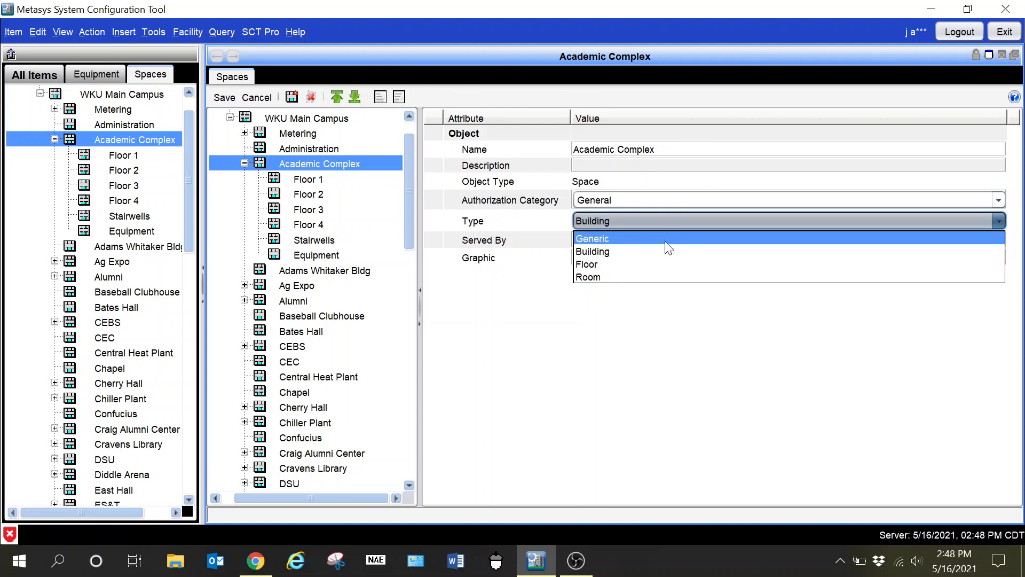
{"action": "mouse_move", "coordinate": [587, 264]}
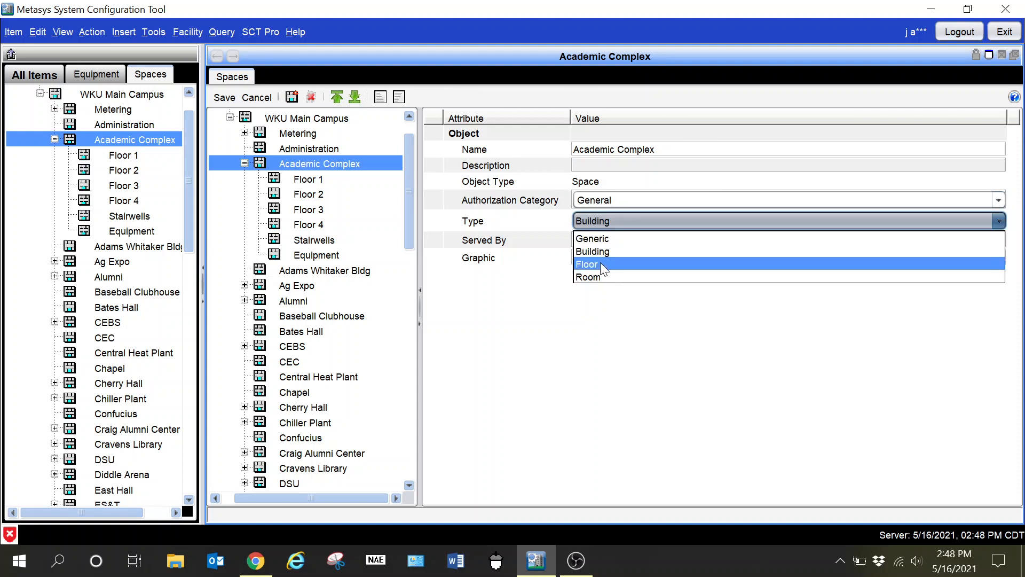
{"action": "mouse_move", "coordinate": [591, 277]}
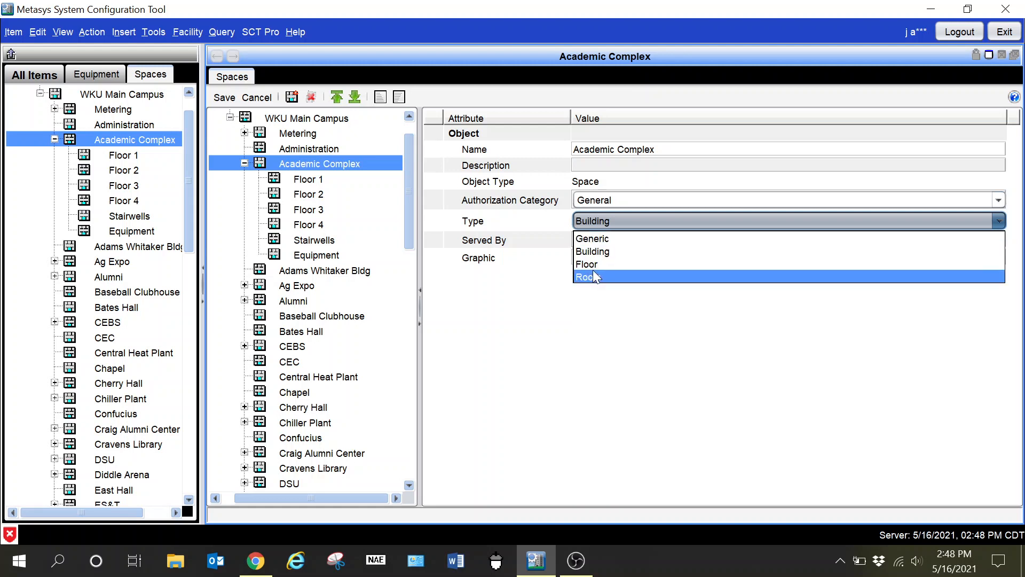
{"action": "mouse_move", "coordinate": [586, 264]}
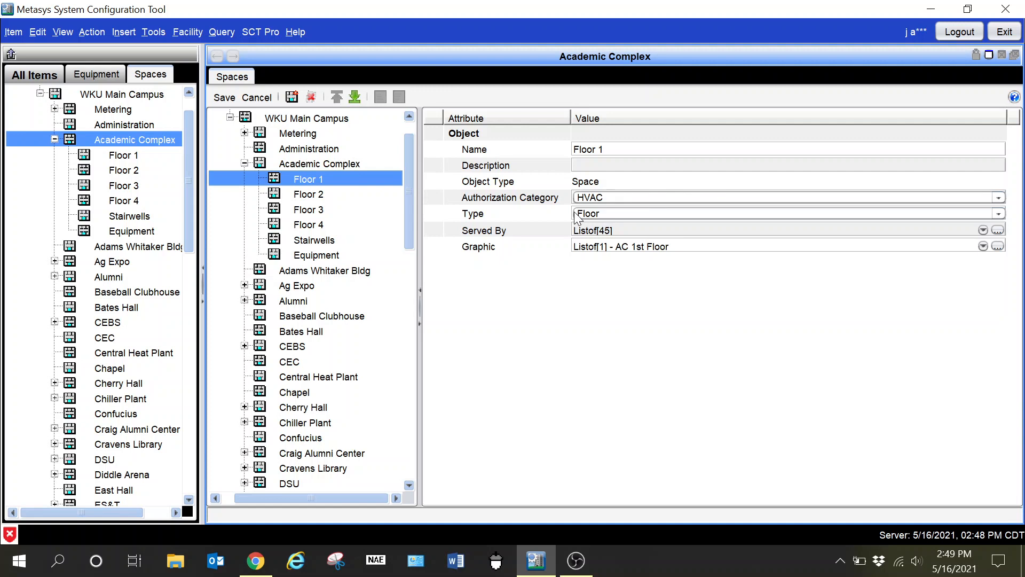
{"action": "mouse_move", "coordinate": [623, 218]}
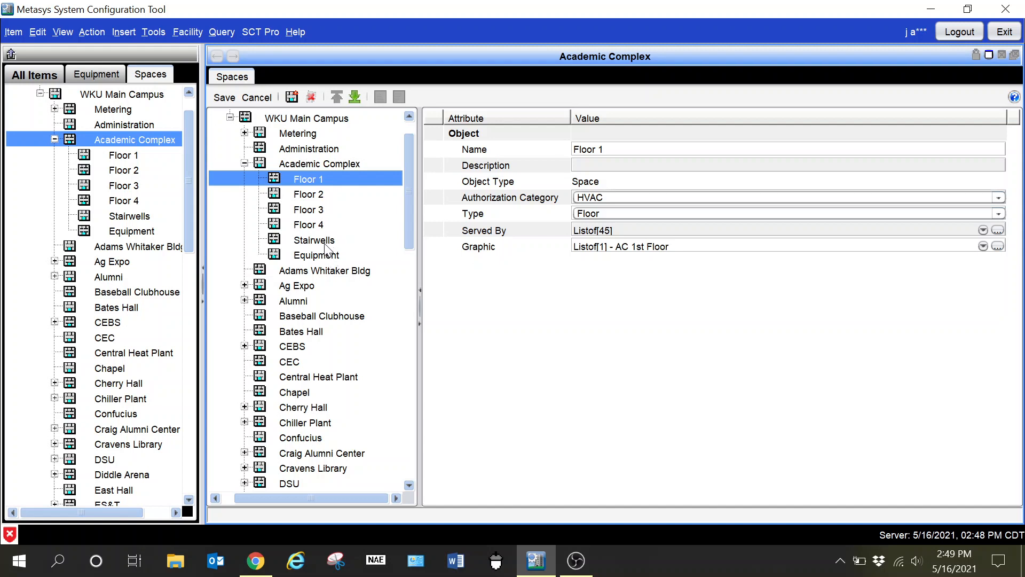
{"action": "left_click", "coordinate": [316, 254]}
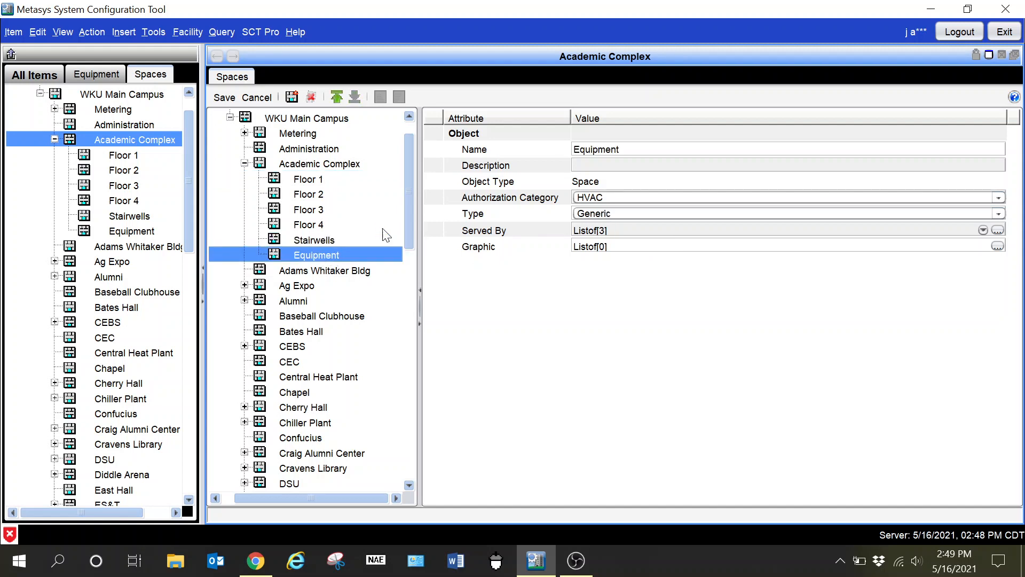
{"action": "mouse_move", "coordinate": [656, 243]}
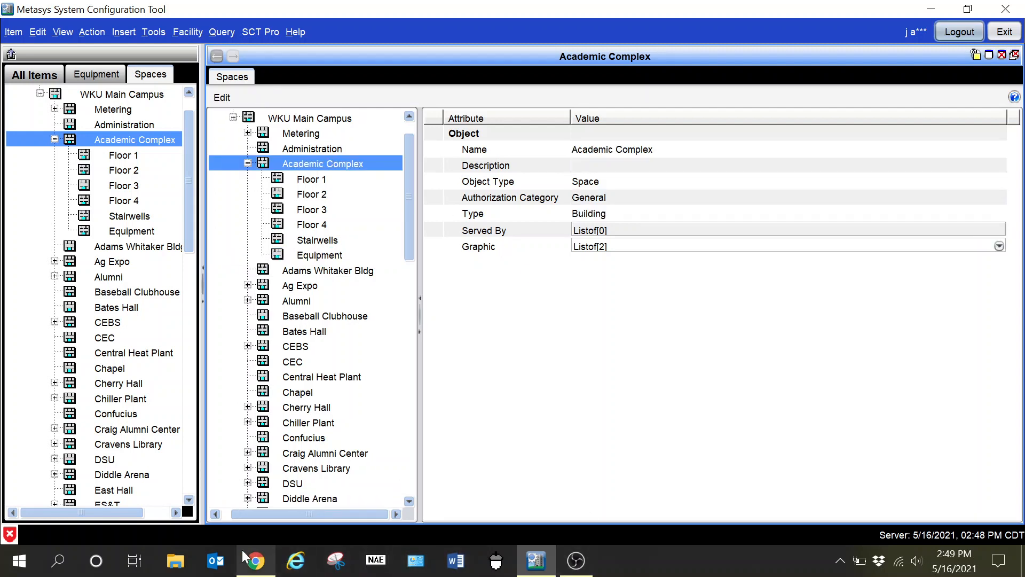
Step: Switch to the browser and expand Administrative Tasks from the main options menu
{"action": "left_click", "coordinate": [254, 561]}
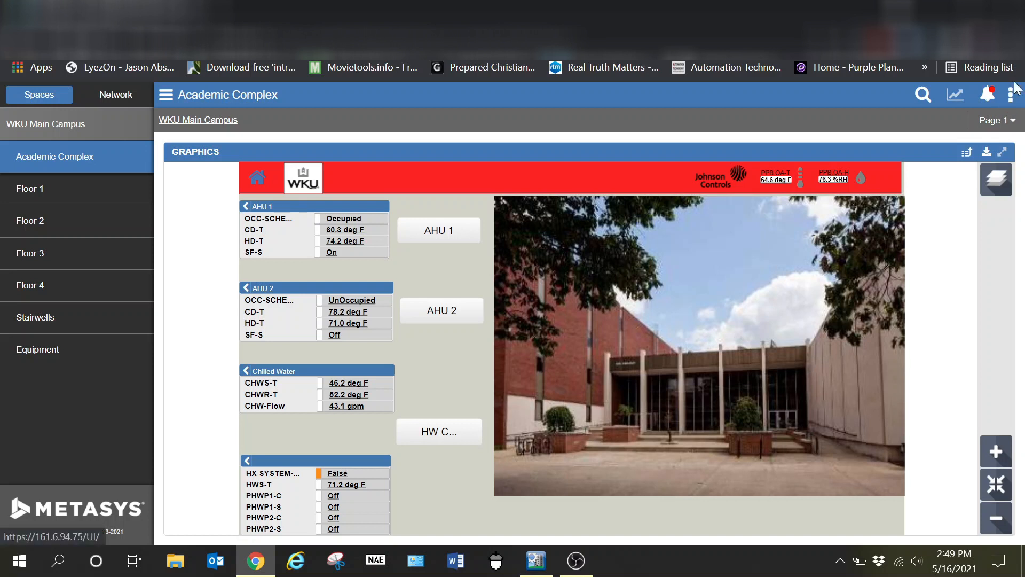
{"action": "left_click", "coordinate": [1014, 94]}
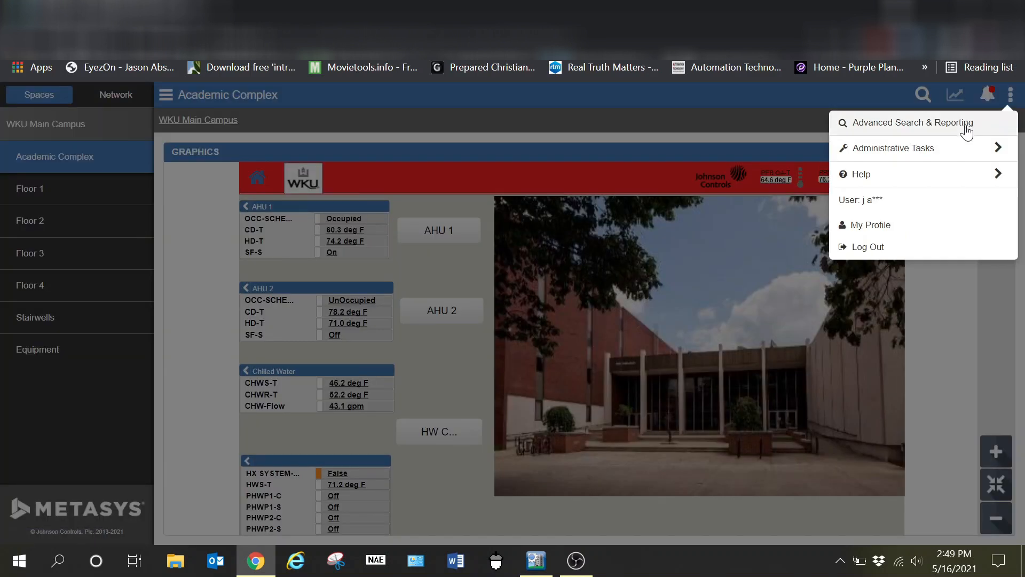
{"action": "mouse_move", "coordinate": [924, 153]}
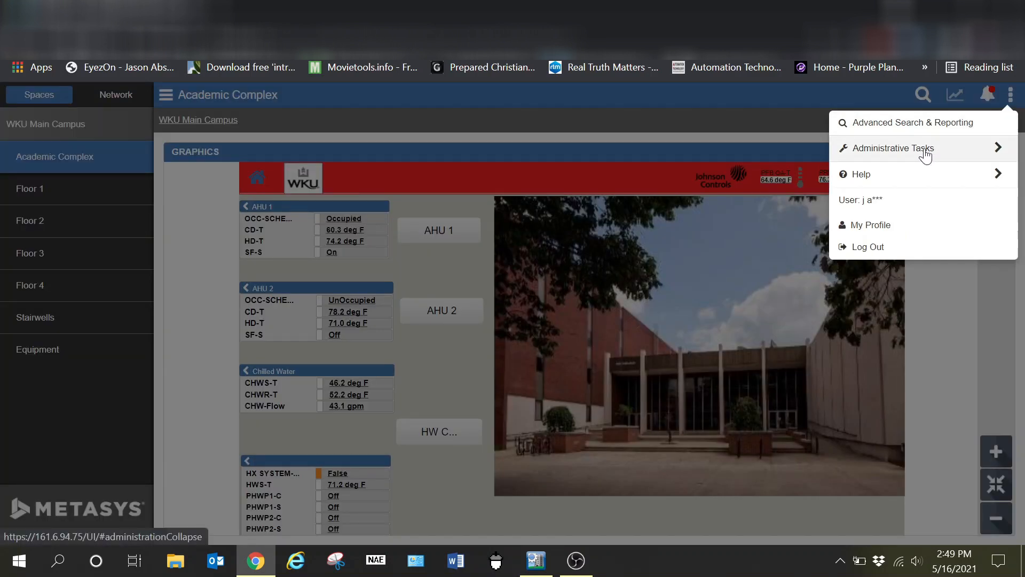
{"action": "left_click", "coordinate": [892, 147]}
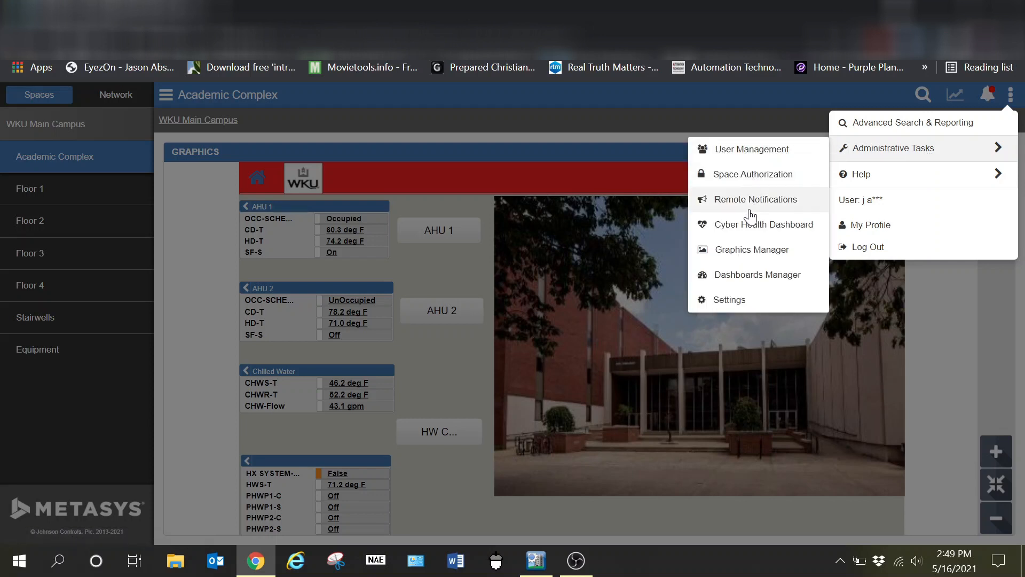
{"action": "mouse_move", "coordinate": [747, 281]}
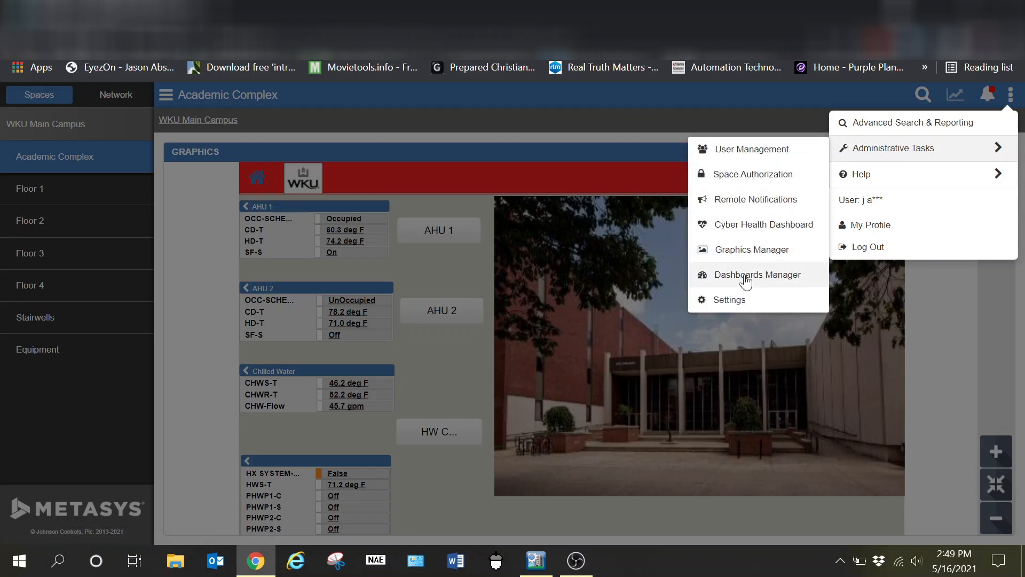
Step: Launch Dashboards Manager, compare with SCT, and show the Building space widget layout
{"action": "left_click", "coordinate": [758, 274]}
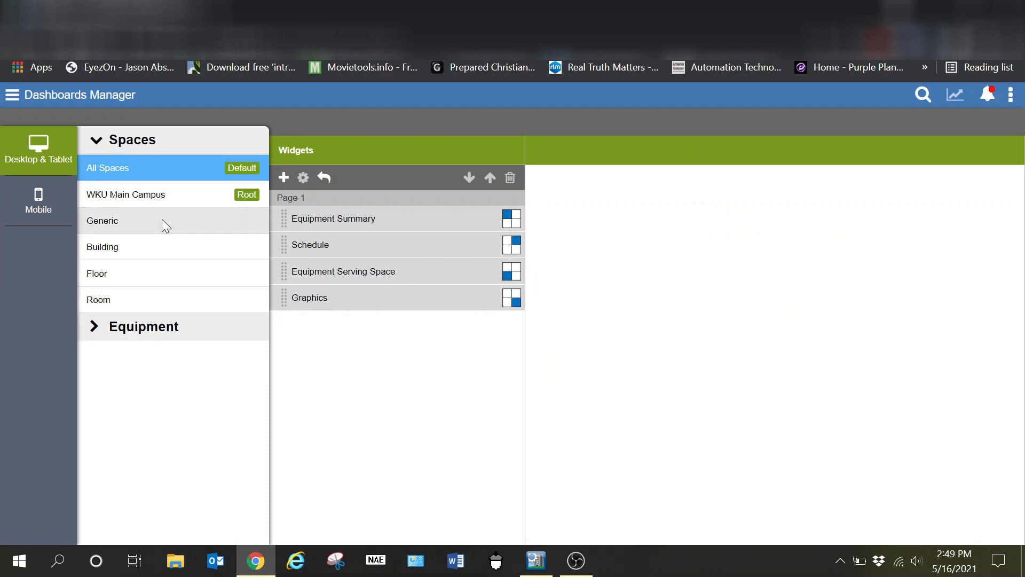
{"action": "mouse_move", "coordinate": [196, 237]}
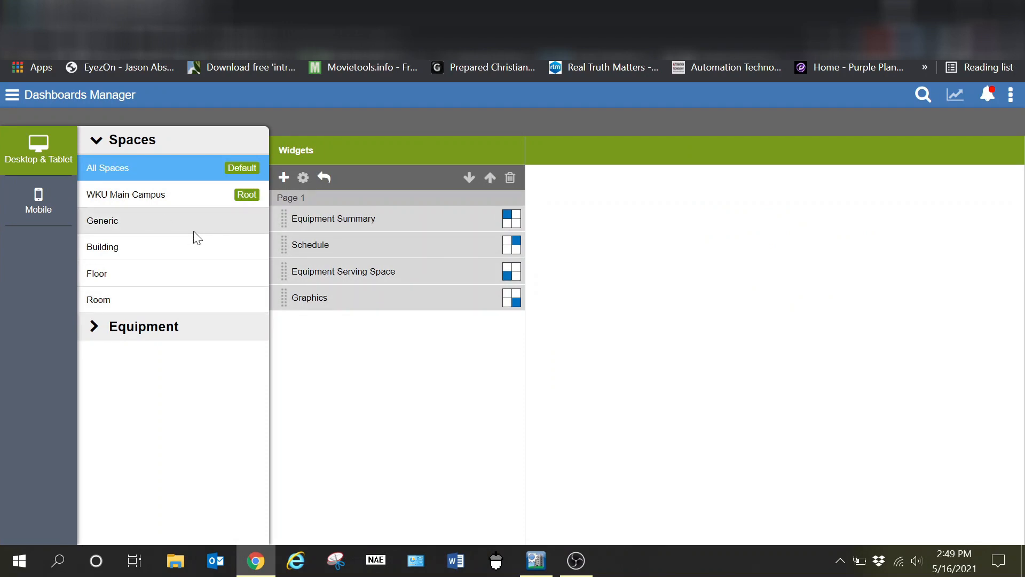
{"action": "mouse_move", "coordinate": [111, 246]}
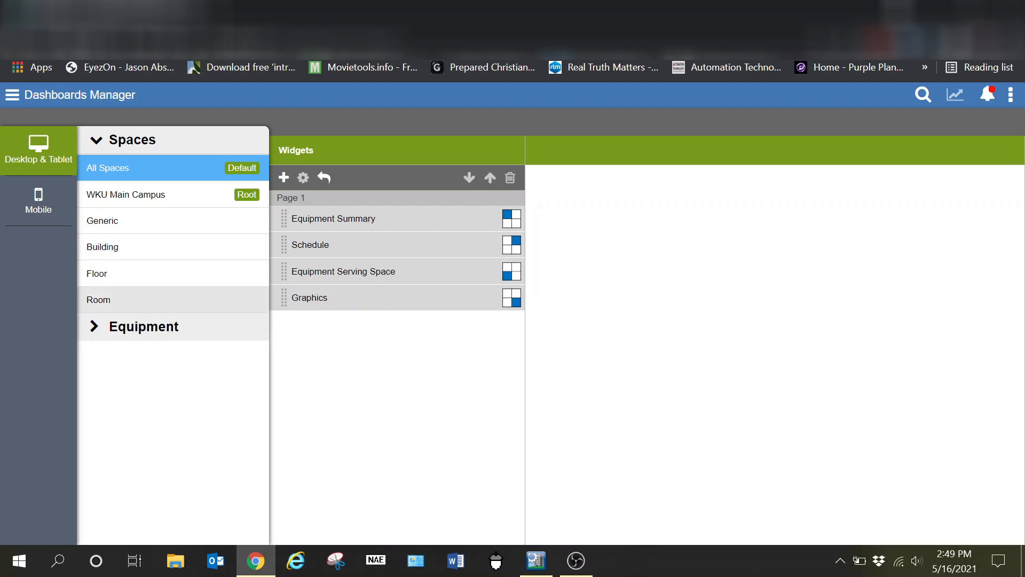
{"action": "mouse_move", "coordinate": [456, 488]}
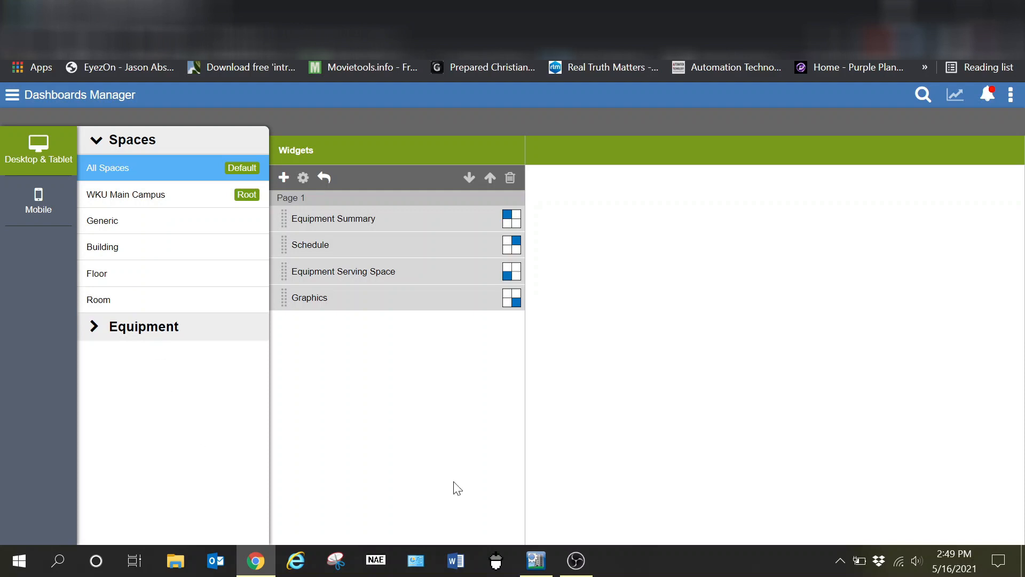
{"action": "left_click", "coordinate": [535, 560]}
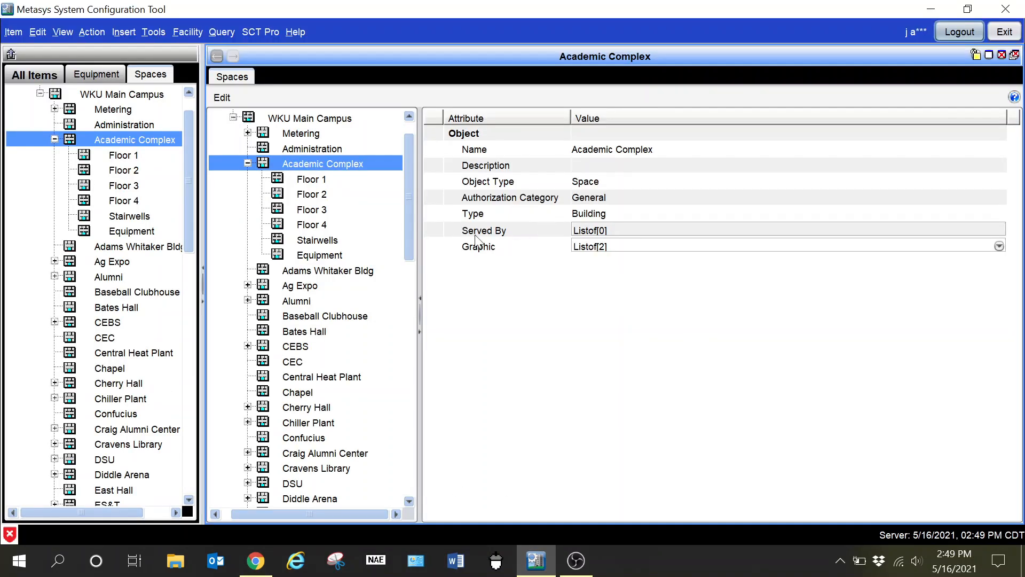
{"action": "mouse_move", "coordinate": [500, 222]}
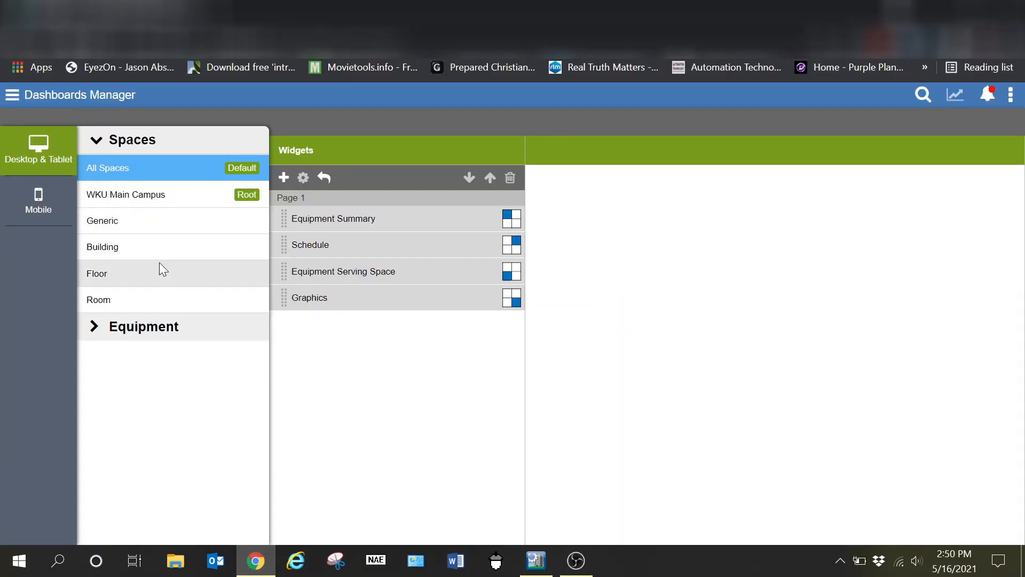
{"action": "mouse_move", "coordinate": [134, 254]}
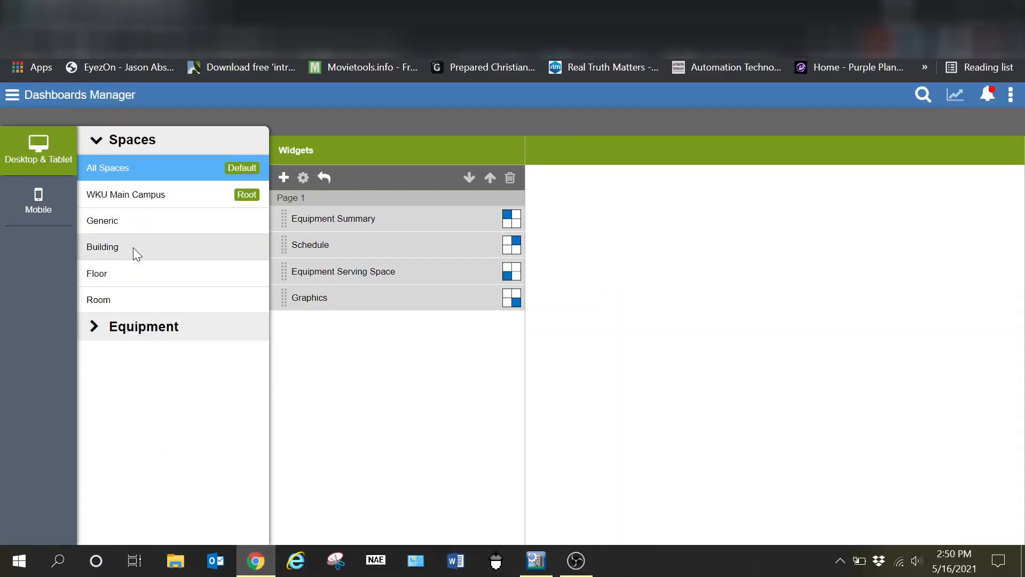
{"action": "left_click", "coordinate": [130, 247]}
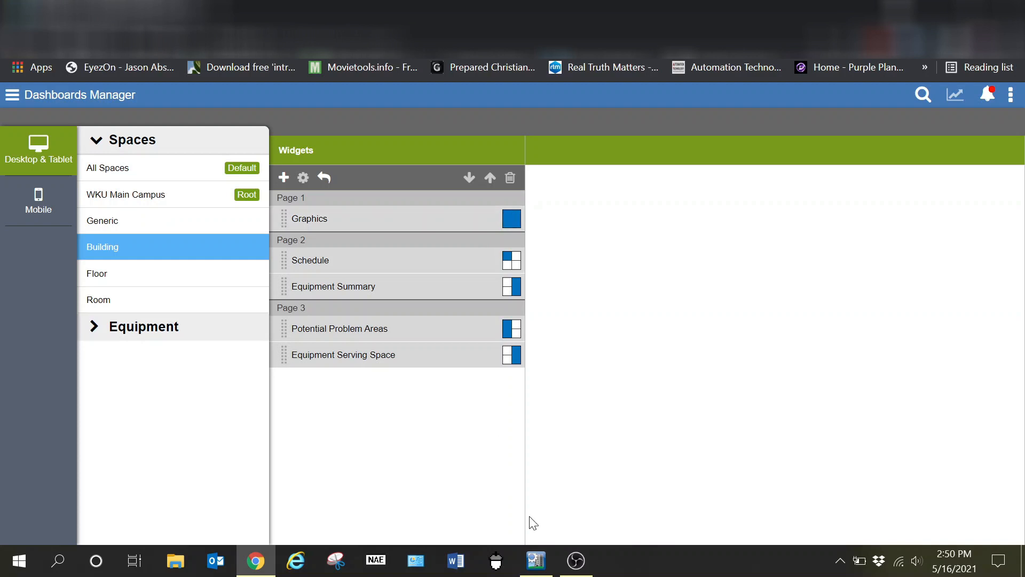
Step: Switch between the configuration tool and the browser via the taskbar
{"action": "left_click", "coordinate": [535, 560]}
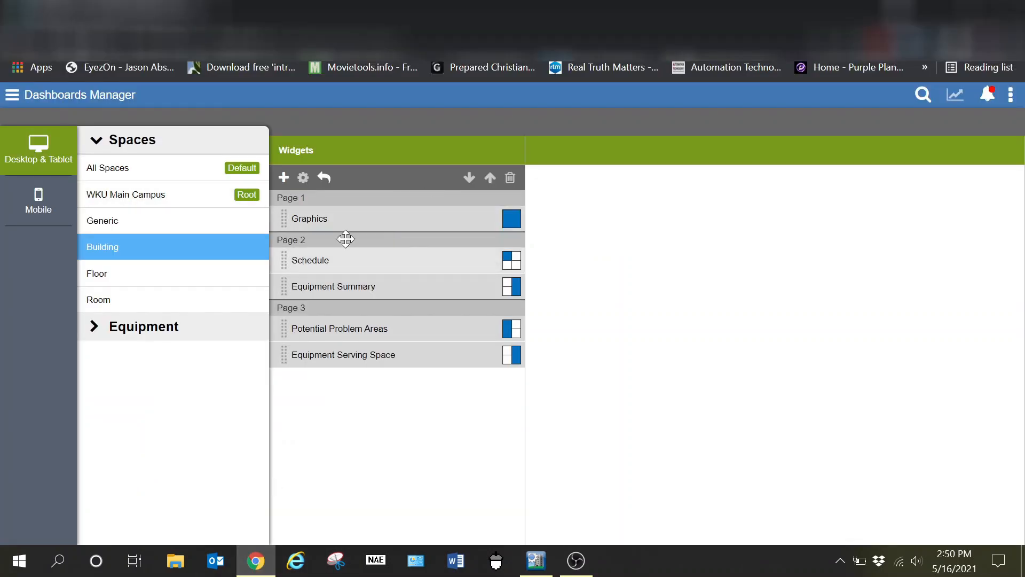
{"action": "mouse_move", "coordinate": [330, 259]}
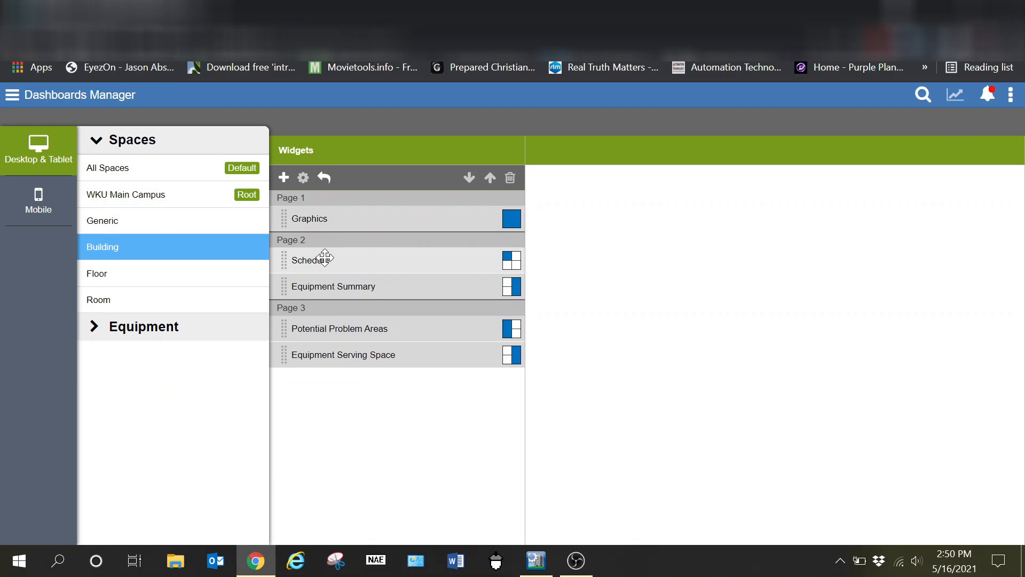
{"action": "mouse_move", "coordinate": [314, 249]}
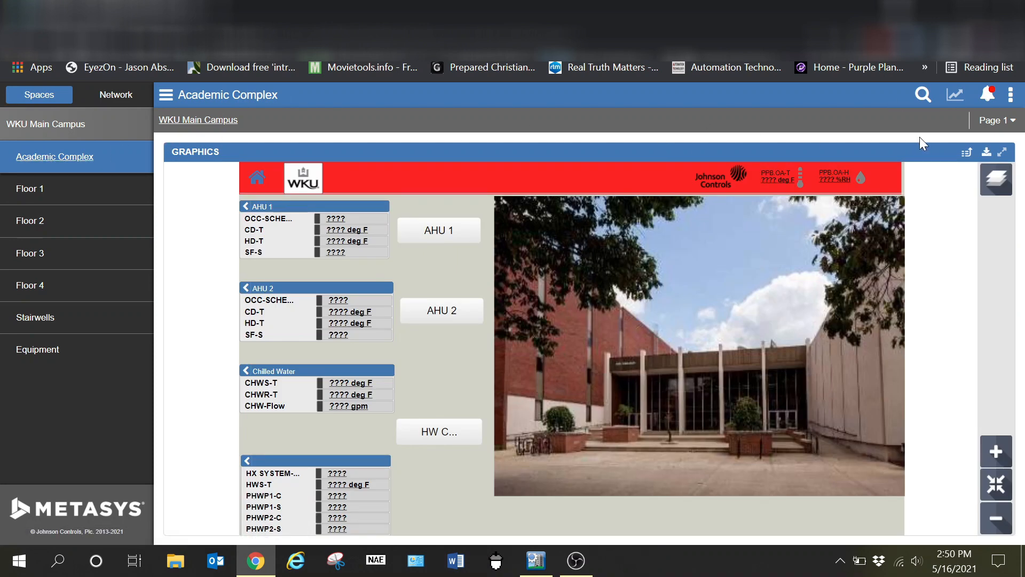
{"action": "left_click", "coordinate": [997, 121]}
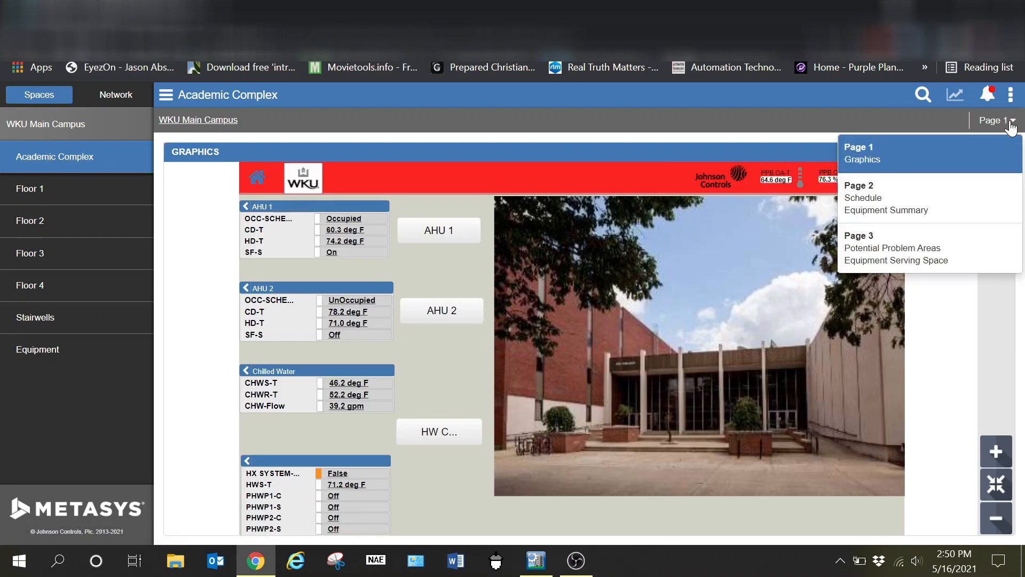
{"action": "left_click", "coordinate": [858, 184]}
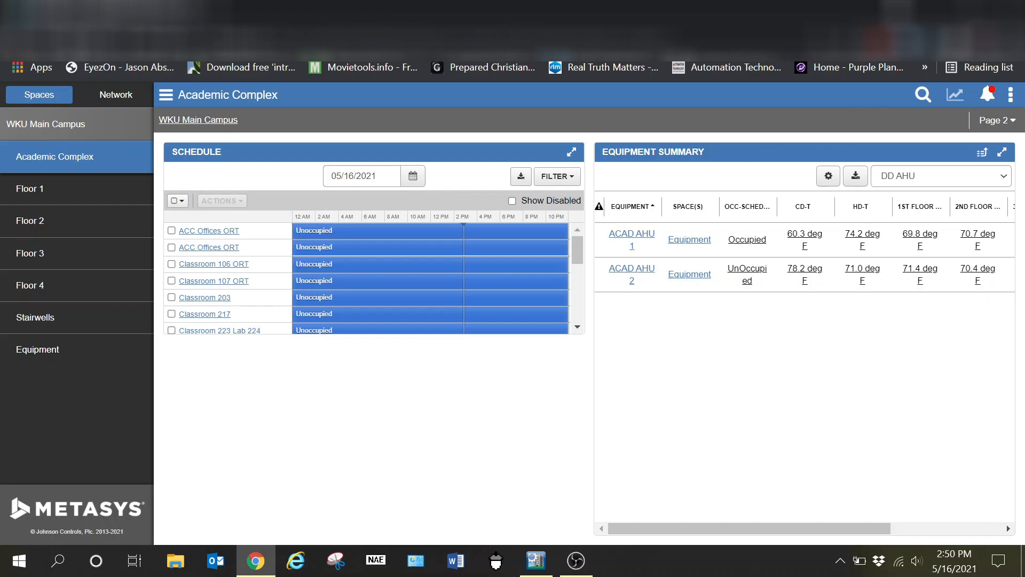
{"action": "mouse_move", "coordinate": [855, 176]}
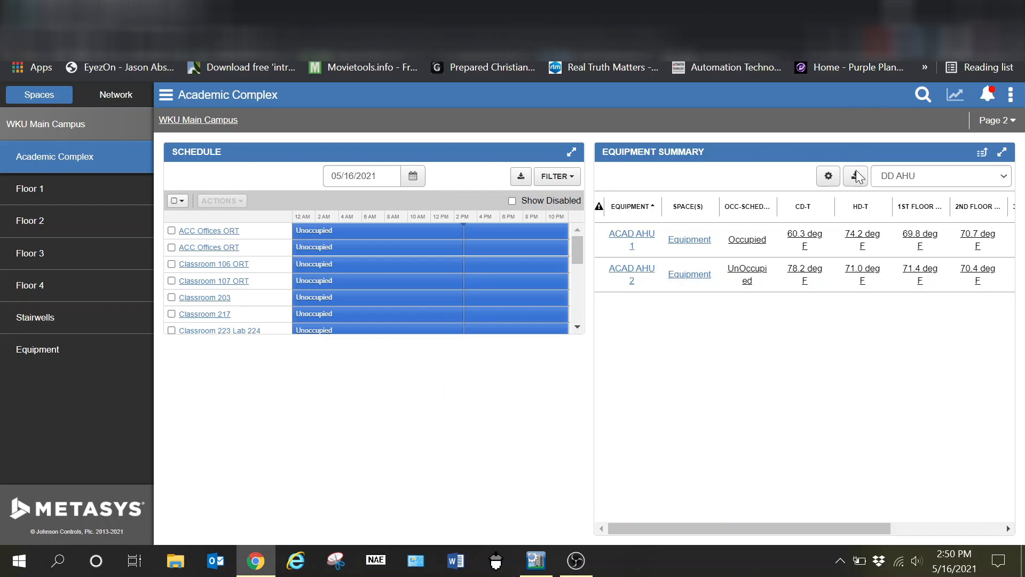
{"action": "left_click", "coordinate": [994, 119]}
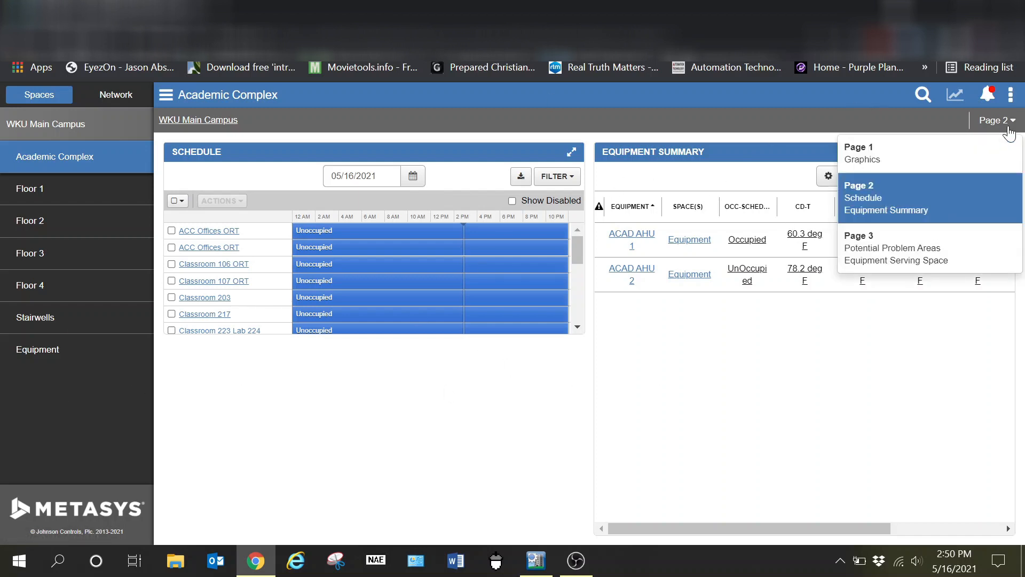
{"action": "left_click", "coordinate": [889, 242]}
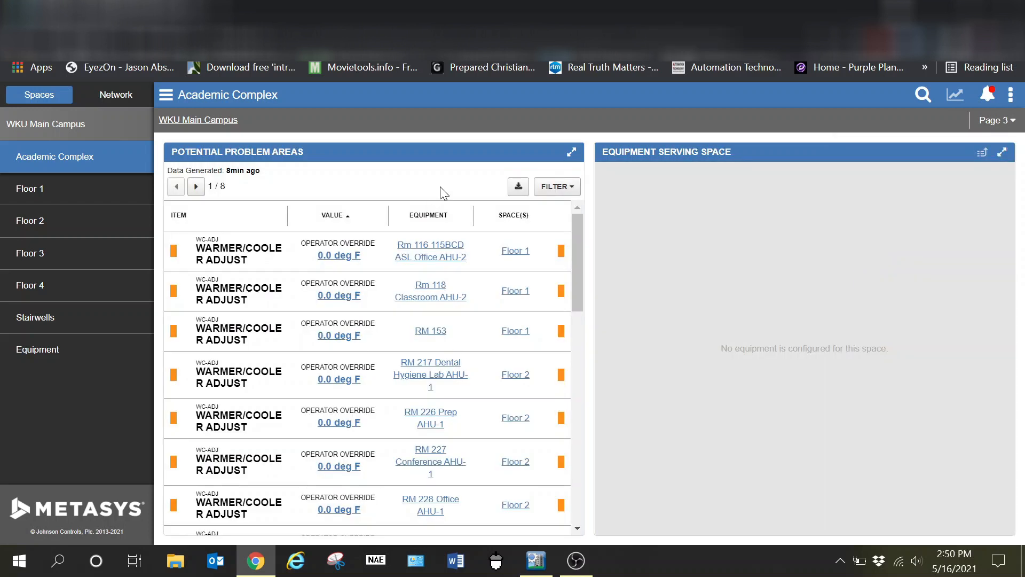
{"action": "scroll", "scroll_direction": "down", "scroll_amount": 3}
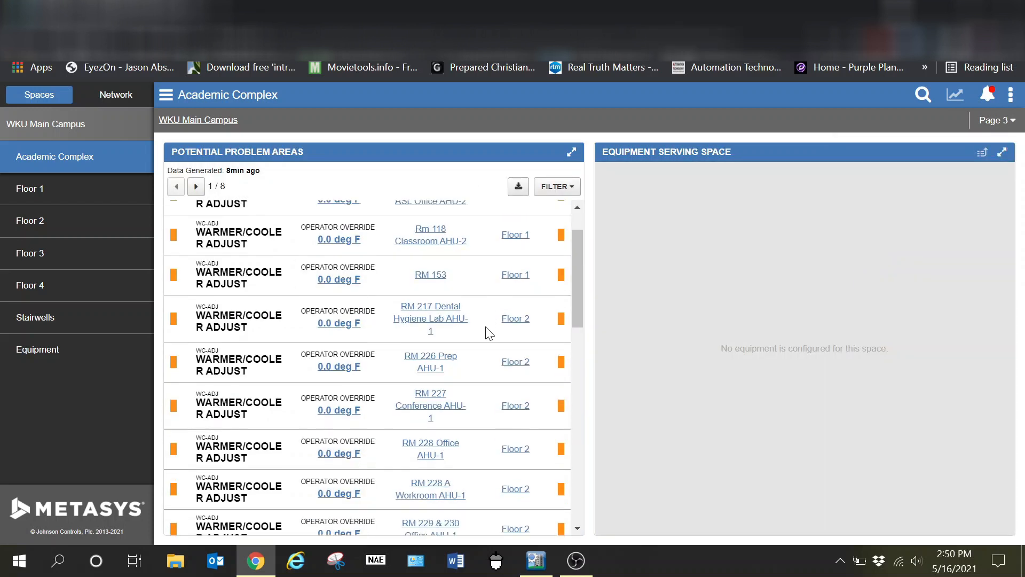
{"action": "scroll", "scroll_direction": "down", "scroll_amount": 3}
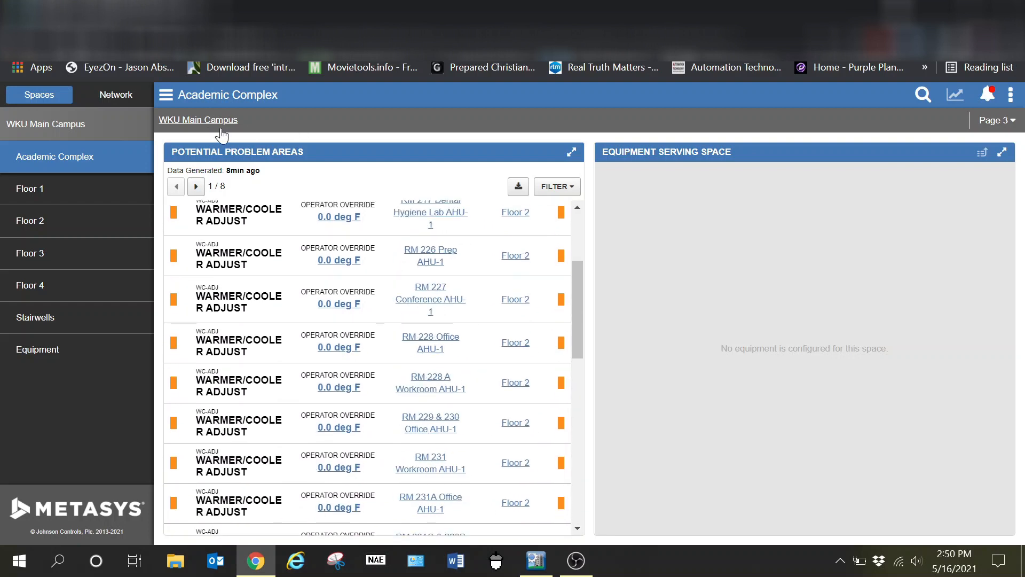
{"action": "mouse_move", "coordinate": [355, 140]}
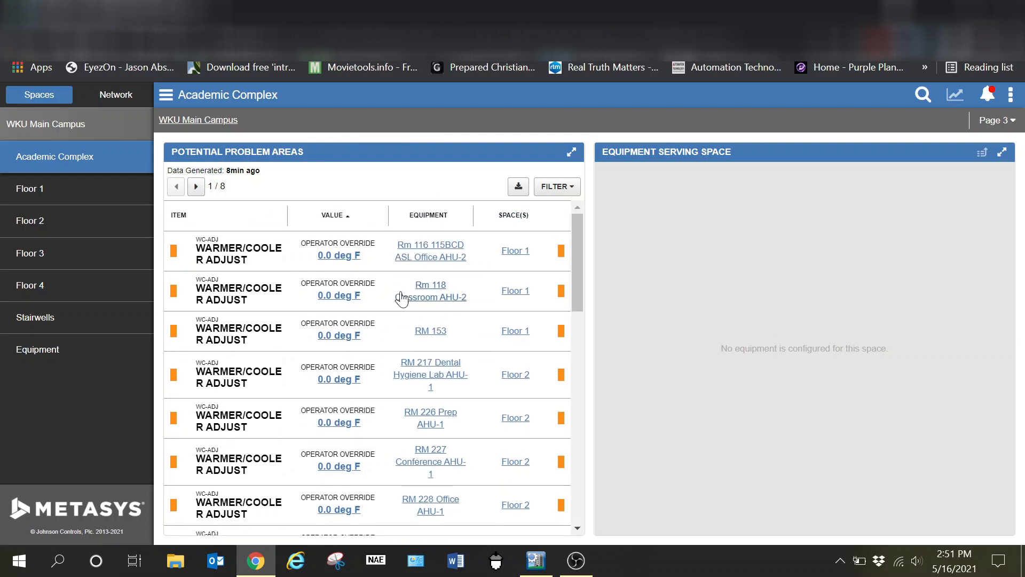
{"action": "left_click", "coordinate": [994, 120]}
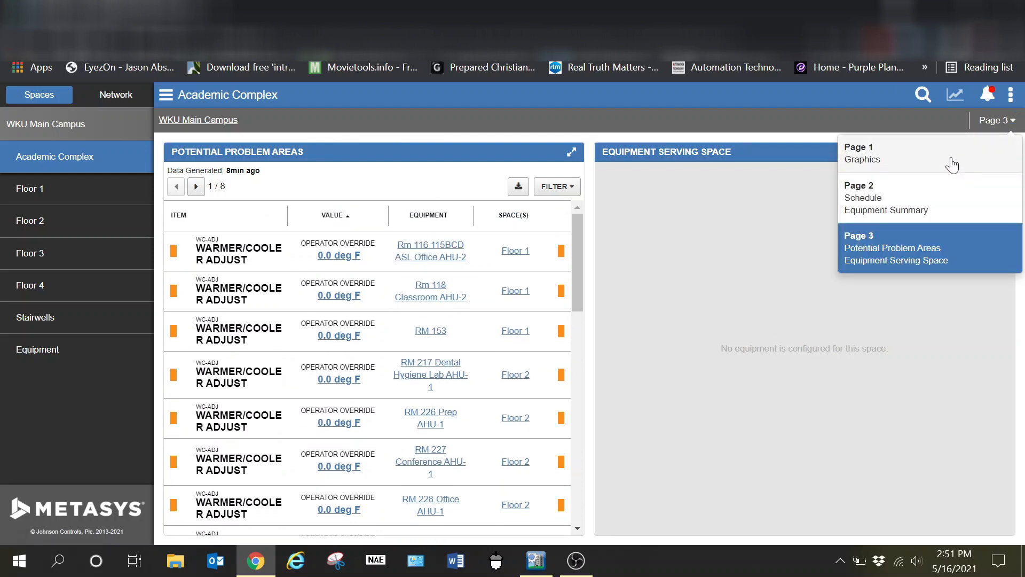
{"action": "left_click", "coordinate": [861, 154]}
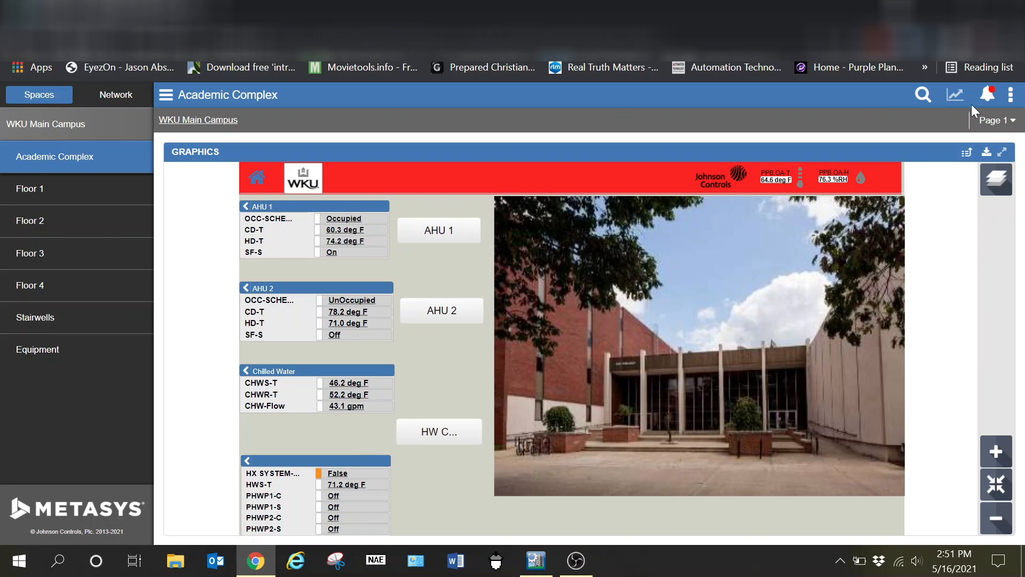
Step: Reopen Dashboards Manager from Administrative Tasks and select the Building space layout
{"action": "left_click", "coordinate": [1012, 95]}
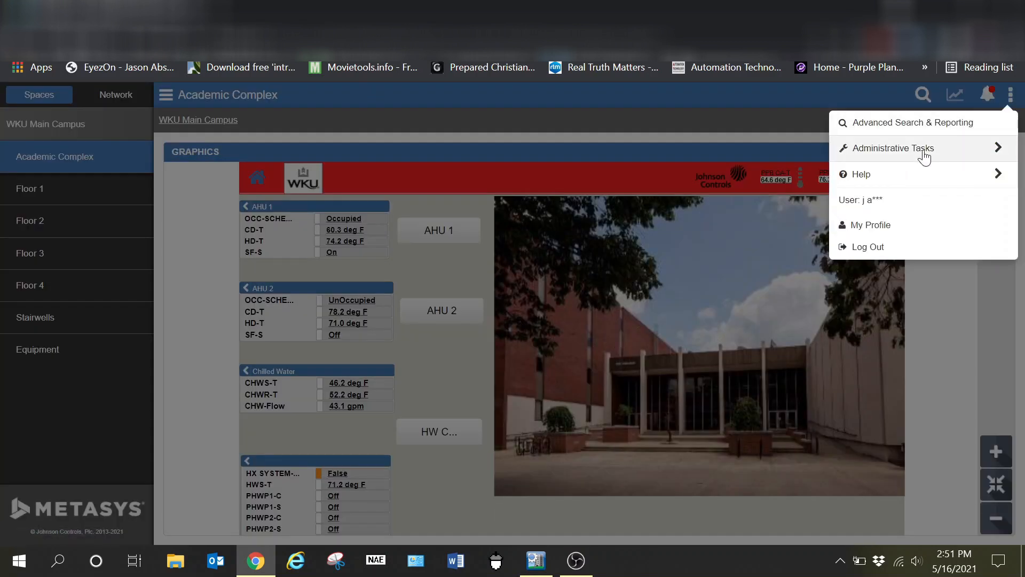
{"action": "left_click", "coordinate": [894, 148]}
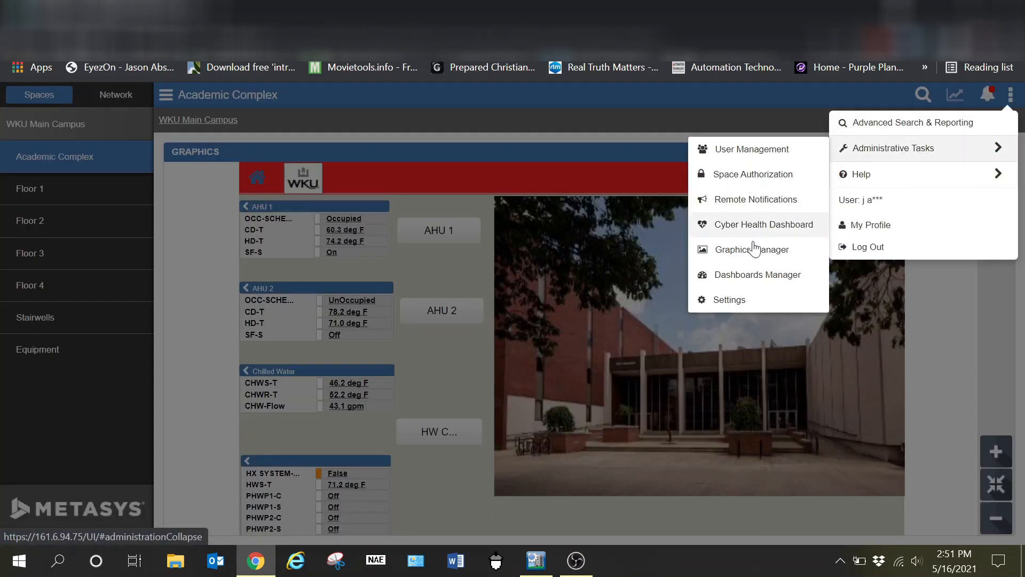
{"action": "left_click", "coordinate": [758, 275]}
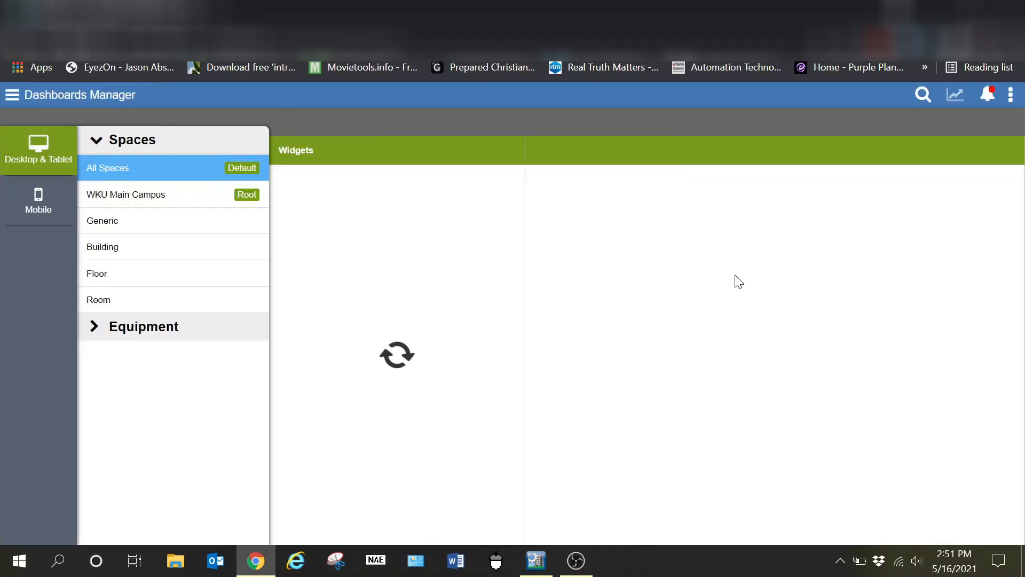
{"action": "left_click", "coordinate": [102, 246]}
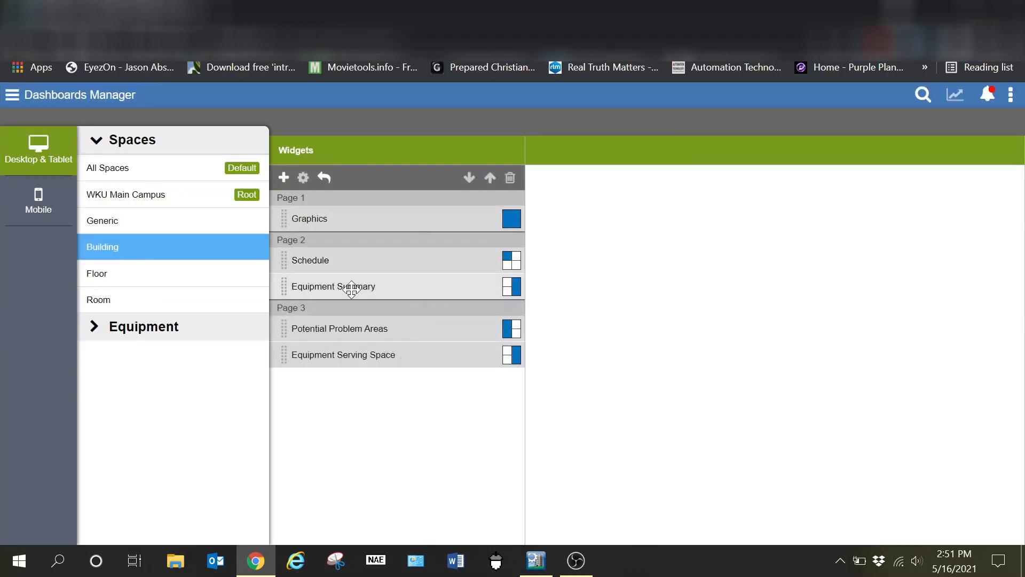
{"action": "mouse_move", "coordinate": [499, 223]}
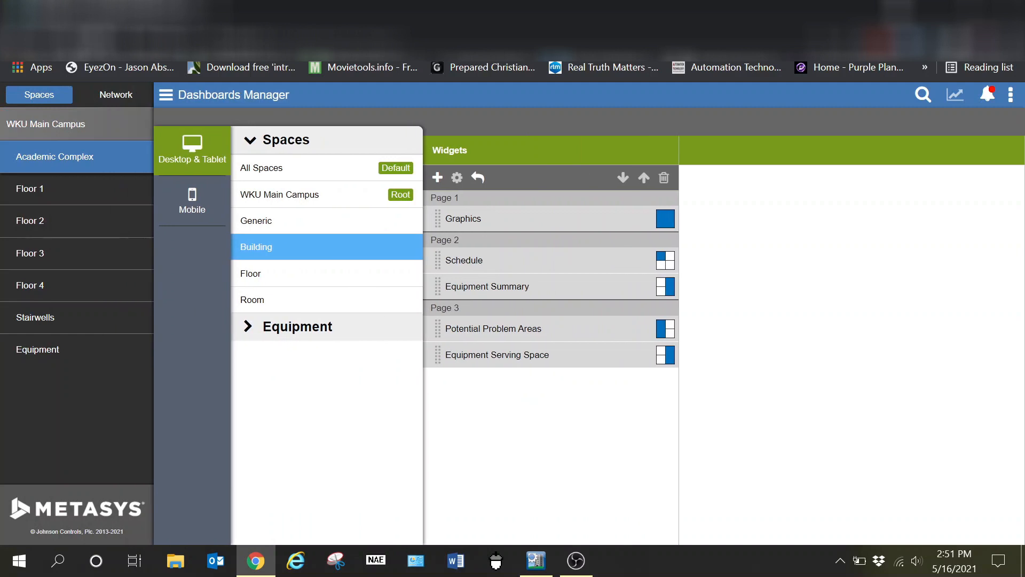
Step: Show the link options for Academic Complex in the Spaces tree, then dismiss them
{"action": "right_click", "coordinate": [54, 156]}
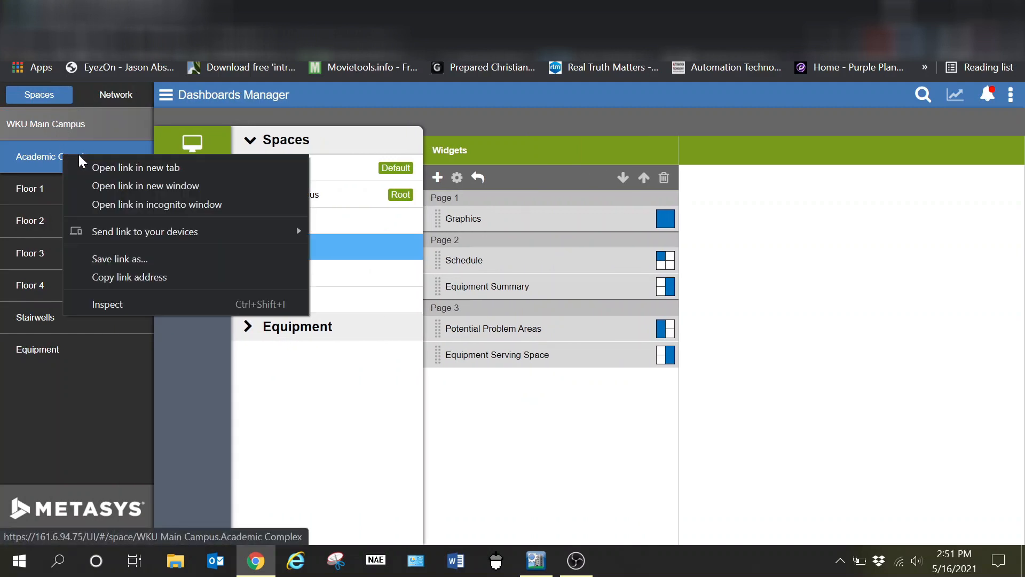
{"action": "left_click", "coordinate": [55, 156]}
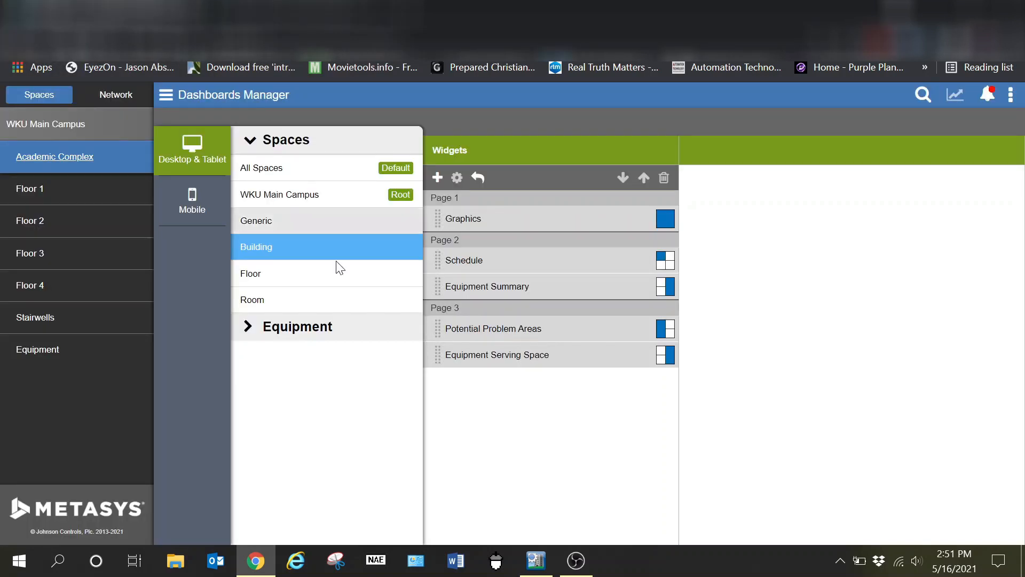
{"action": "mouse_move", "coordinate": [274, 274]}
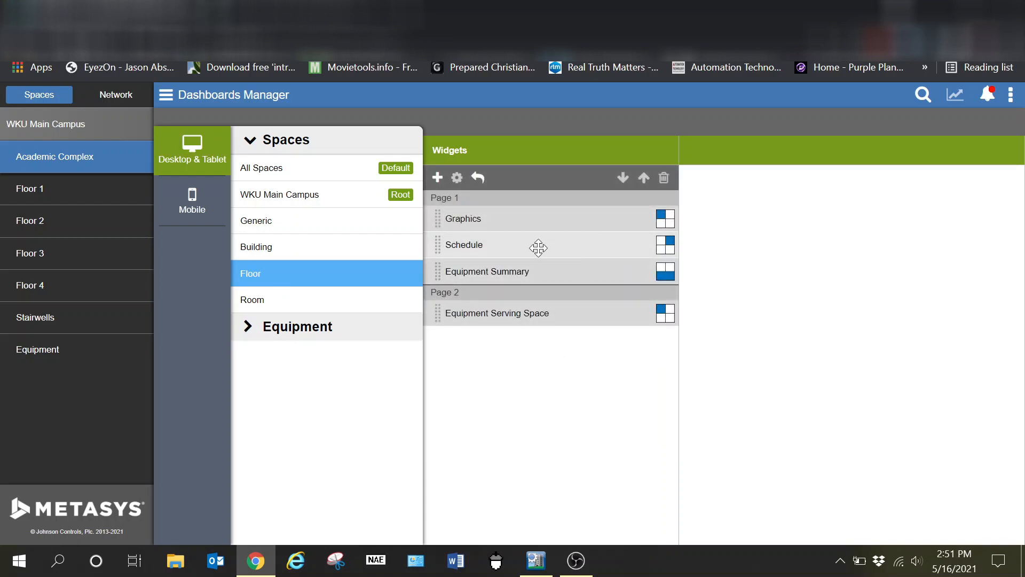
{"action": "mouse_move", "coordinate": [490, 227]}
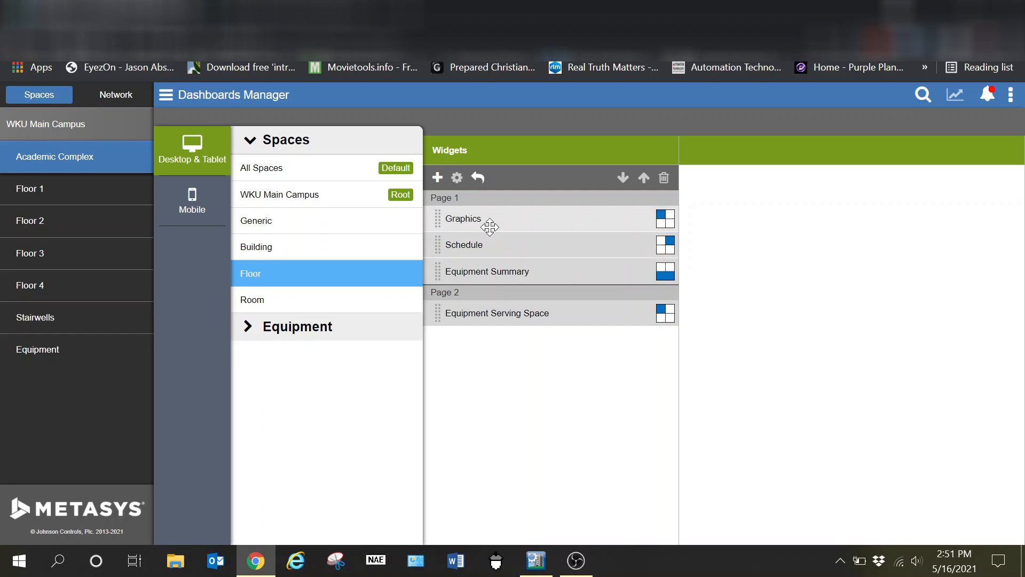
{"action": "mouse_move", "coordinate": [697, 247]}
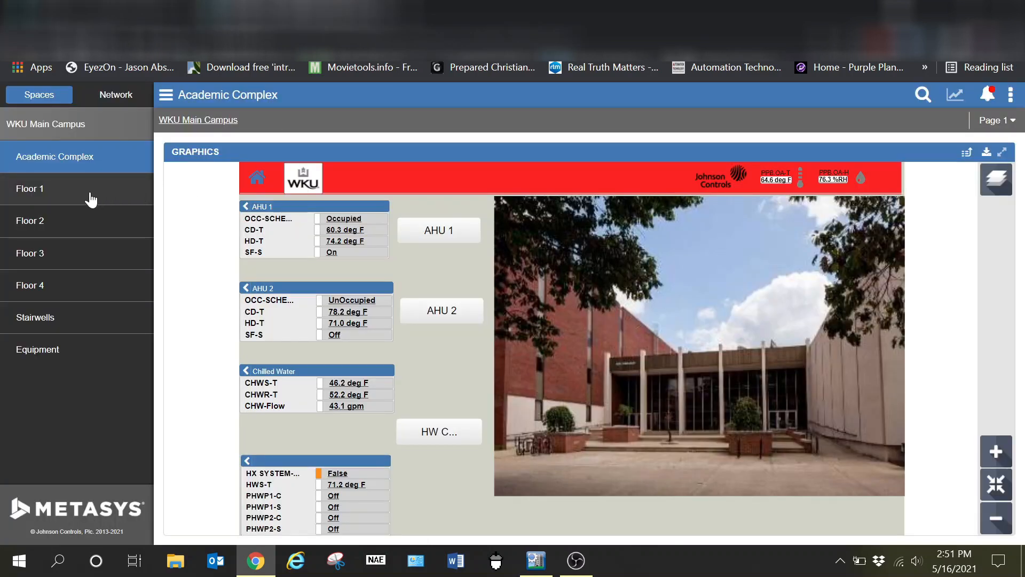
Step: Check the Floor 1 dashboard against the layout, then return to Dashboards Manager's Floor layout
{"action": "left_click", "coordinate": [29, 189]}
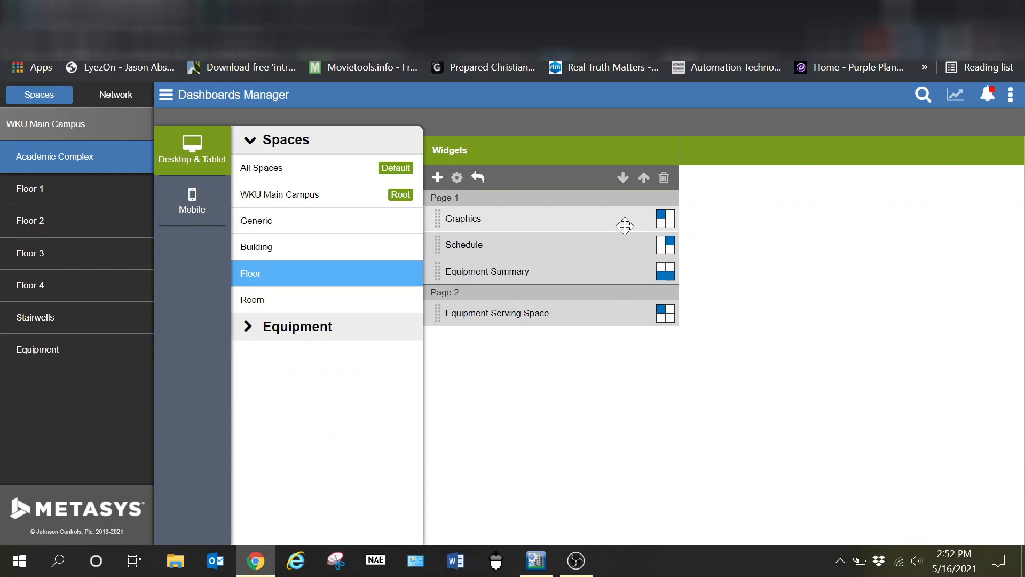
{"action": "left_click", "coordinate": [29, 188]}
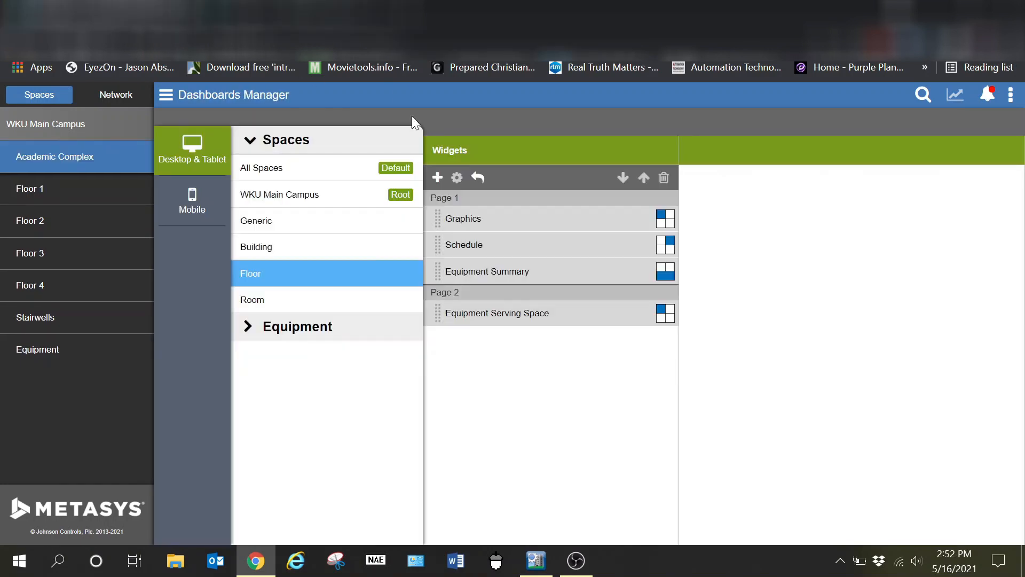
{"action": "mouse_move", "coordinate": [345, 142]}
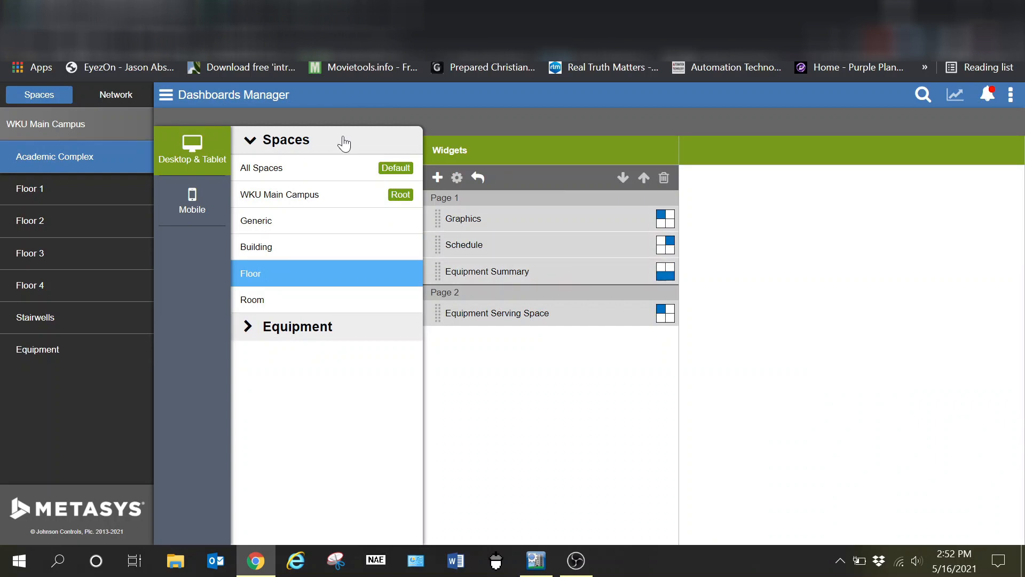
{"action": "left_click", "coordinate": [30, 189]}
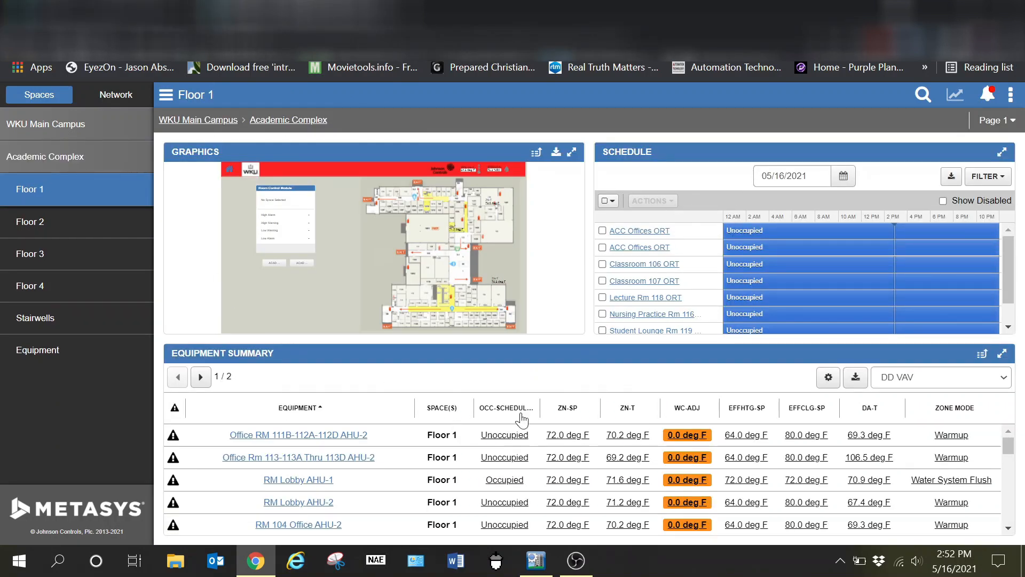
{"action": "left_click", "coordinate": [166, 95]}
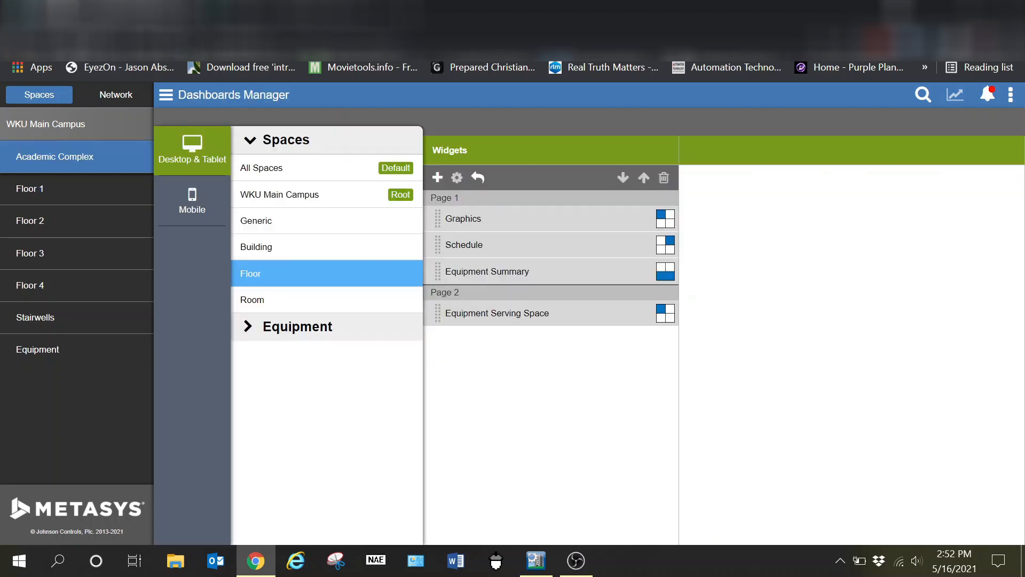
{"action": "mouse_move", "coordinate": [578, 272]}
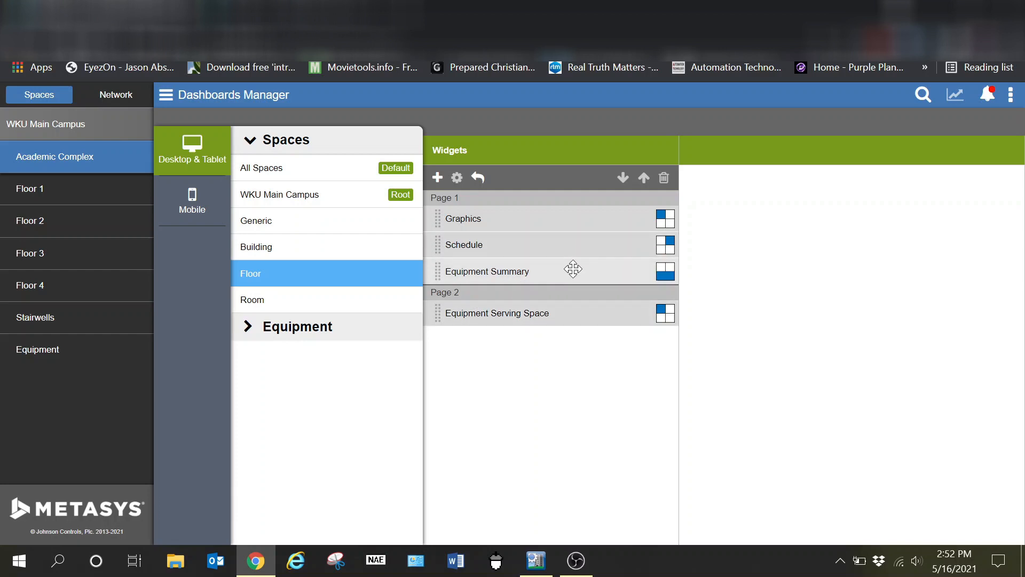
{"action": "mouse_move", "coordinate": [560, 354]}
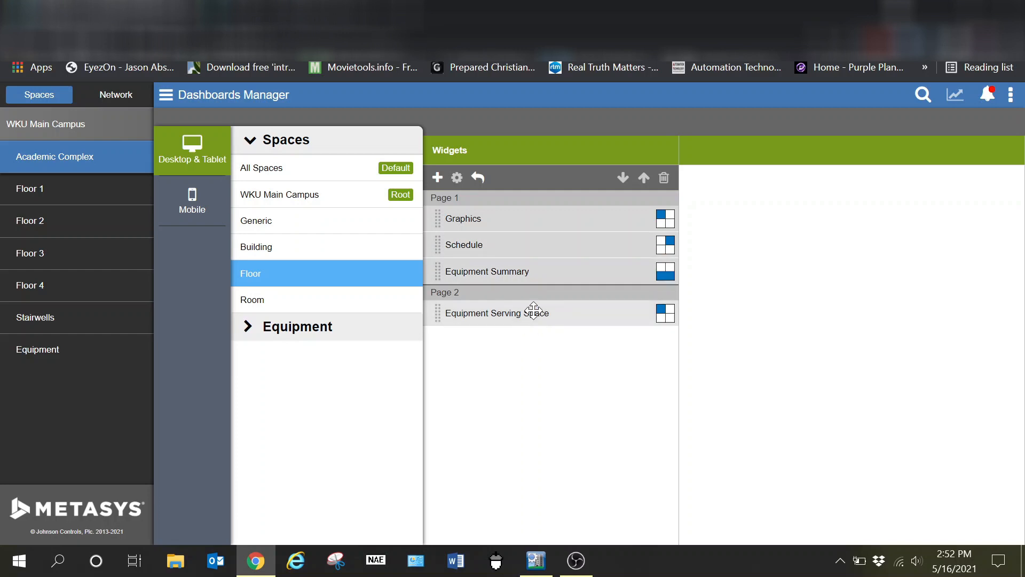
{"action": "mouse_move", "coordinate": [493, 338]}
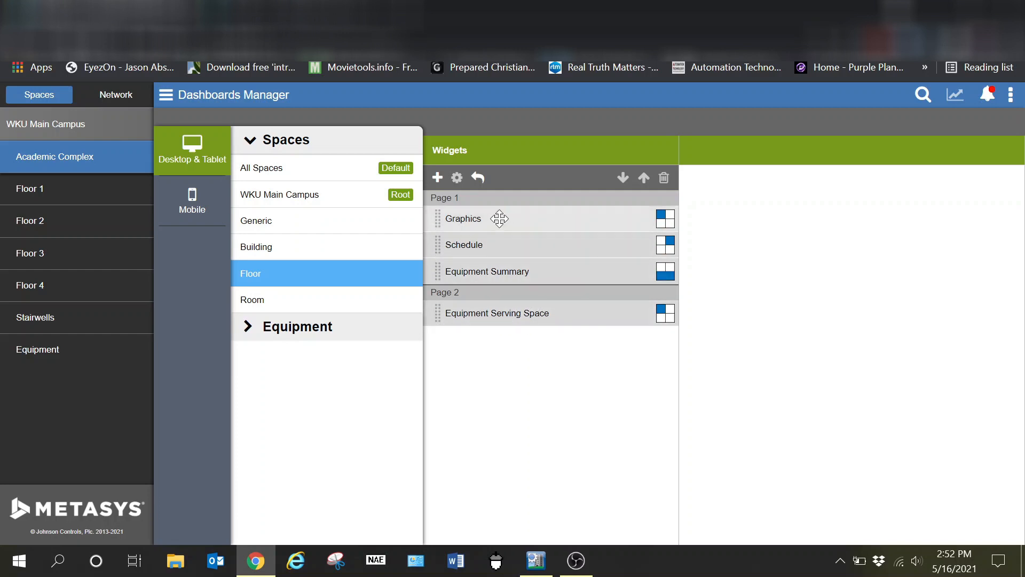
Step: Load the Floor 1 live dashboard from the Spaces tree
{"action": "left_click", "coordinate": [30, 189]}
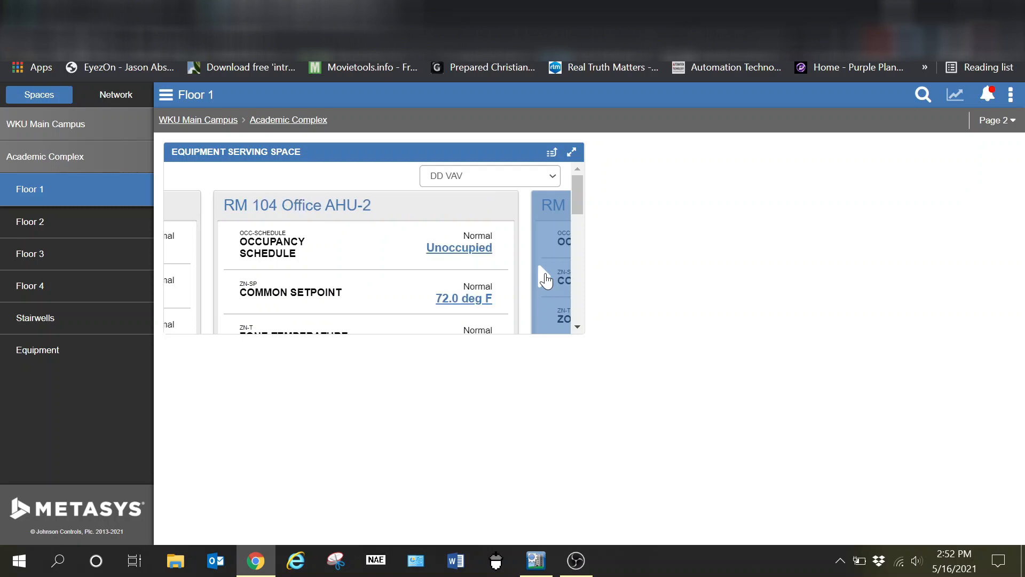
{"action": "mouse_move", "coordinate": [611, 190]}
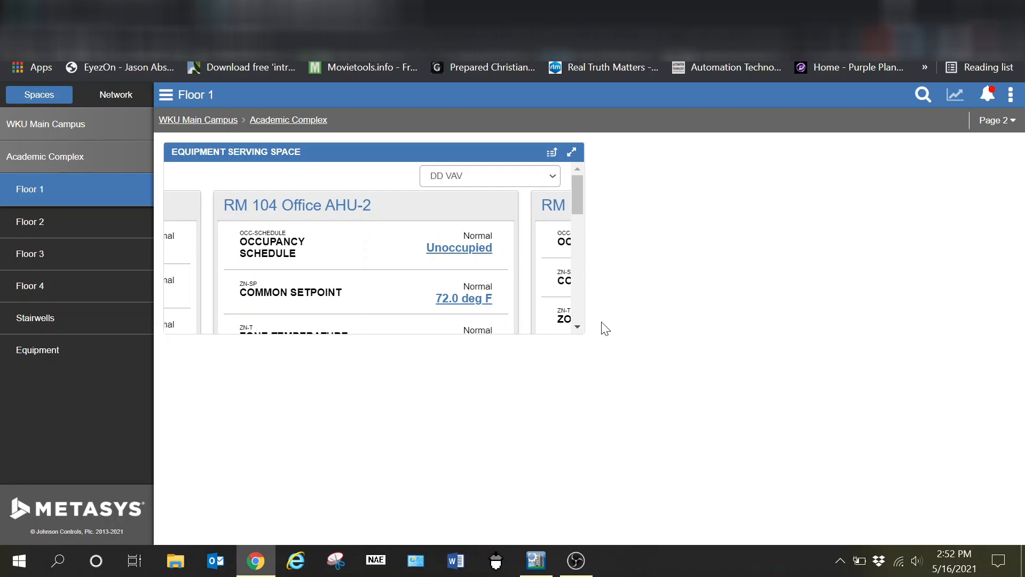
{"action": "mouse_move", "coordinate": [959, 121]}
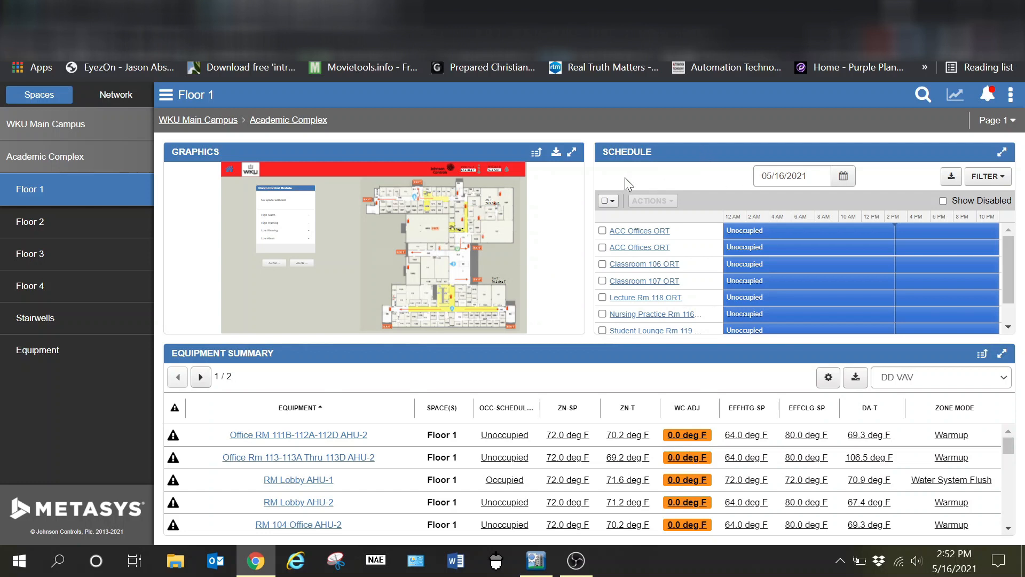
{"action": "mouse_move", "coordinate": [297, 480]}
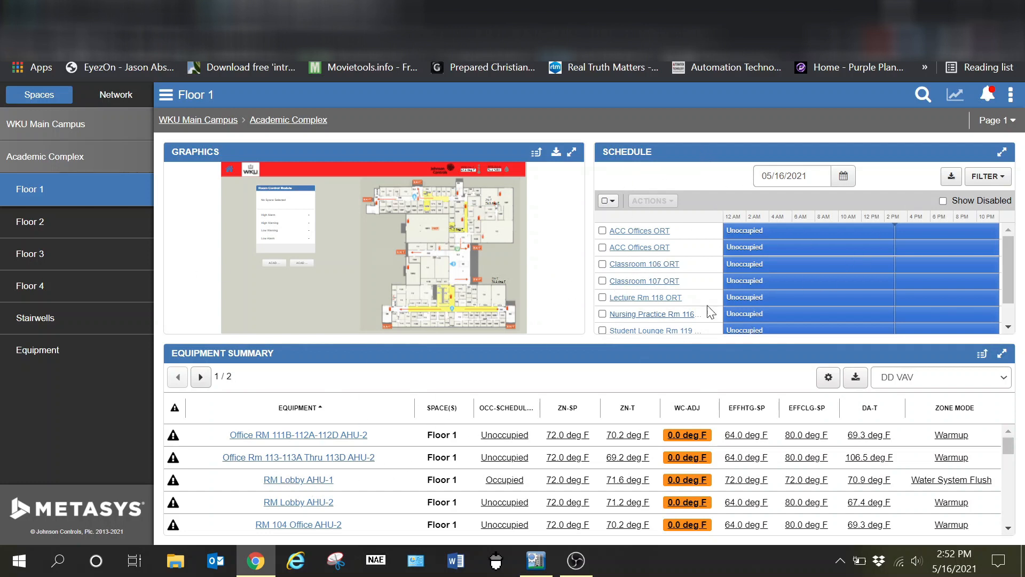
Step: Maximize the Floor 1 schedule and equipment summary, page to the second equipment page, then restore normal size
{"action": "left_click", "coordinate": [1000, 152]}
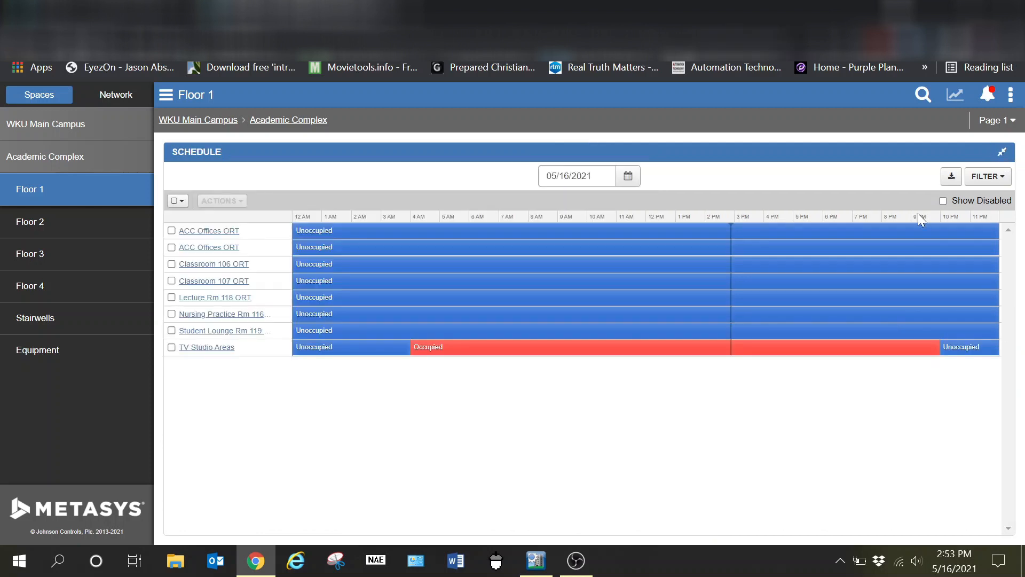
{"action": "mouse_move", "coordinate": [255, 241]}
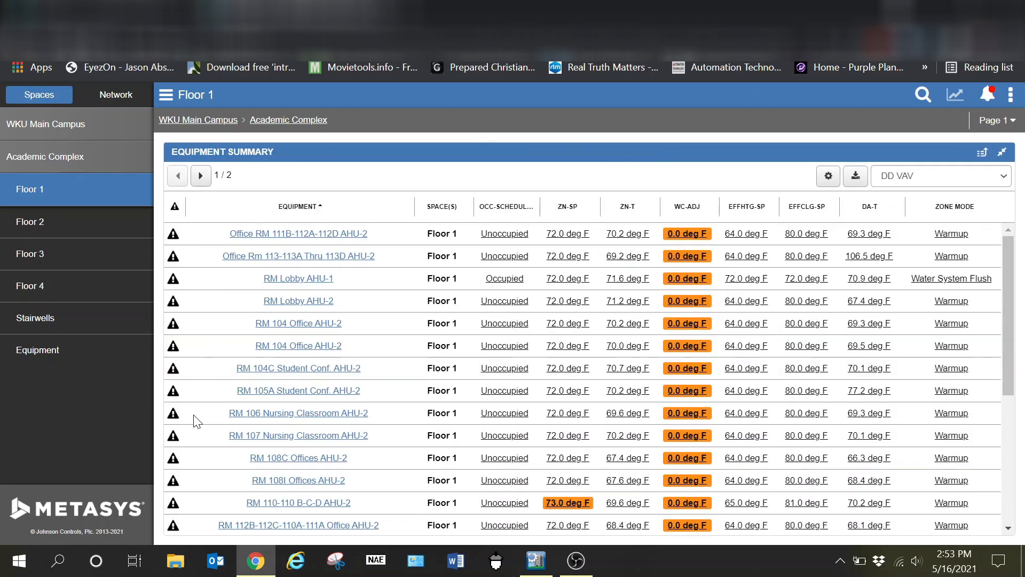
{"action": "scroll", "scroll_direction": "down", "scroll_amount": 3}
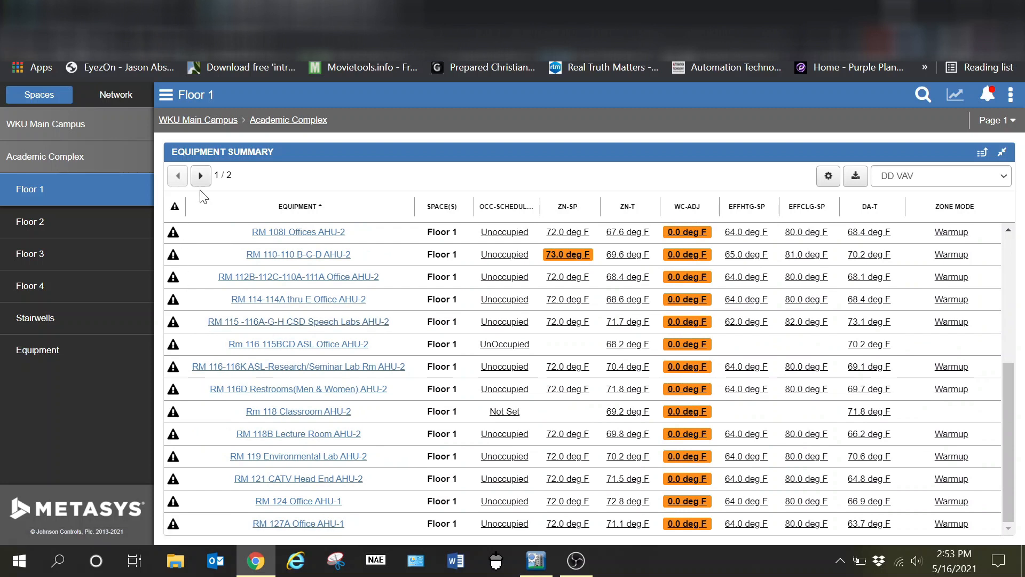
{"action": "left_click", "coordinate": [199, 175]}
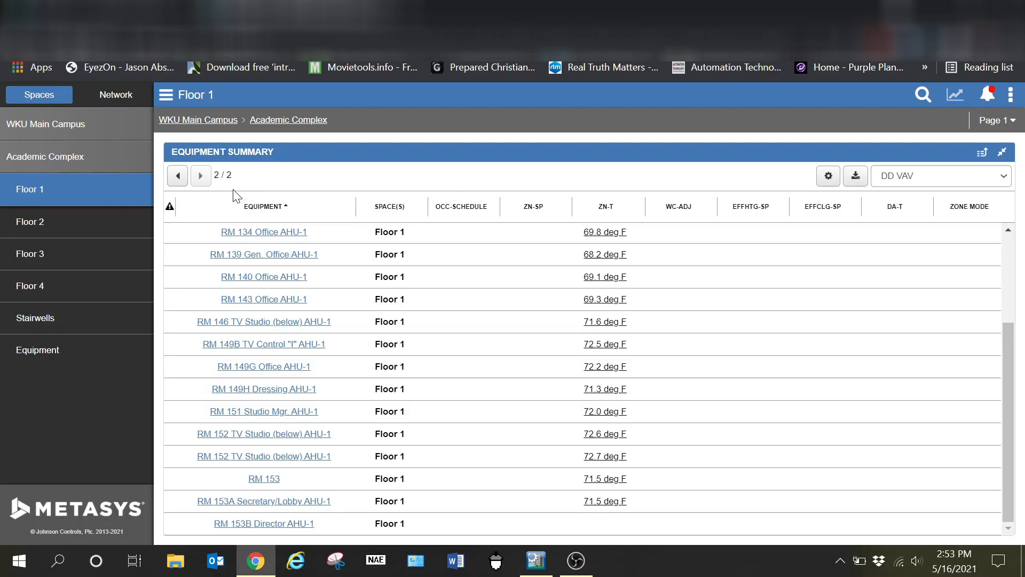
{"action": "mouse_move", "coordinate": [319, 325]}
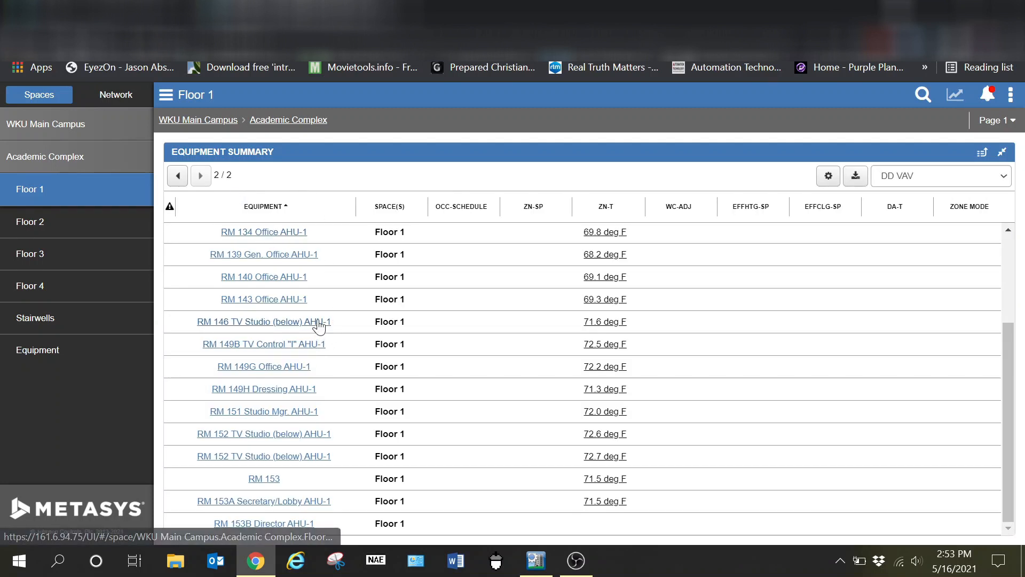
{"action": "left_click", "coordinate": [1003, 152]}
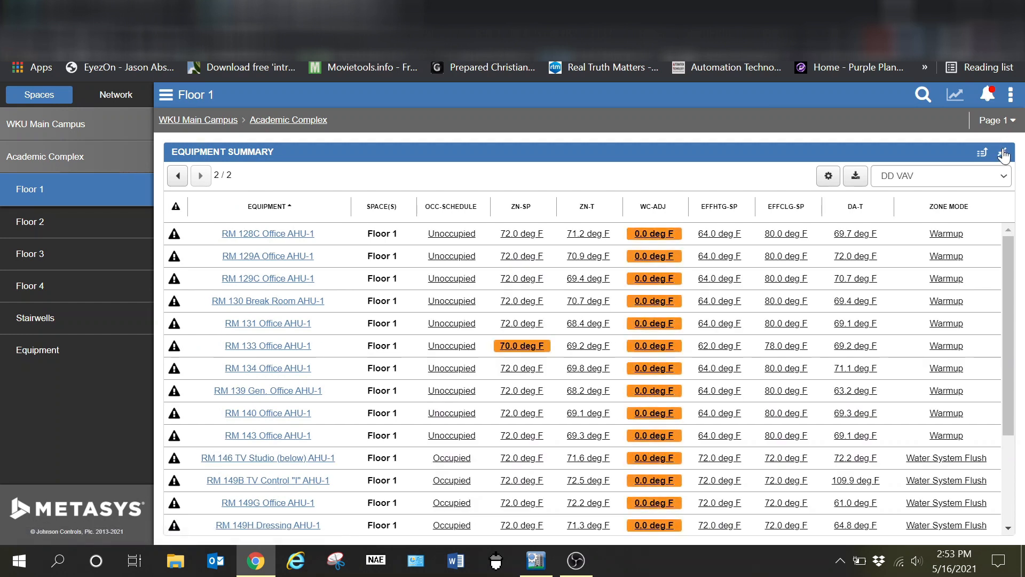
{"action": "left_click", "coordinate": [1004, 152]}
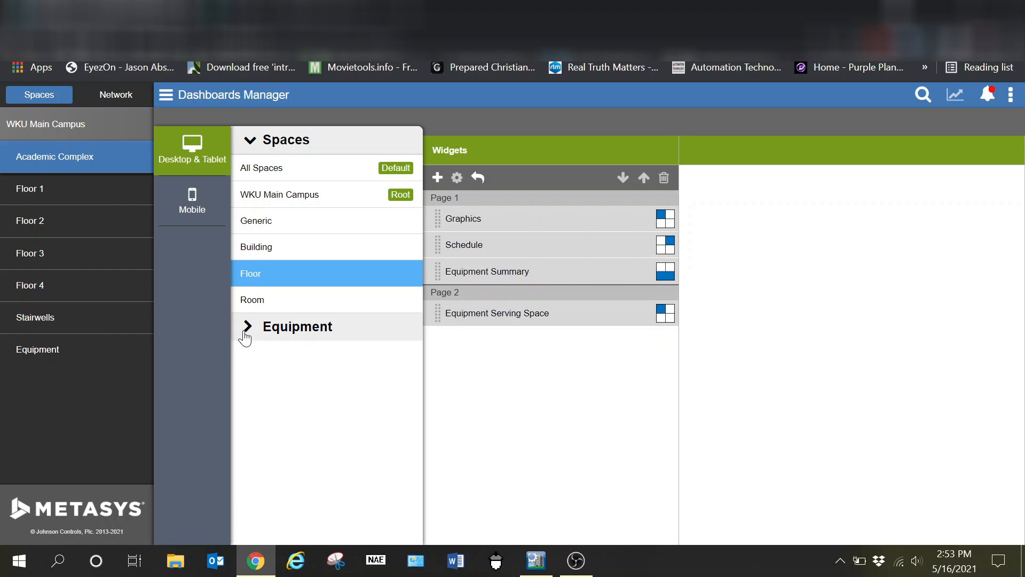
Step: Expand the Equipment types list in Dashboards Manager and scroll down toward CHWS
{"action": "left_click", "coordinate": [297, 327]}
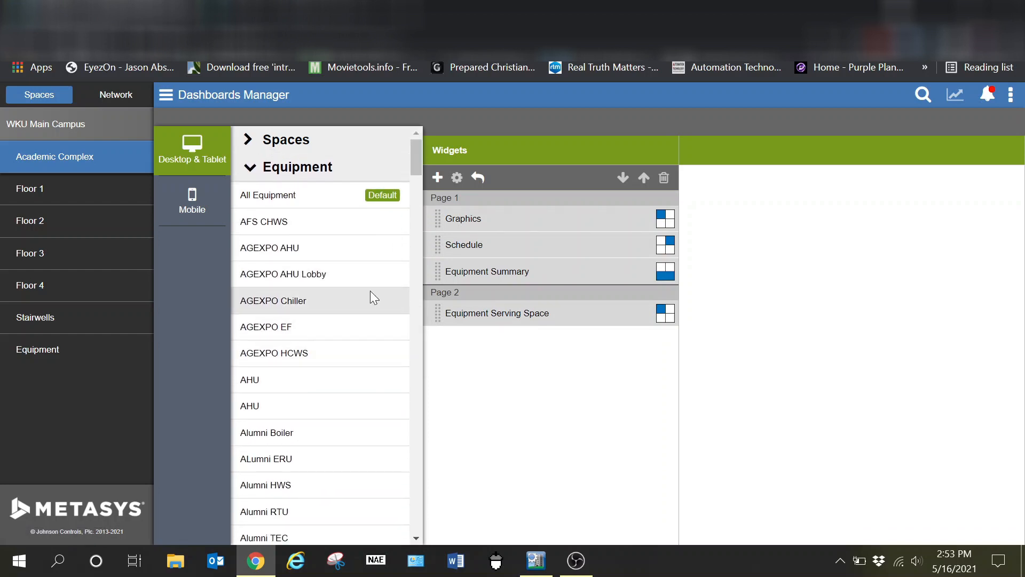
{"action": "scroll", "scroll_direction": "down", "scroll_amount": 3}
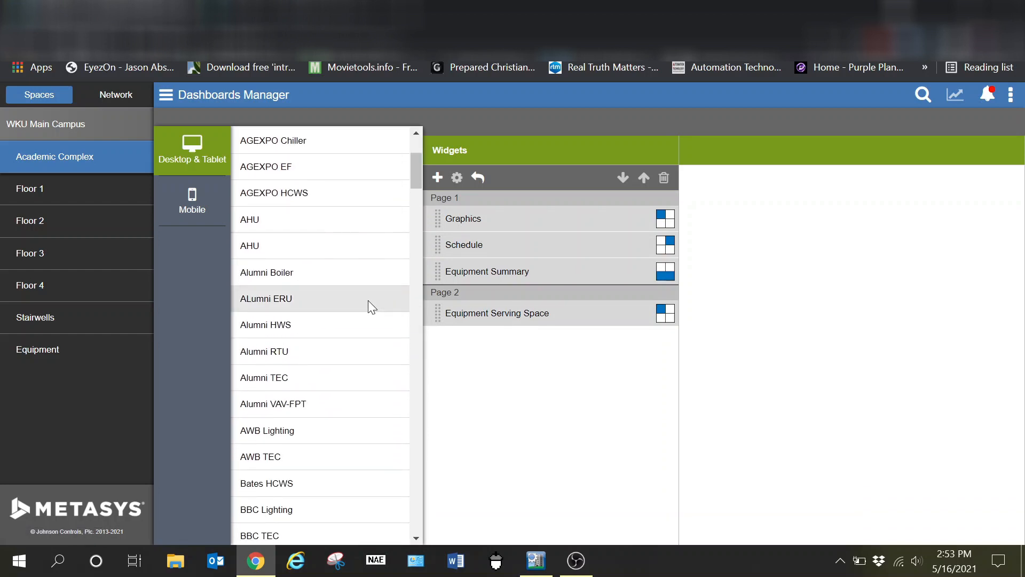
{"action": "scroll", "scroll_direction": "down", "scroll_amount": 3}
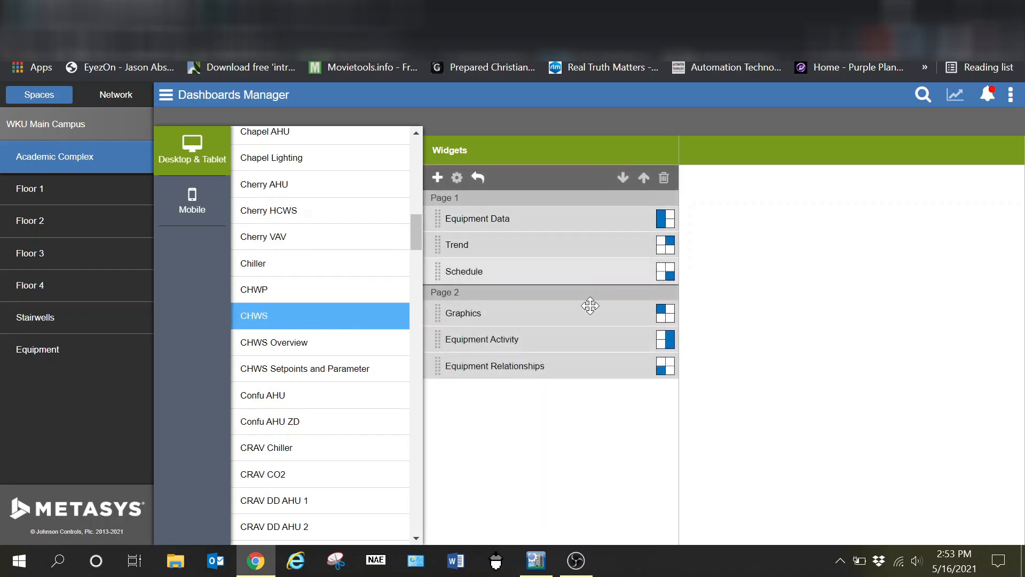
{"action": "mouse_move", "coordinate": [284, 304]}
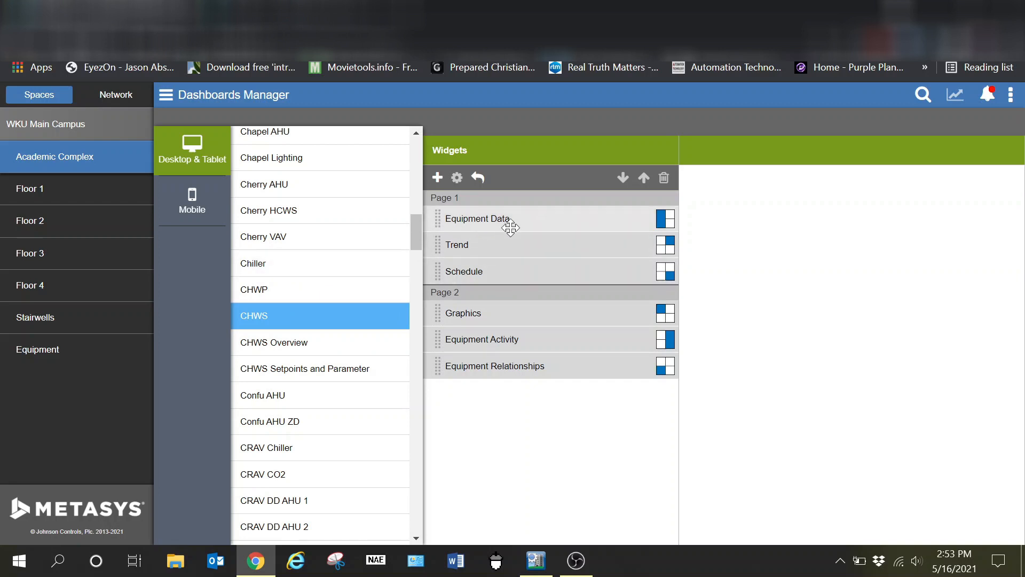
{"action": "scroll", "scroll_direction": "down", "scroll_amount": 3}
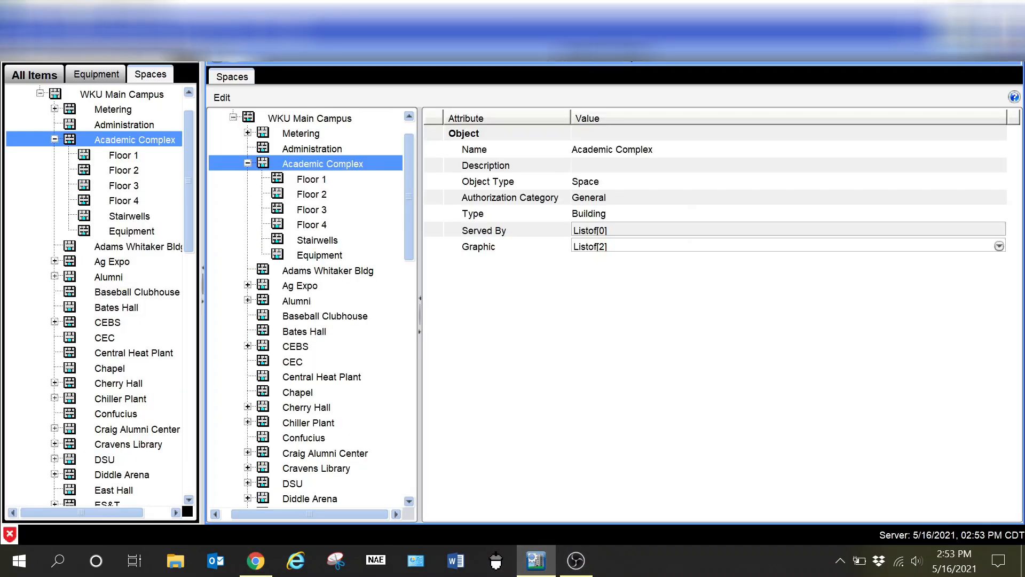
Step: In the SCT equipment tree, review the ACAD DD AHU definition's point list and configuration attributes
{"action": "left_click", "coordinate": [95, 73]}
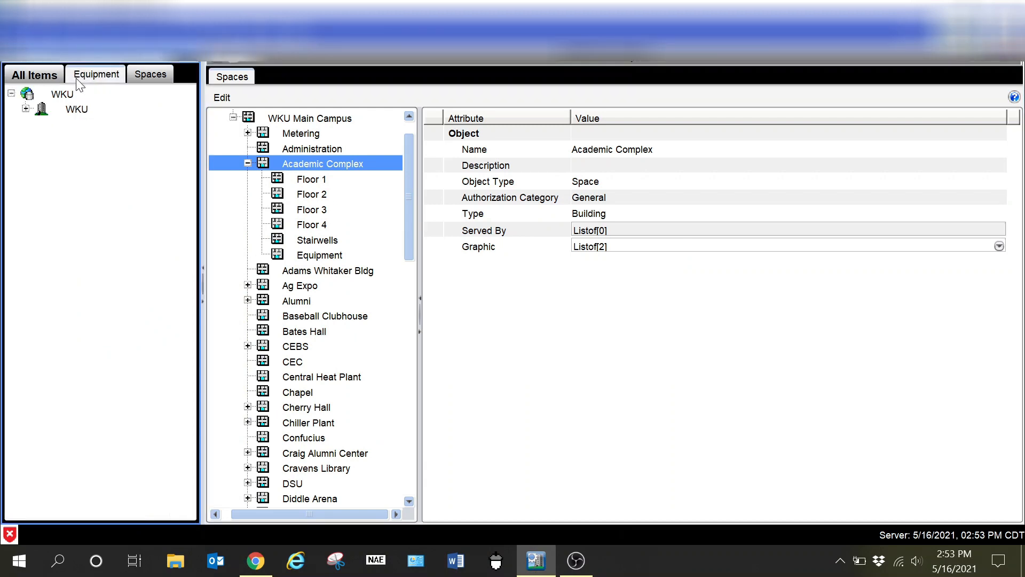
{"action": "left_click", "coordinate": [26, 109]}
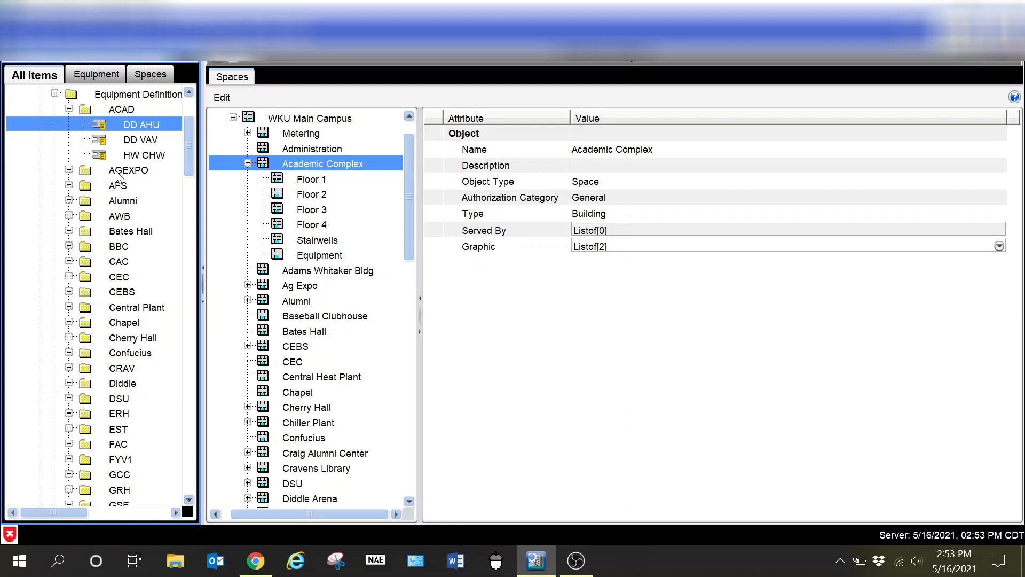
{"action": "mouse_move", "coordinate": [151, 139]}
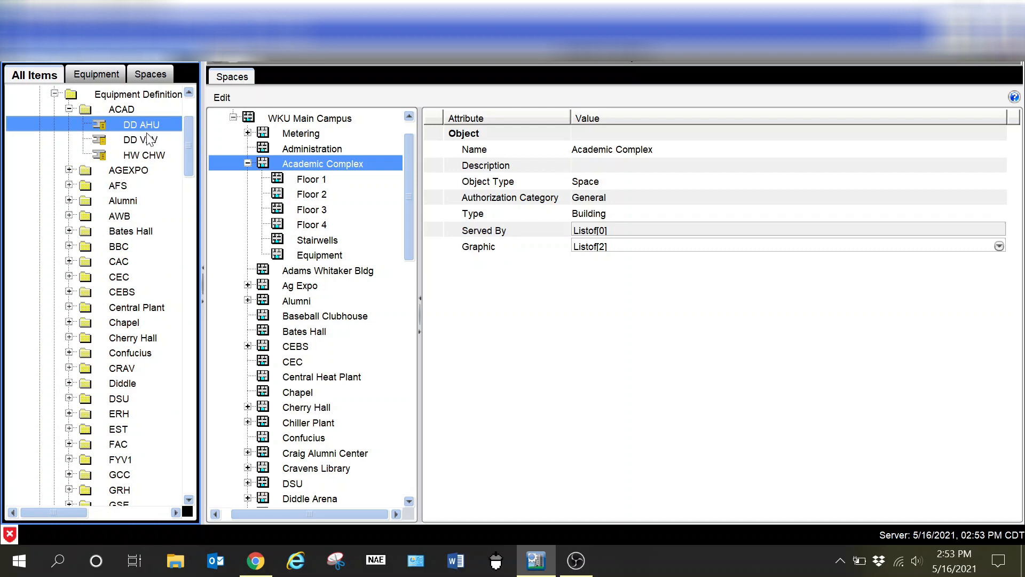
{"action": "left_click", "coordinate": [149, 124]}
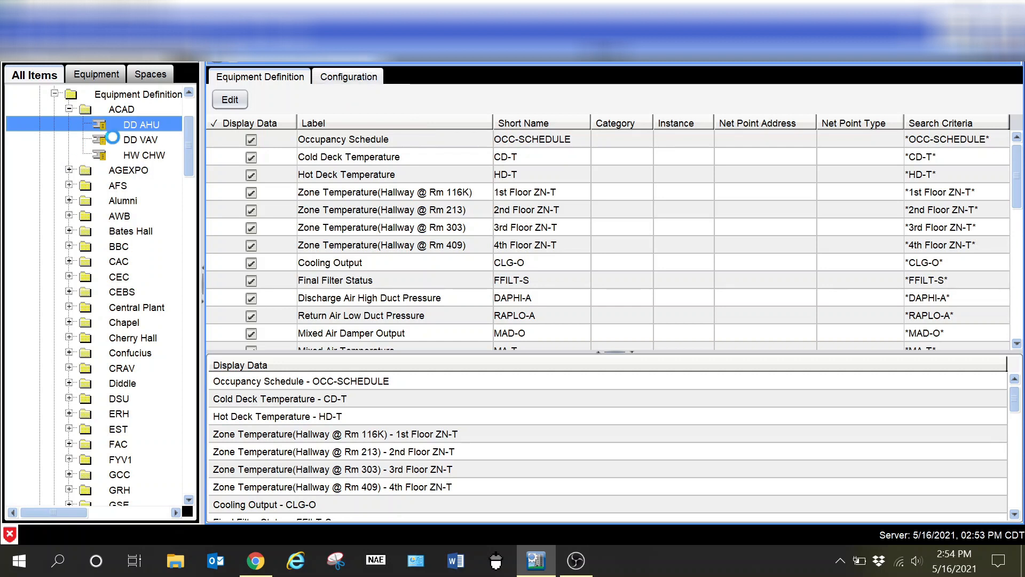
{"action": "left_click", "coordinate": [348, 77]}
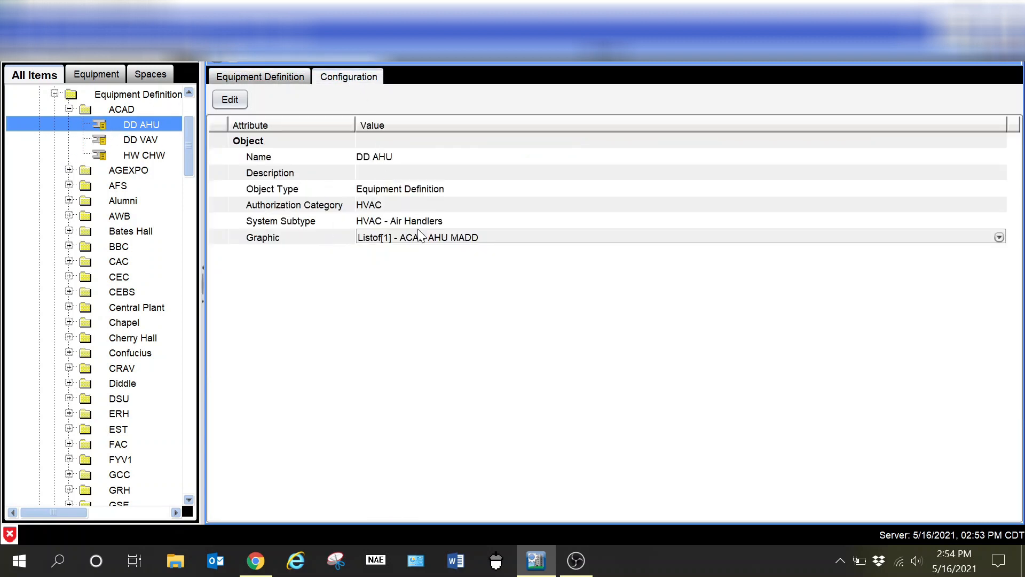
Step: Review the HW CHW definition's point list and configuration attributes, then return to the spaces tree
{"action": "left_click", "coordinate": [143, 154]}
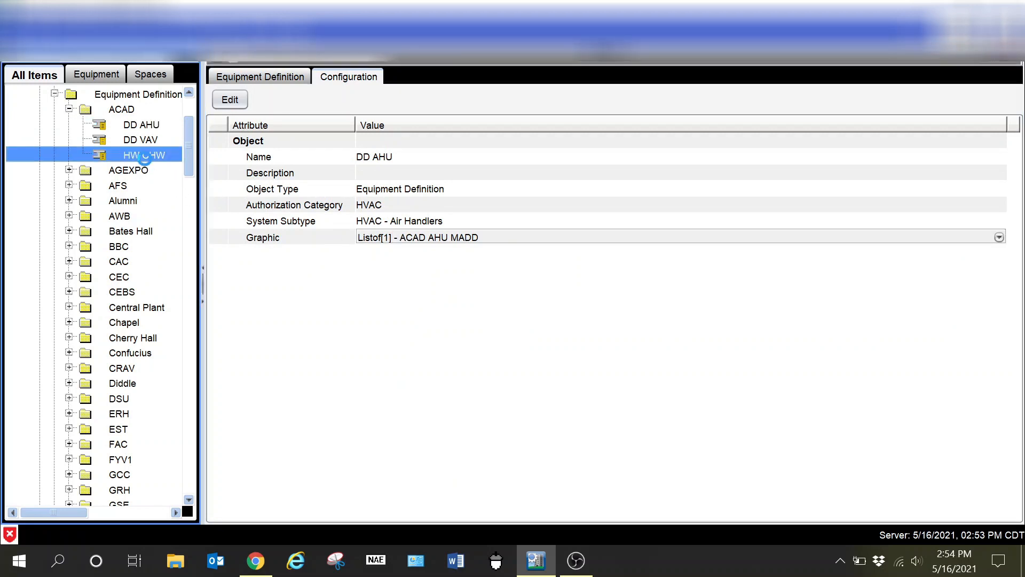
{"action": "left_click", "coordinate": [259, 77]}
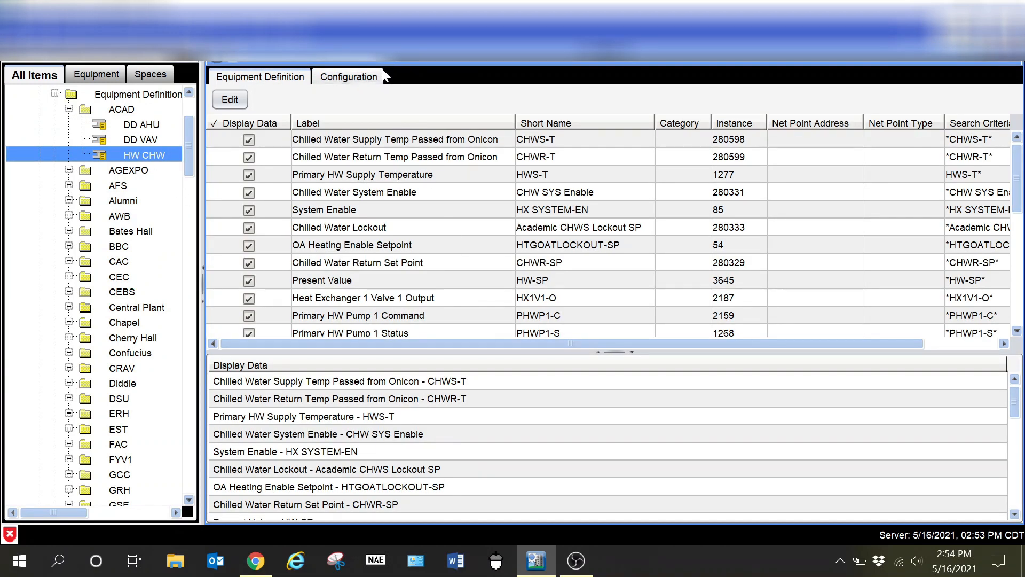
{"action": "left_click", "coordinate": [348, 76]}
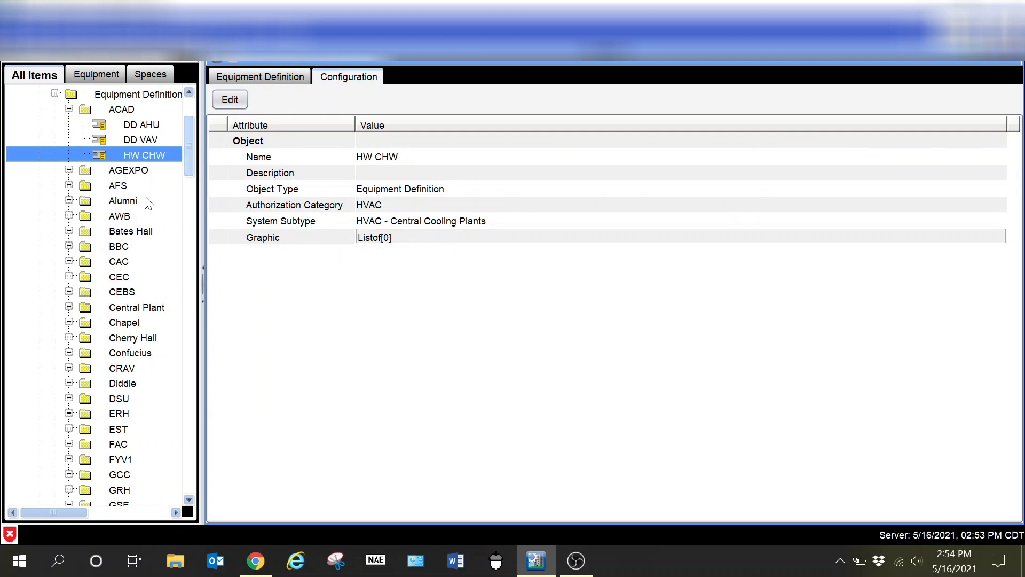
{"action": "mouse_move", "coordinate": [414, 182]}
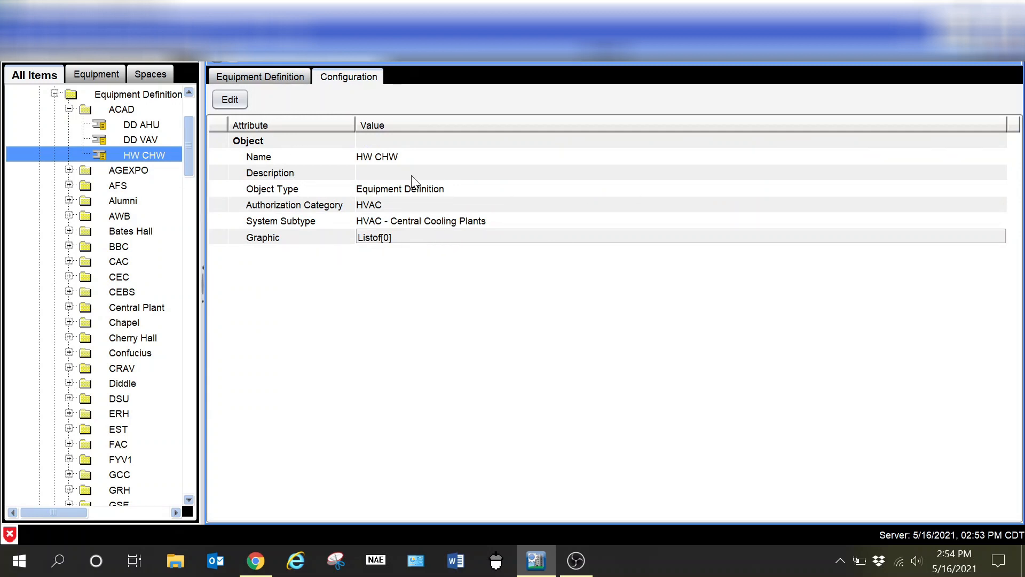
{"action": "mouse_move", "coordinate": [448, 194]}
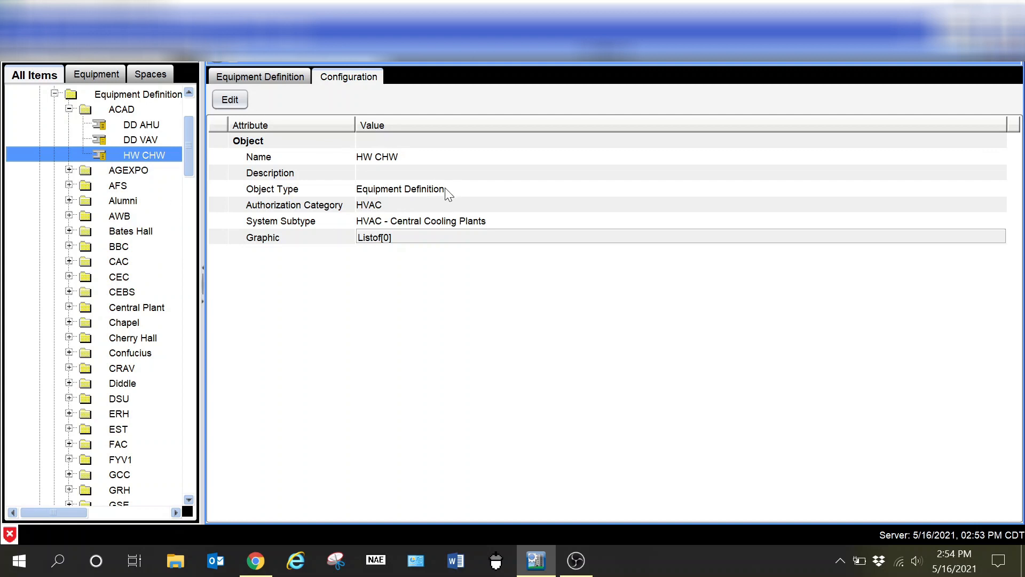
{"action": "mouse_move", "coordinate": [628, 366]}
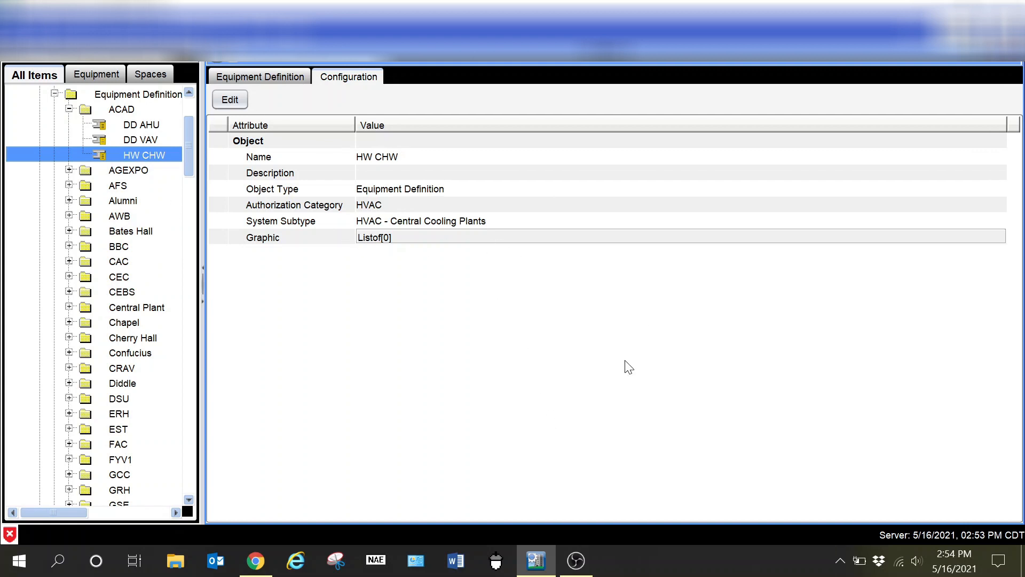
{"action": "mouse_move", "coordinate": [591, 222]}
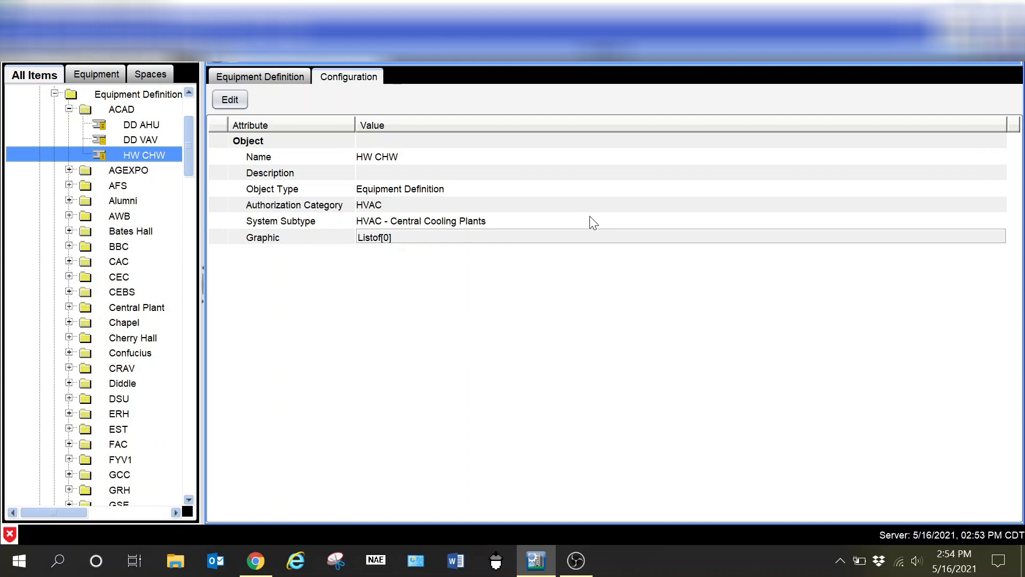
{"action": "mouse_move", "coordinate": [676, 360]}
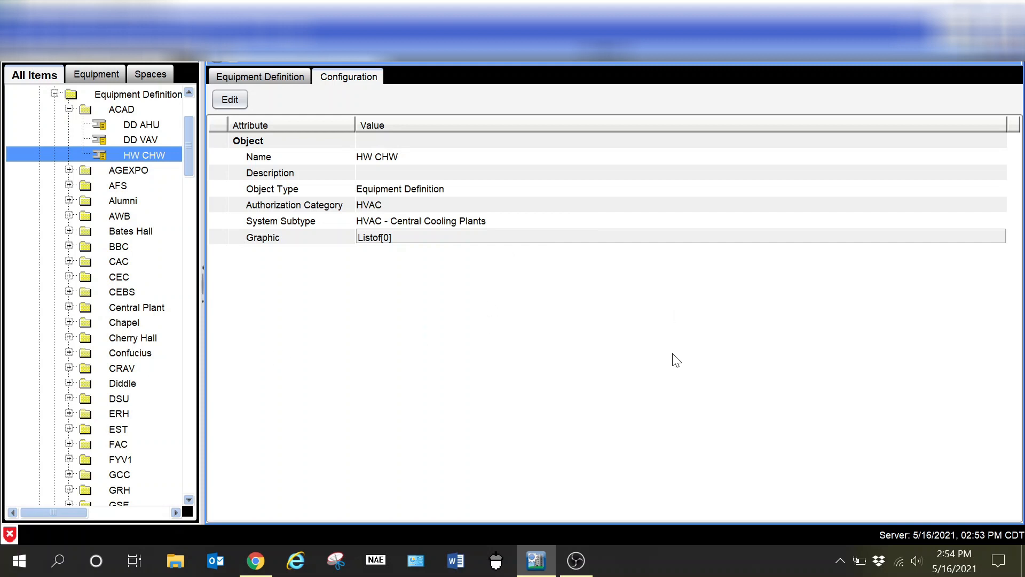
{"action": "mouse_move", "coordinate": [494, 225]}
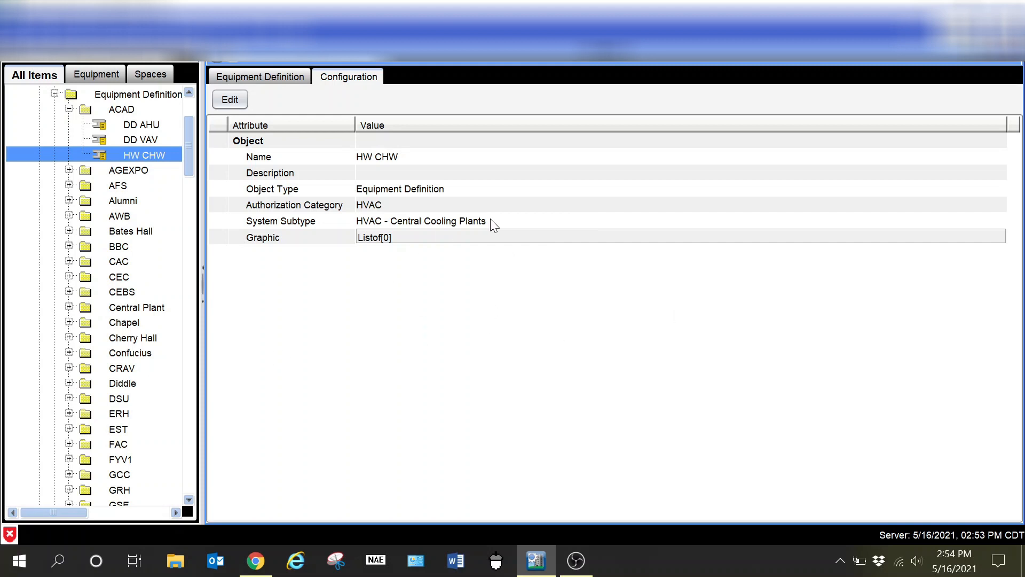
{"action": "mouse_move", "coordinate": [389, 216]}
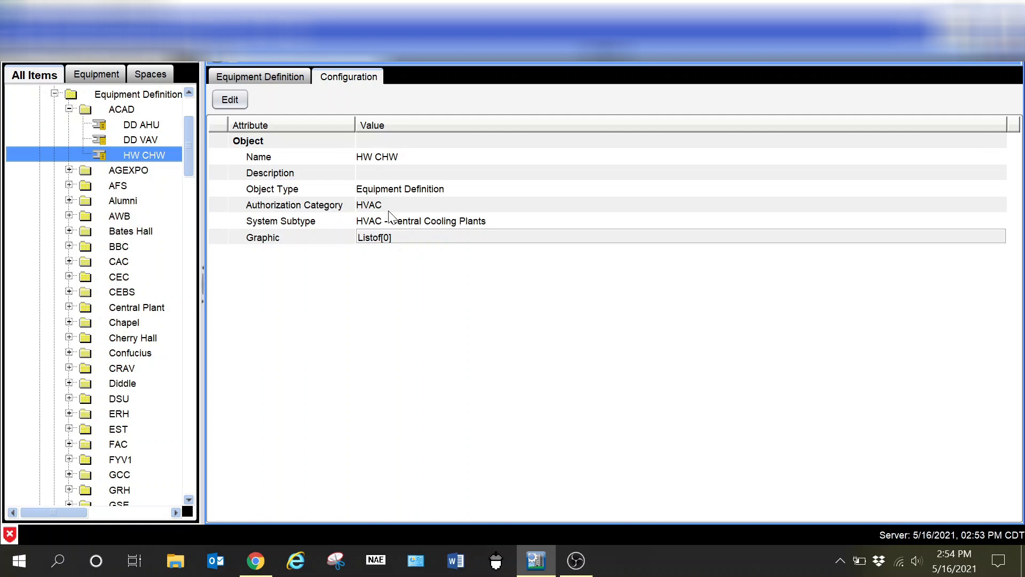
{"action": "mouse_move", "coordinate": [409, 313]}
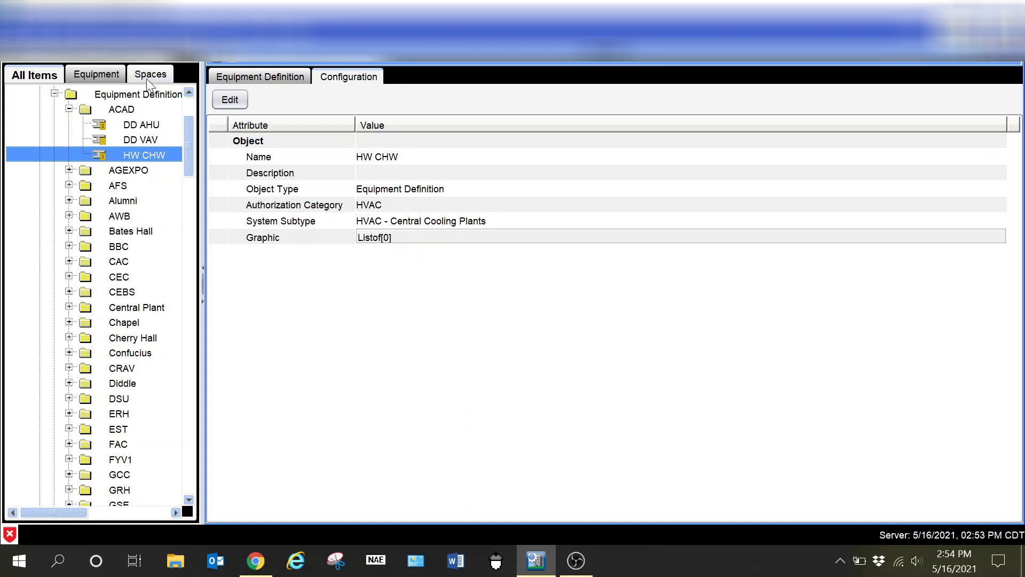
{"action": "left_click", "coordinate": [149, 74]}
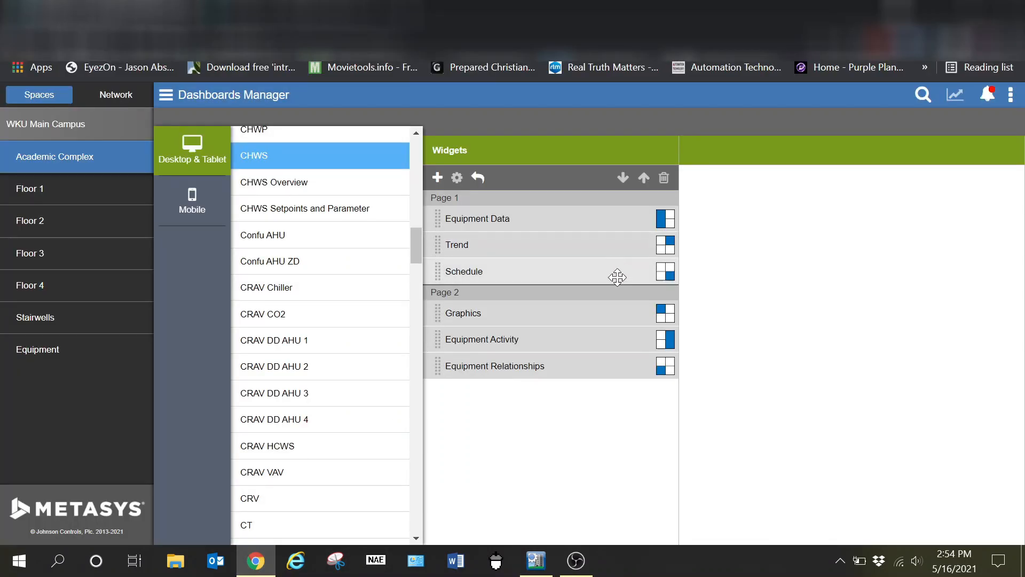
{"action": "mouse_move", "coordinate": [674, 421]}
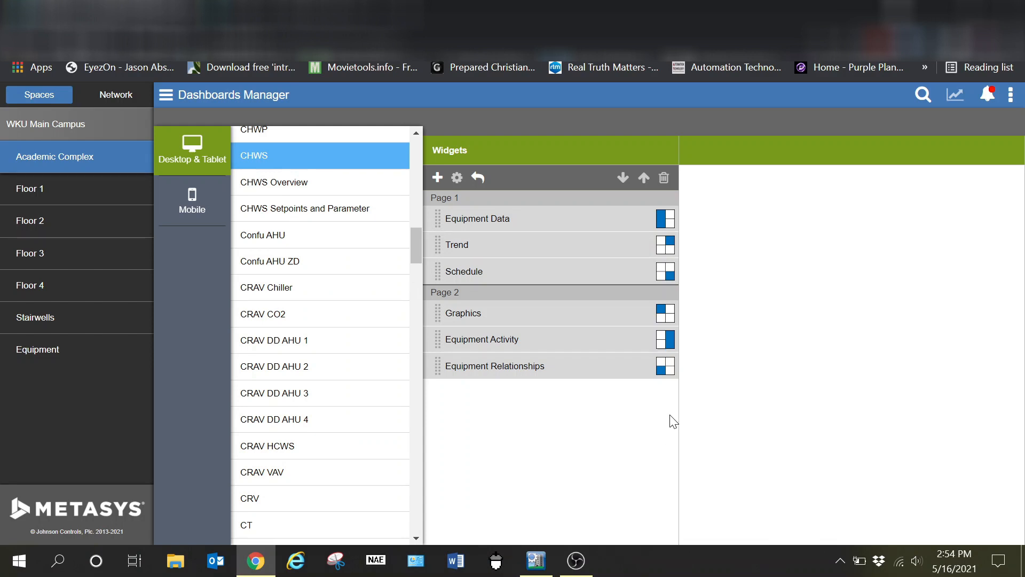
{"action": "mouse_move", "coordinate": [353, 234]}
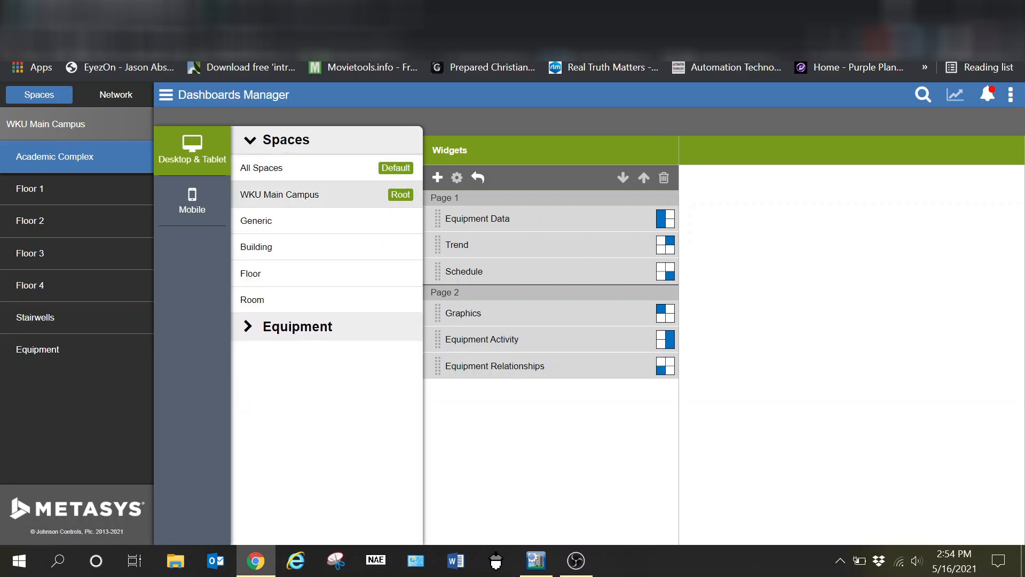
{"action": "mouse_move", "coordinate": [293, 303]}
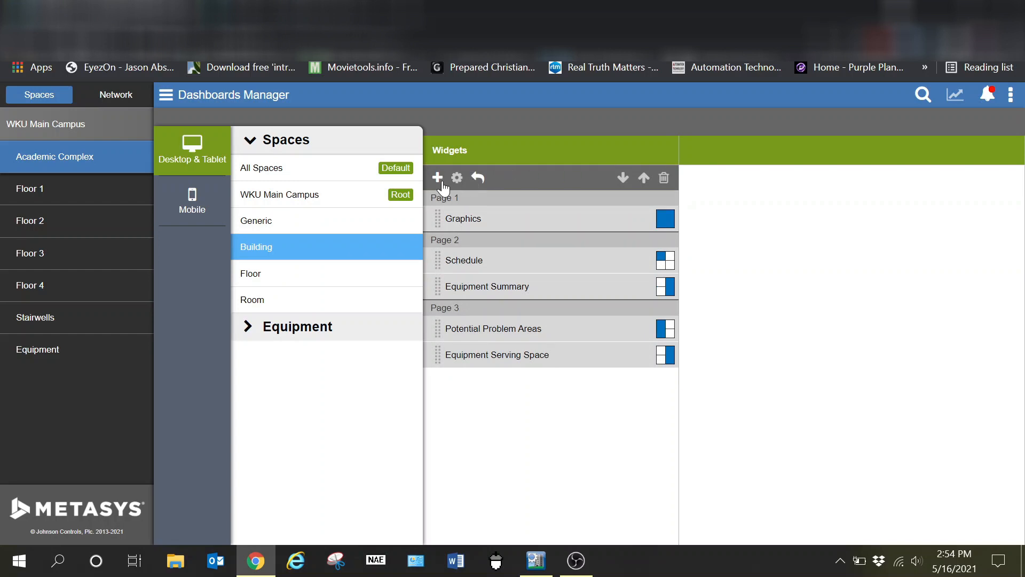
{"action": "left_click", "coordinate": [437, 177]}
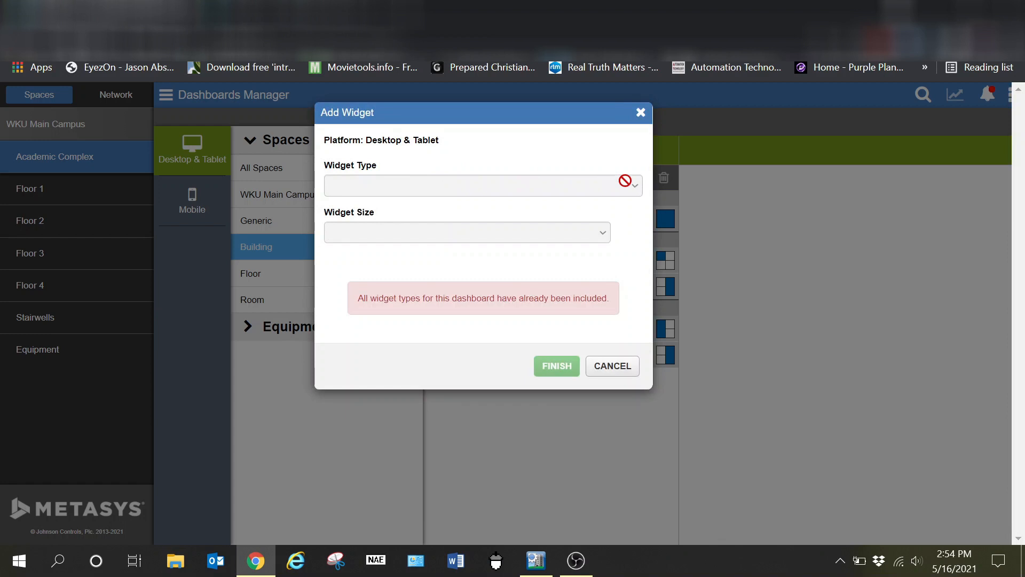
{"action": "mouse_move", "coordinate": [568, 287]}
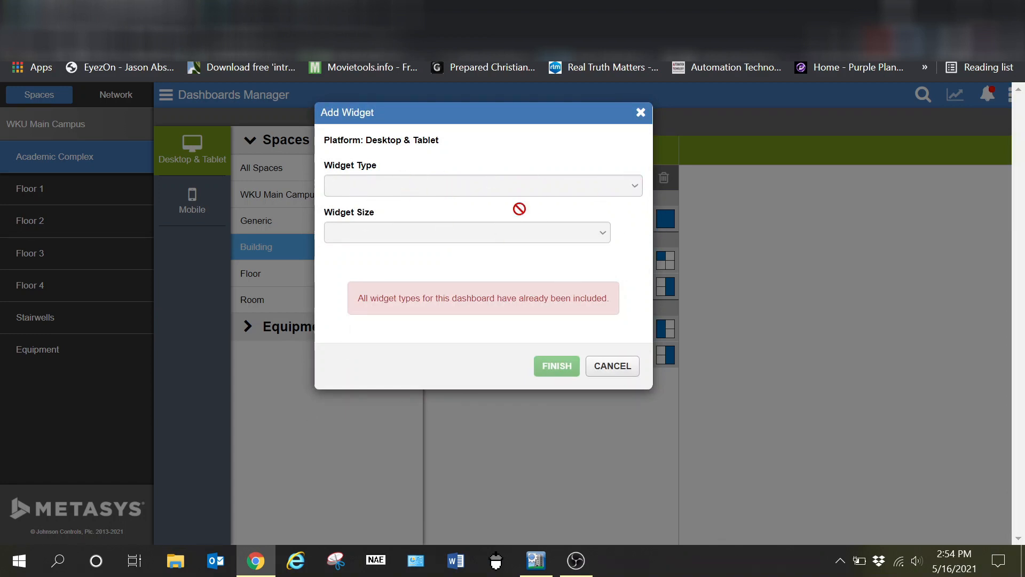
{"action": "left_click", "coordinate": [611, 365]}
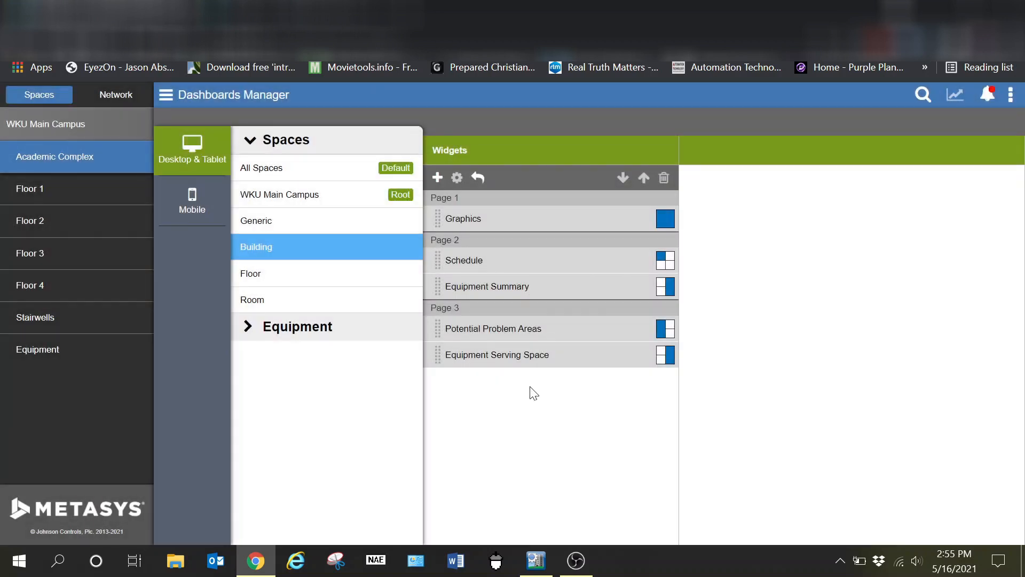
{"action": "mouse_move", "coordinate": [312, 372]}
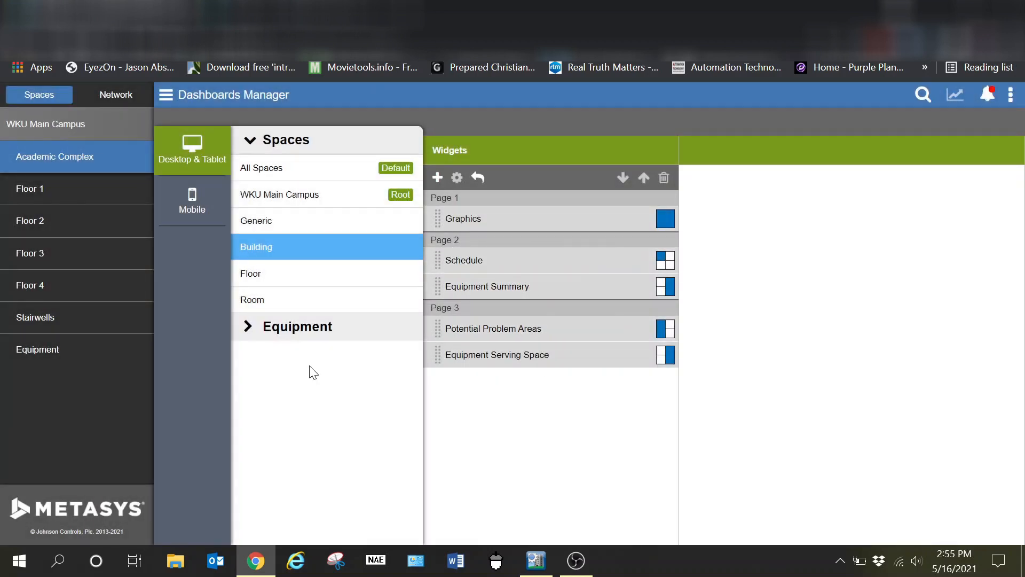
{"action": "mouse_move", "coordinate": [359, 251]}
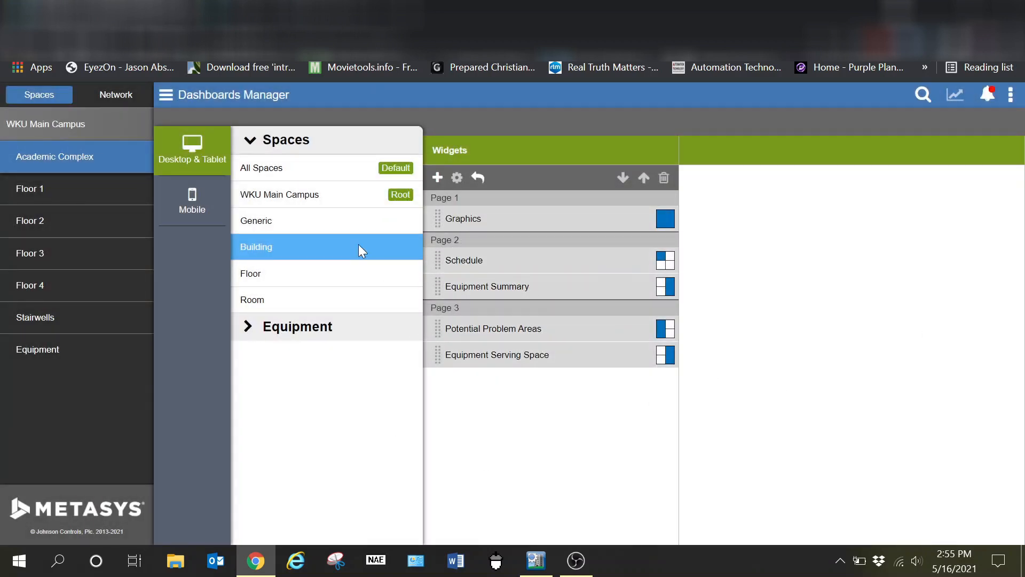
{"action": "mouse_move", "coordinate": [631, 439]}
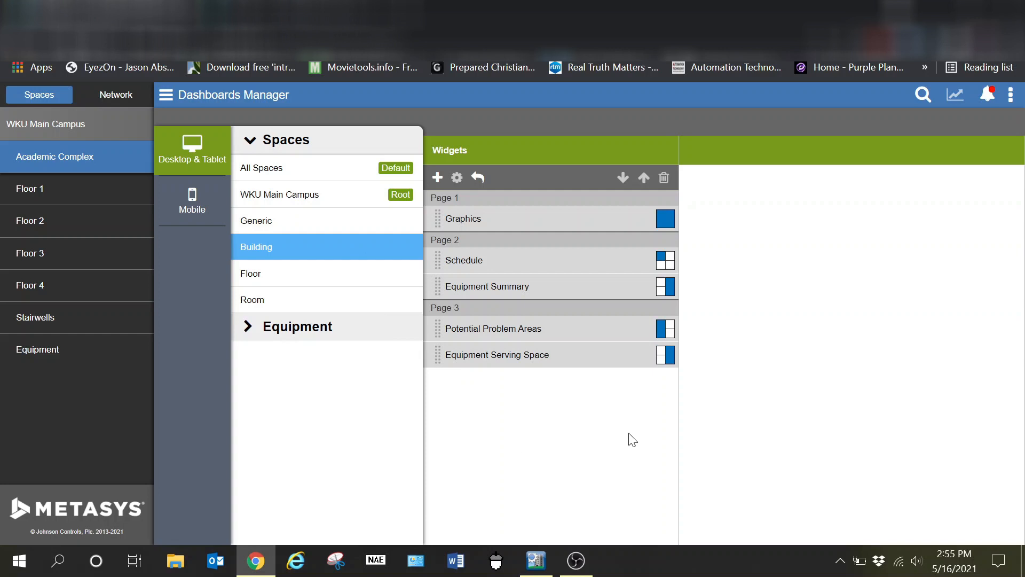
Step: View the live Floor 1 and Floor 2 dashboards of the Academic Complex, ending on Floor 1
{"action": "left_click", "coordinate": [30, 188]}
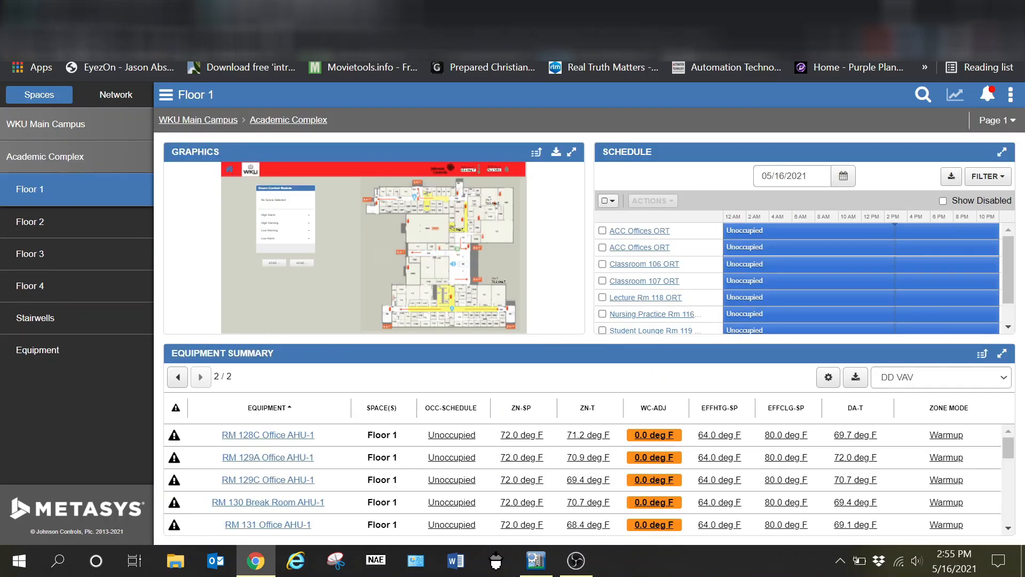
{"action": "mouse_move", "coordinate": [89, 235]}
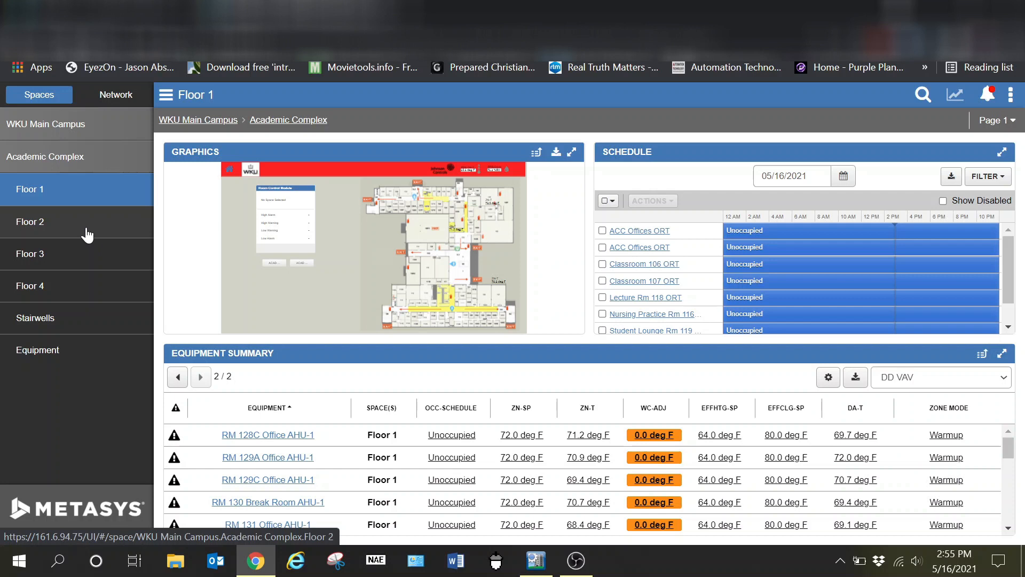
{"action": "left_click", "coordinate": [30, 223]}
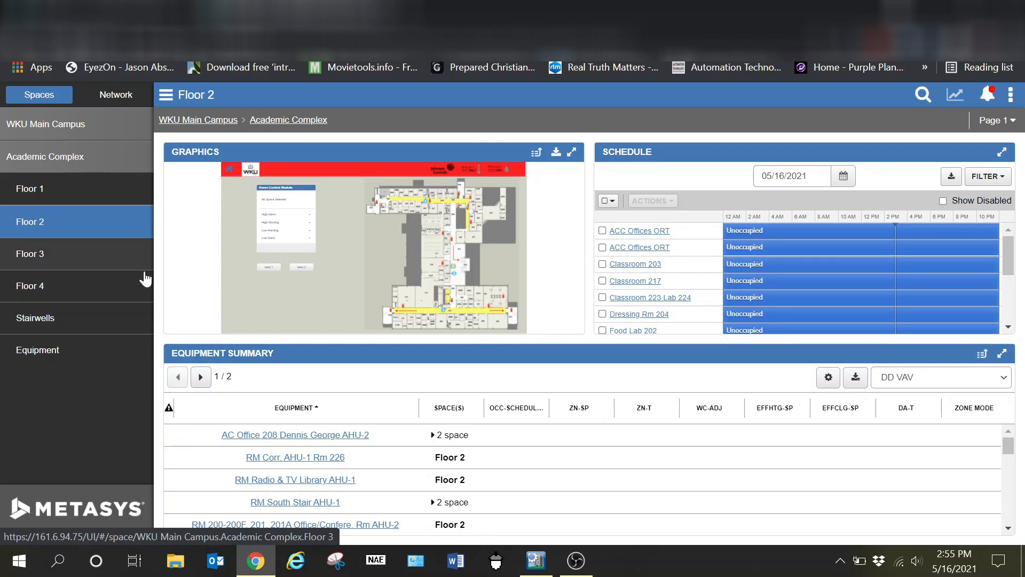
{"action": "left_click", "coordinate": [30, 189]}
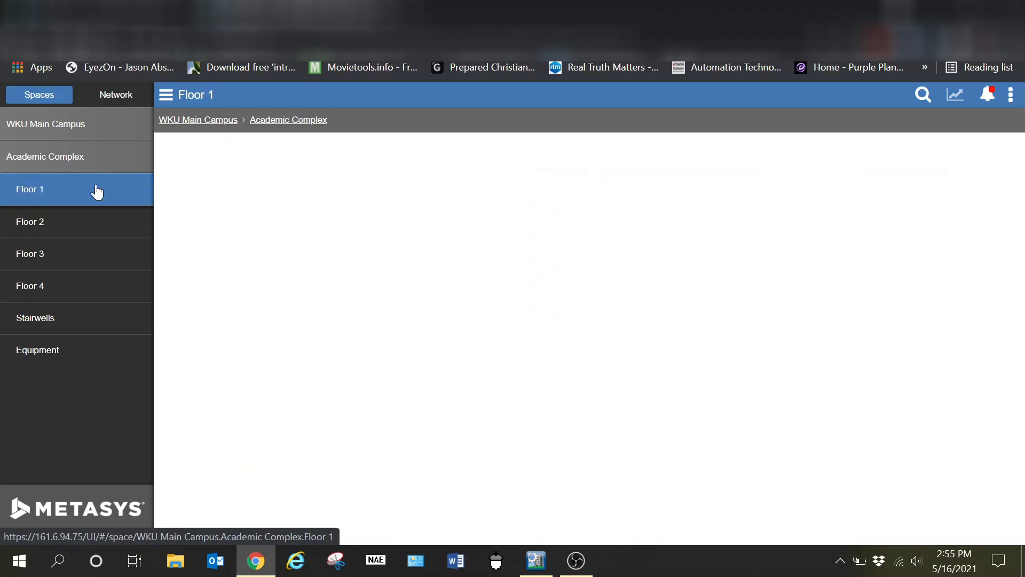